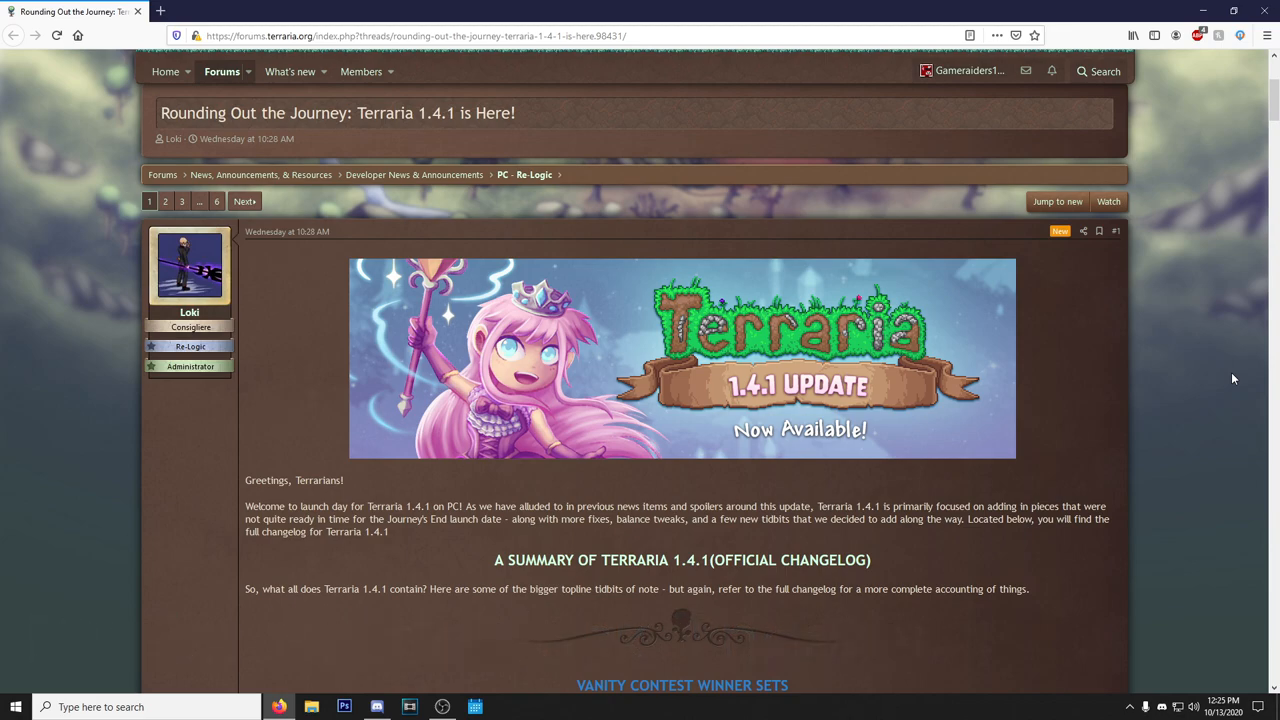
Scroll through the 1.4.1 post introduction down to the Vanity Contest Winner Sets video.
scroll("down", 3)
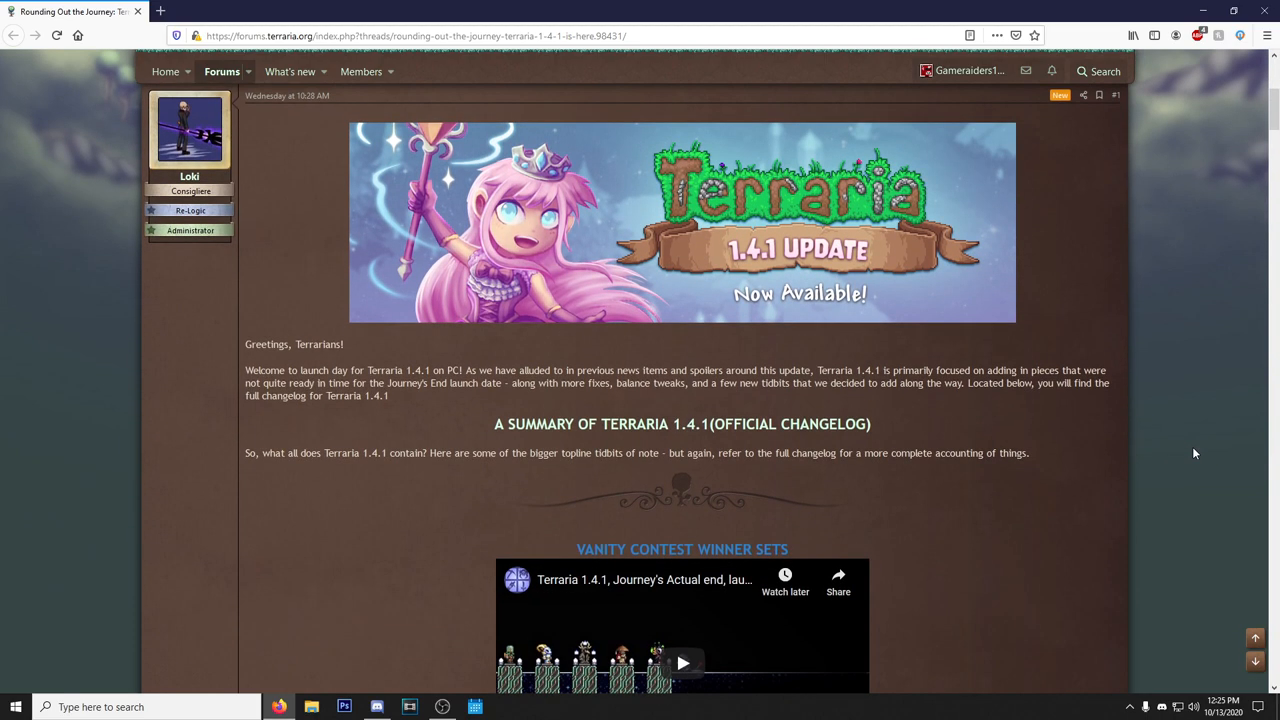
scroll("down", 3)
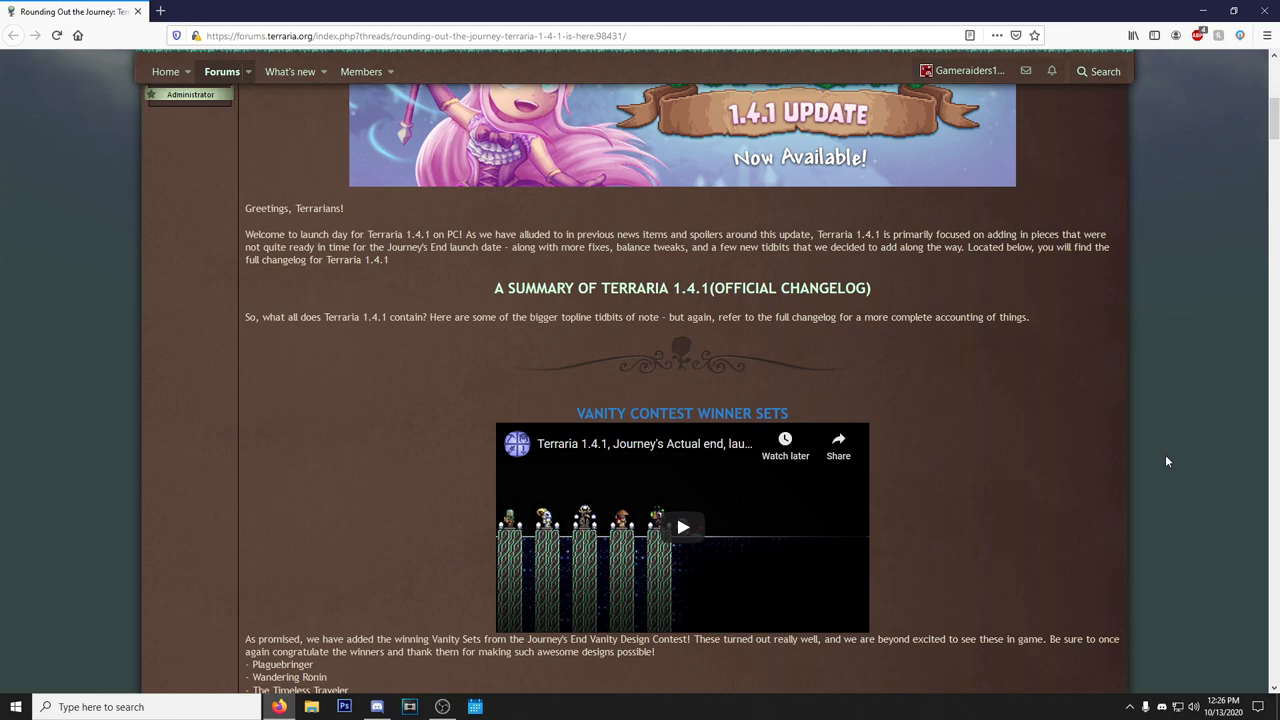
mouse_move(1161, 461)
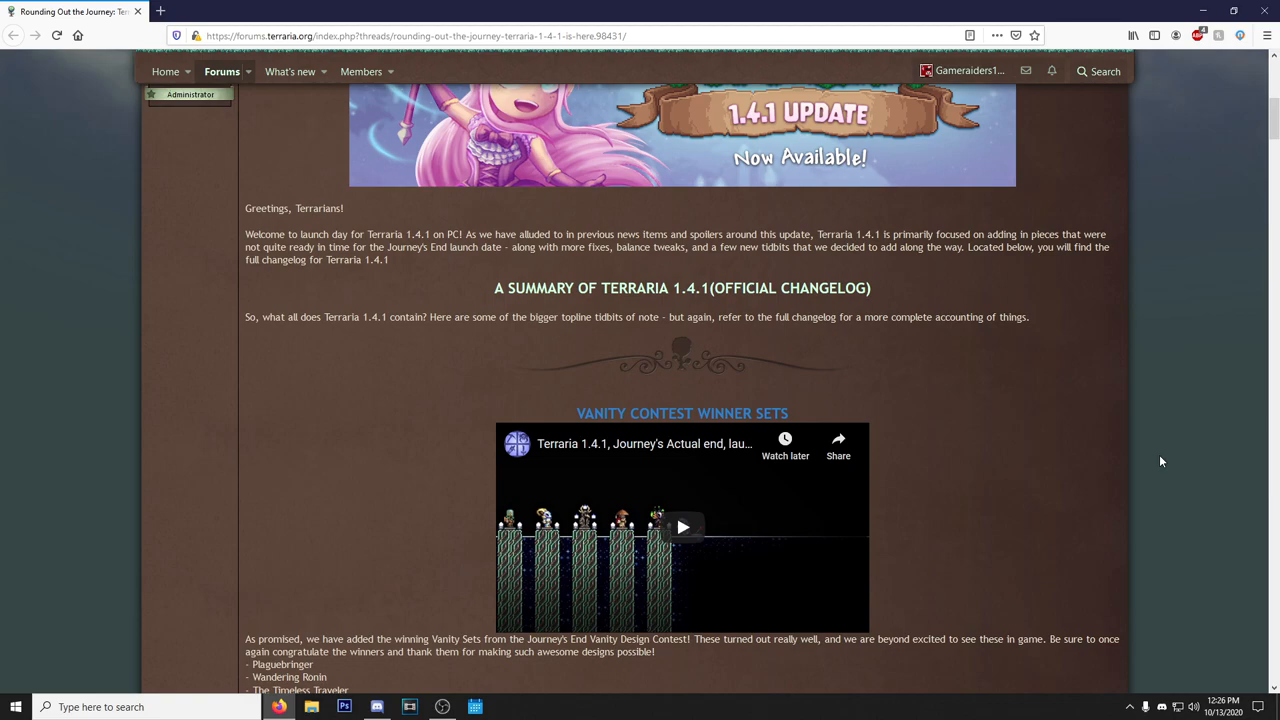
scroll("down", 3)
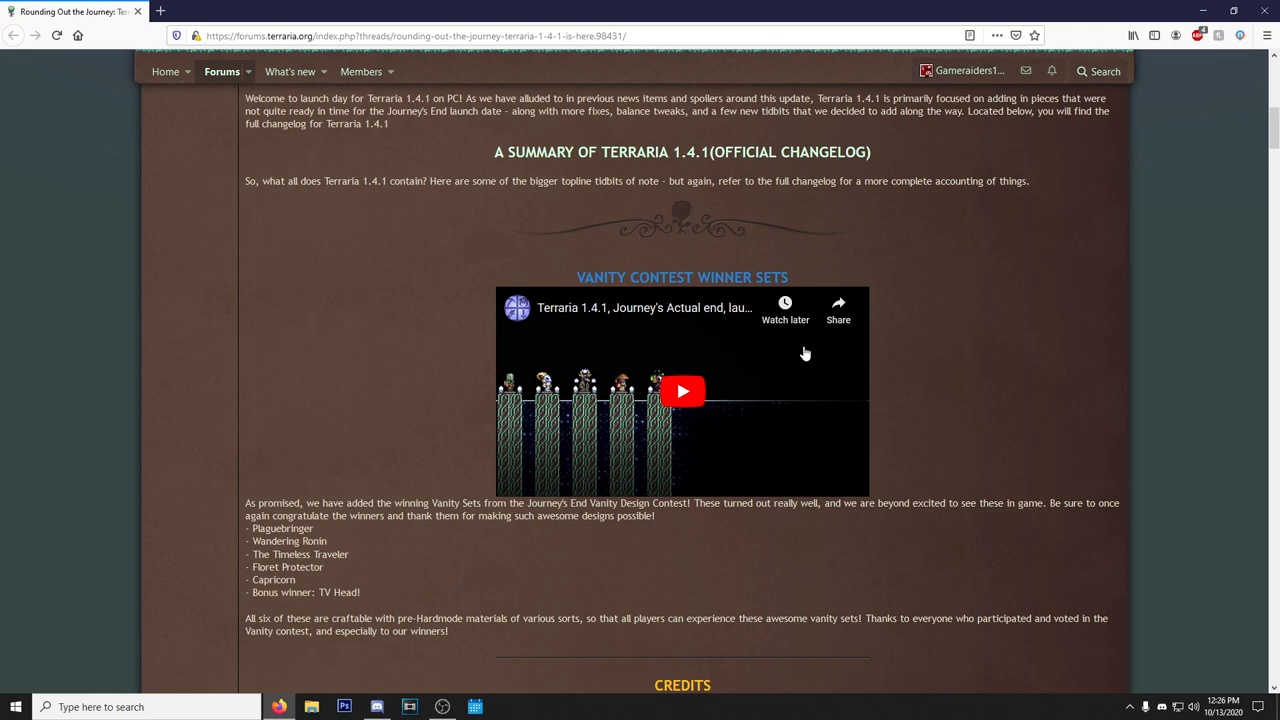
mouse_move(635, 400)
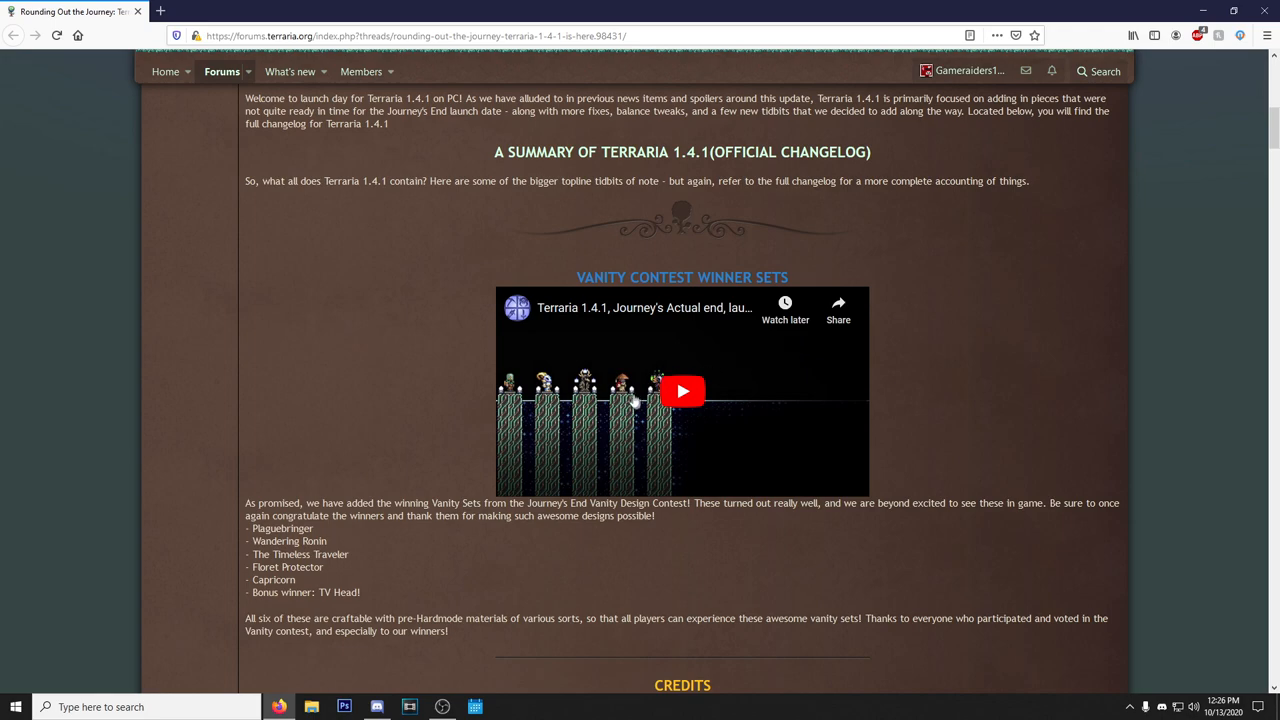
Briefly play the vanity winner sets video, then scroll on toward the Credits section.
left_click(682, 391)
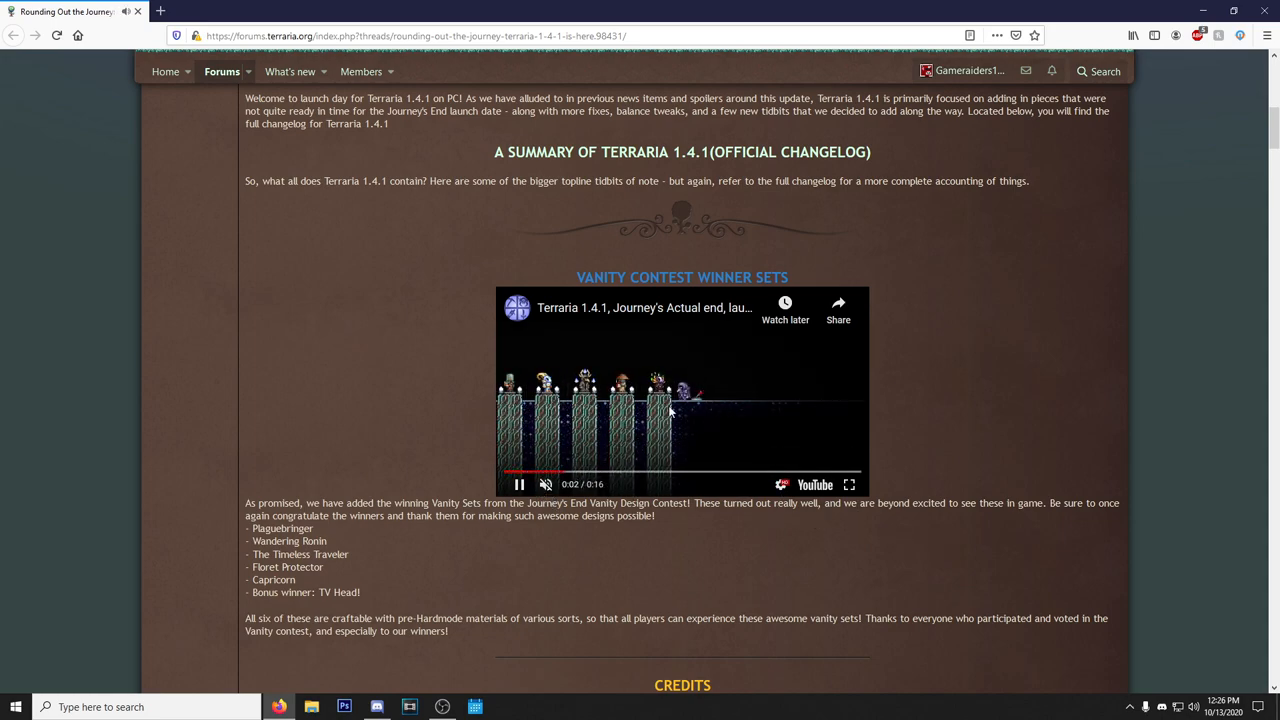
scroll("down", 3)
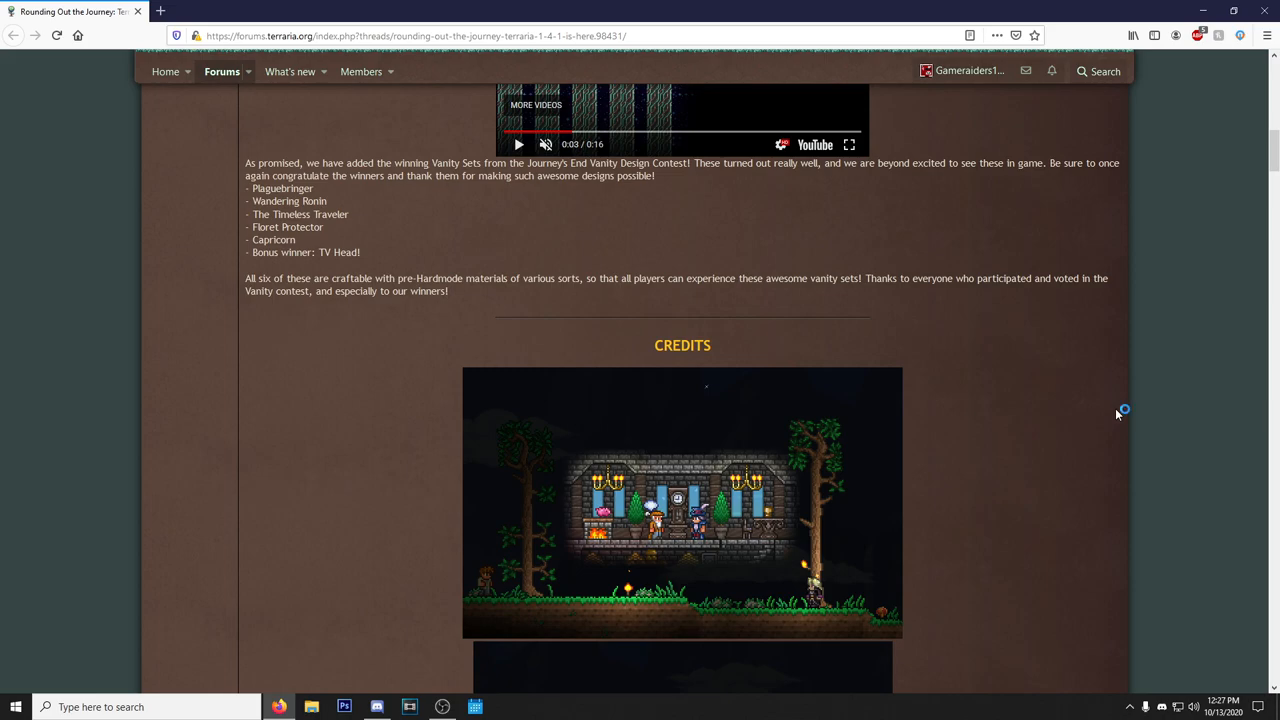
mouse_move(1117, 414)
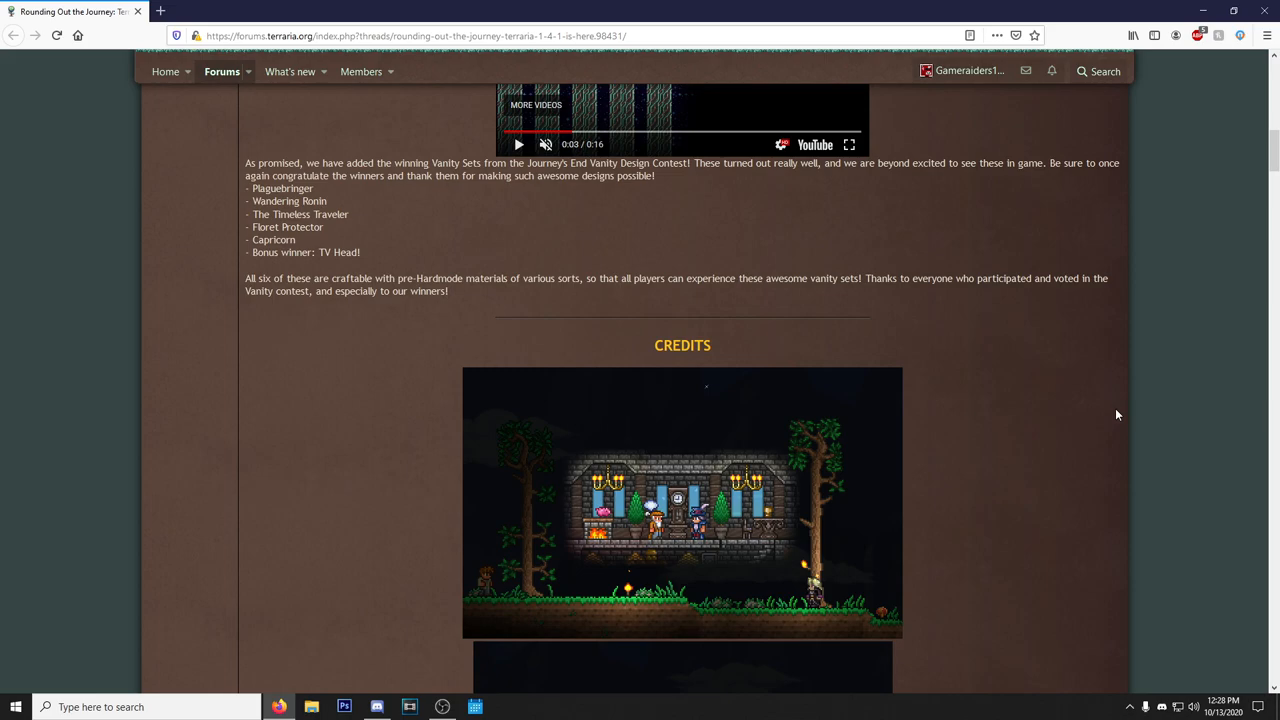
mouse_move(1030, 453)
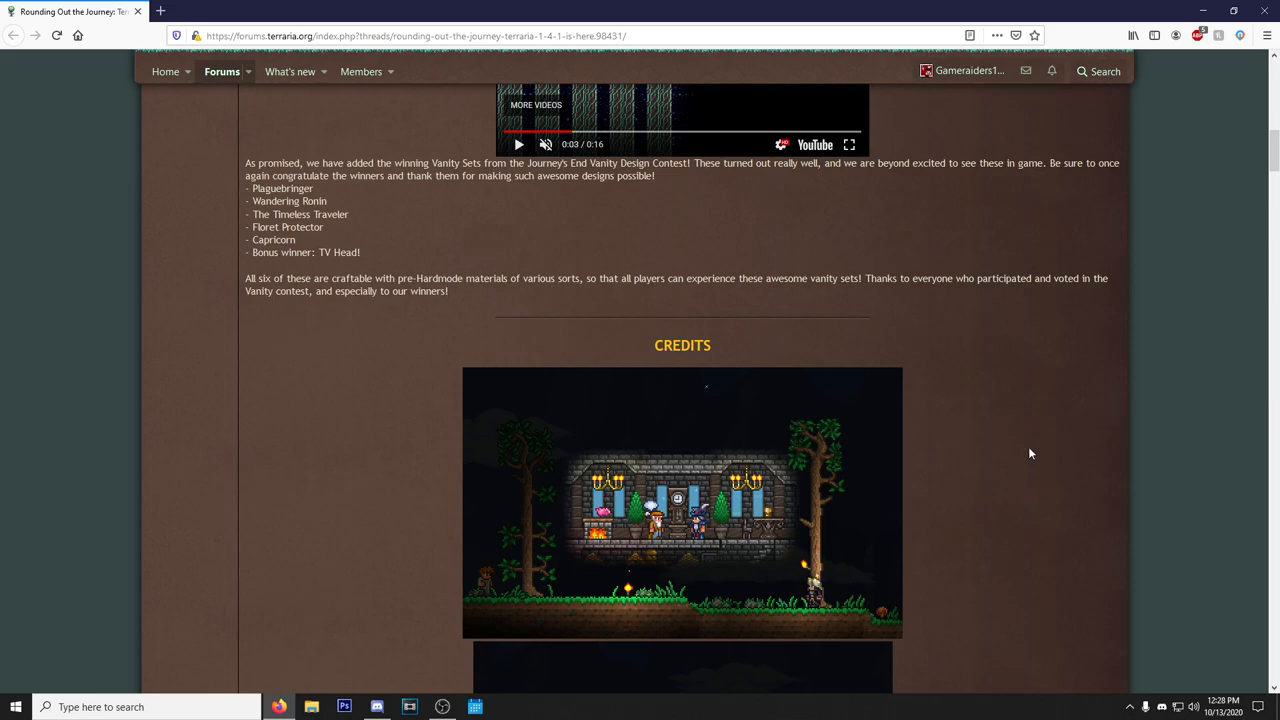
Scroll past the Princess NPC, New Achievements and New Items to the bug report banner.
scroll("down", 3)
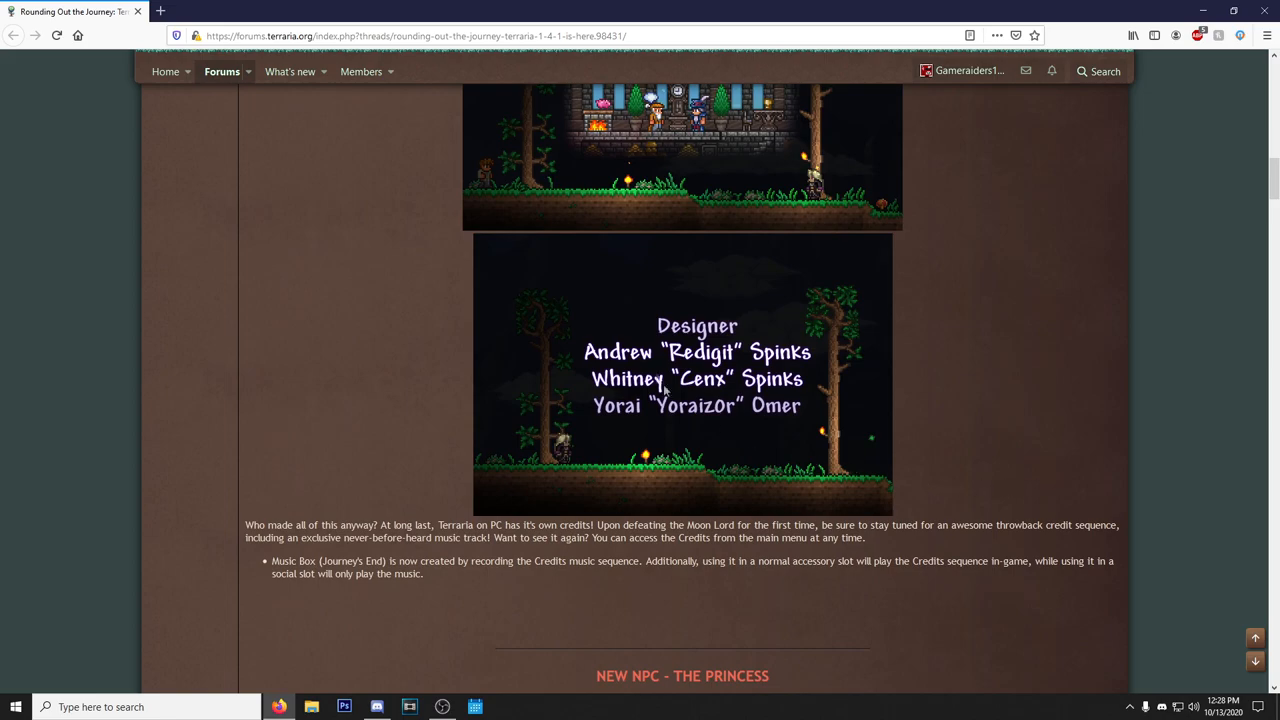
scroll("down", 3)
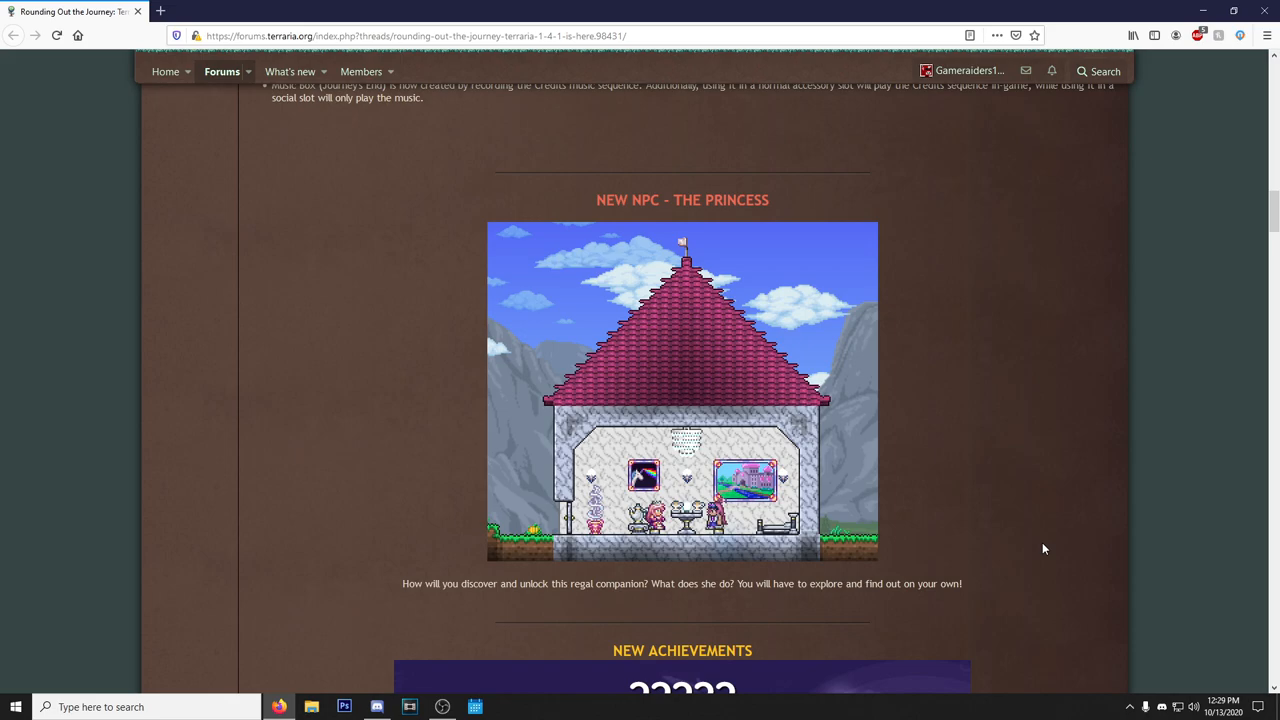
mouse_move(854, 191)
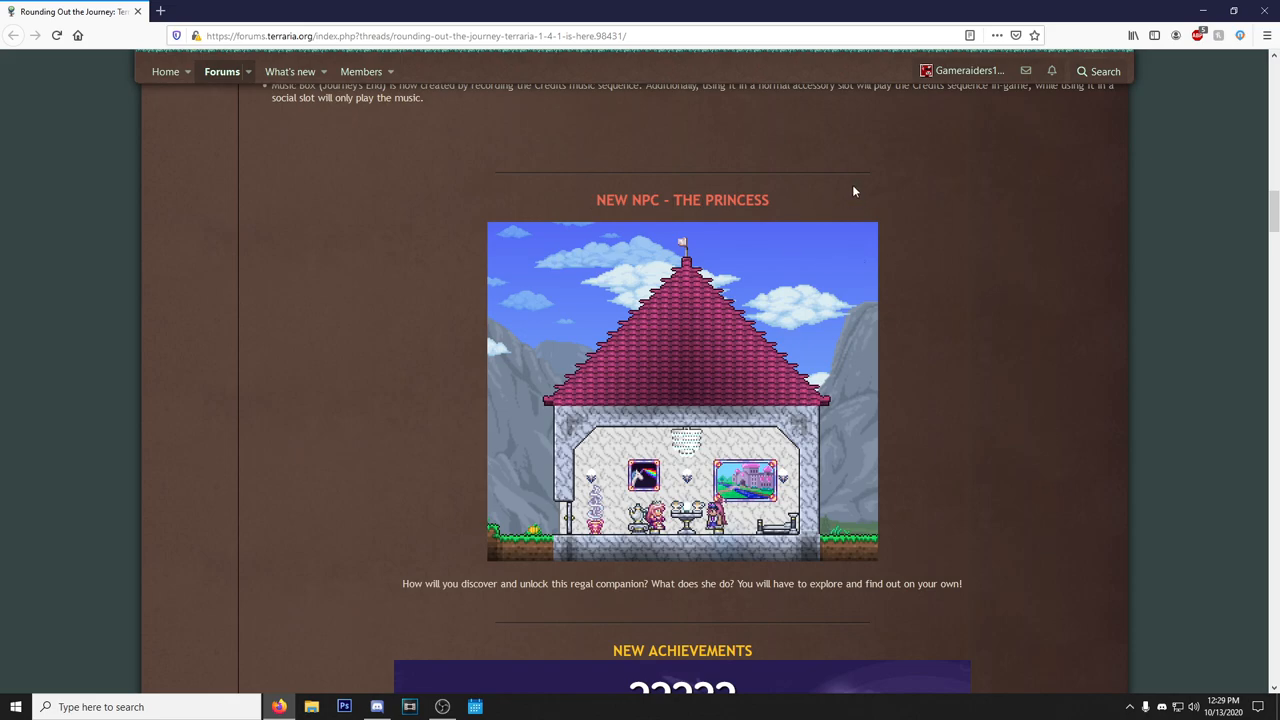
scroll("down", 3)
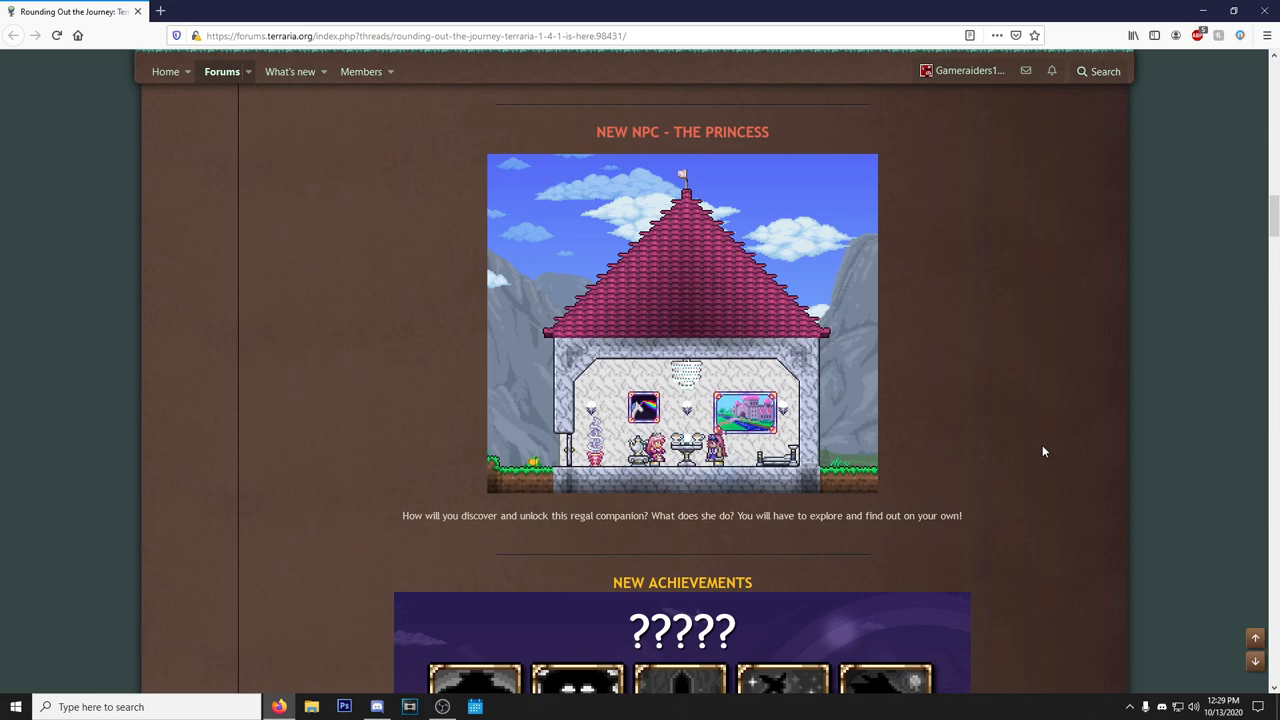
mouse_move(1047, 451)
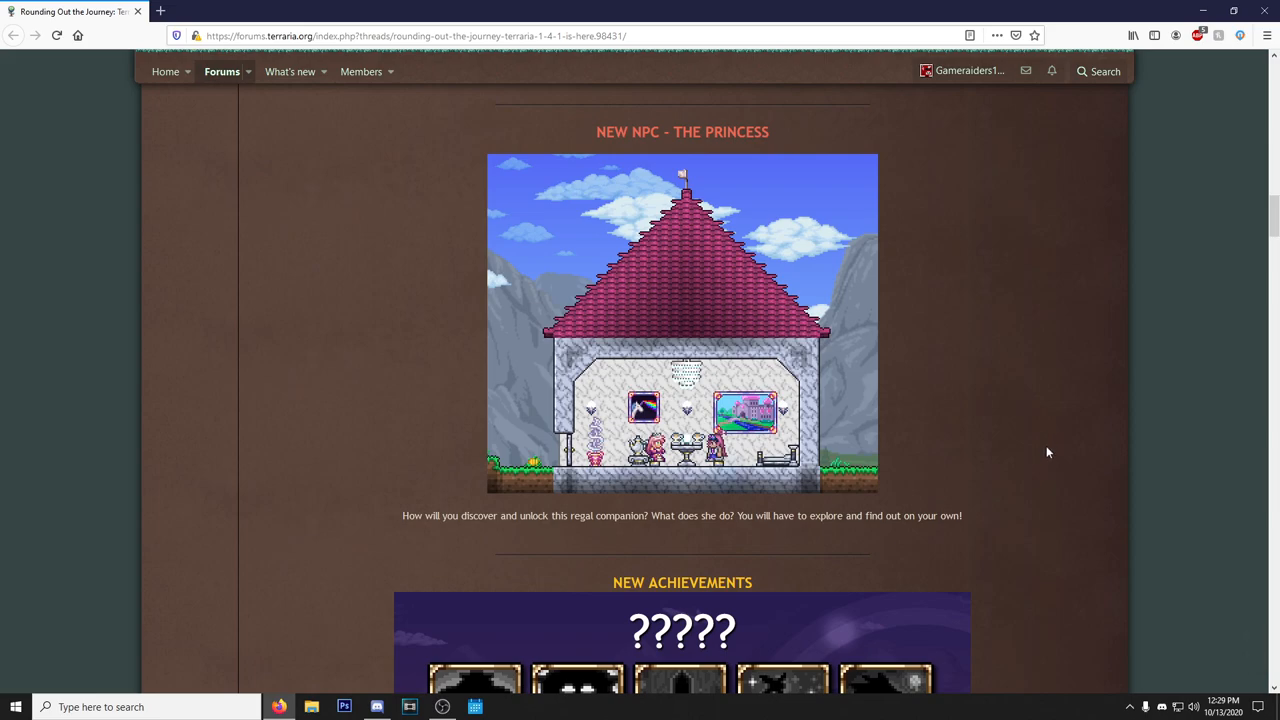
mouse_move(1051, 487)
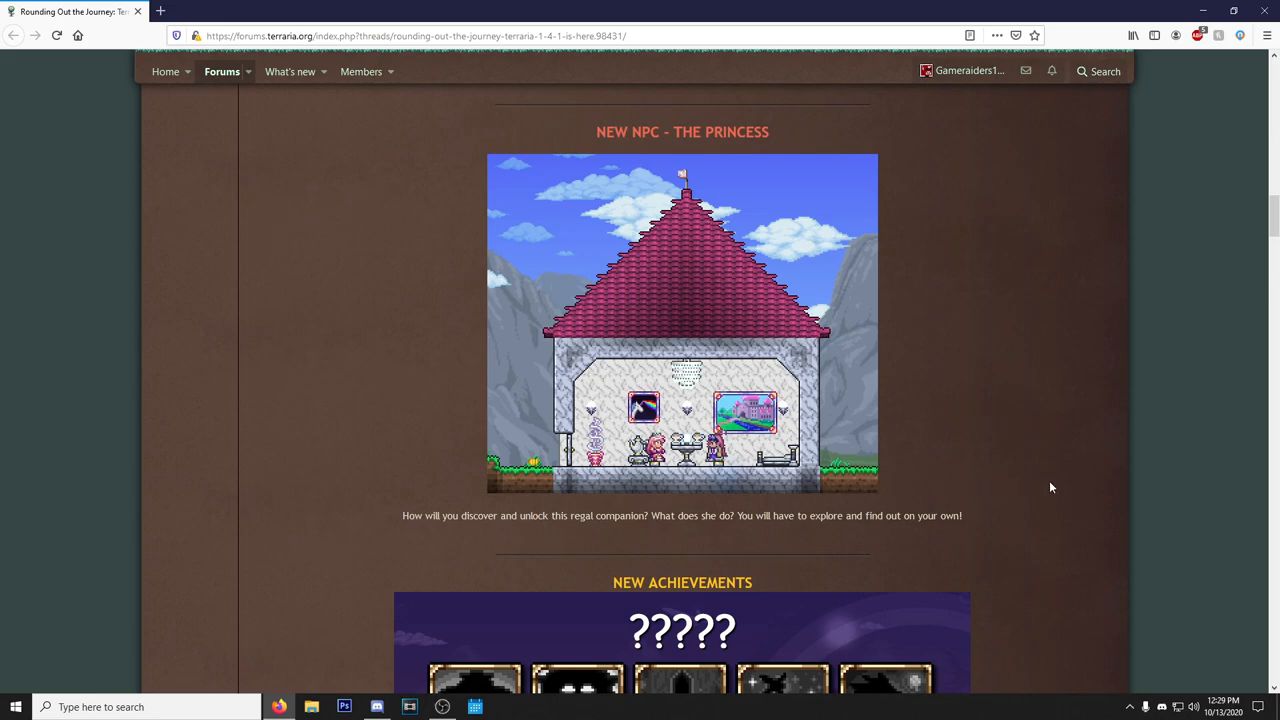
scroll("down", 3)
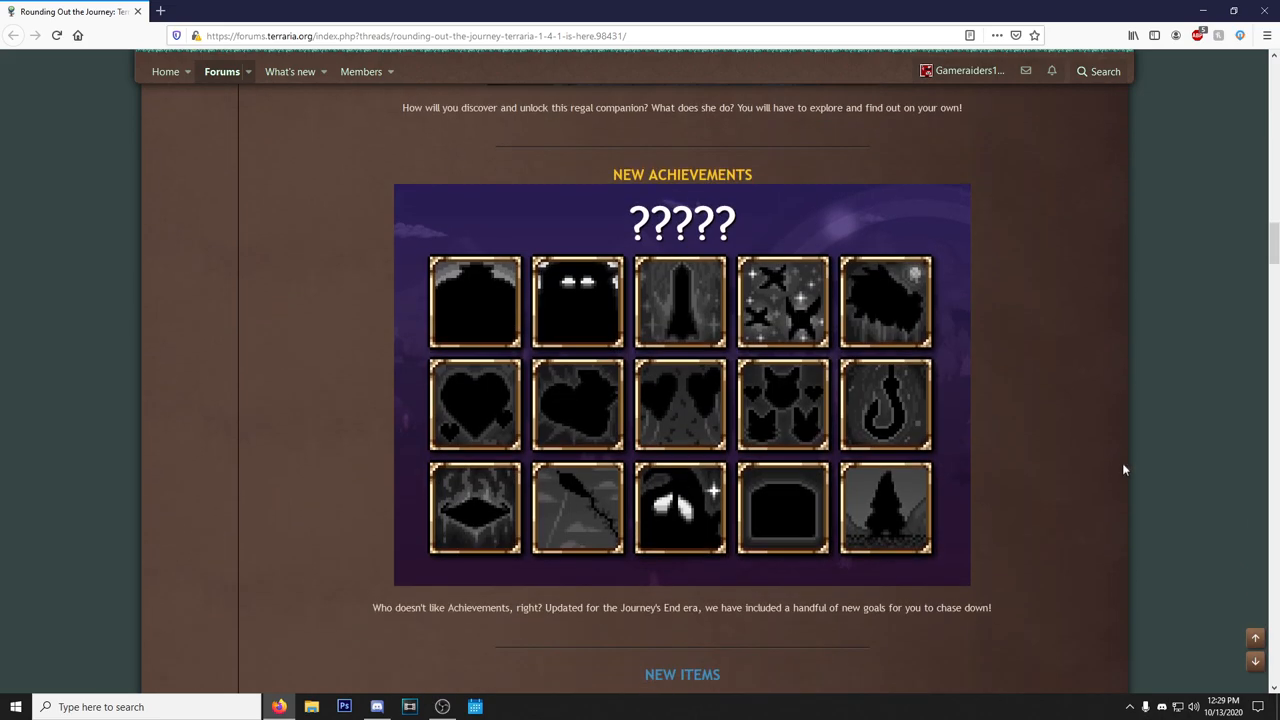
mouse_move(450, 470)
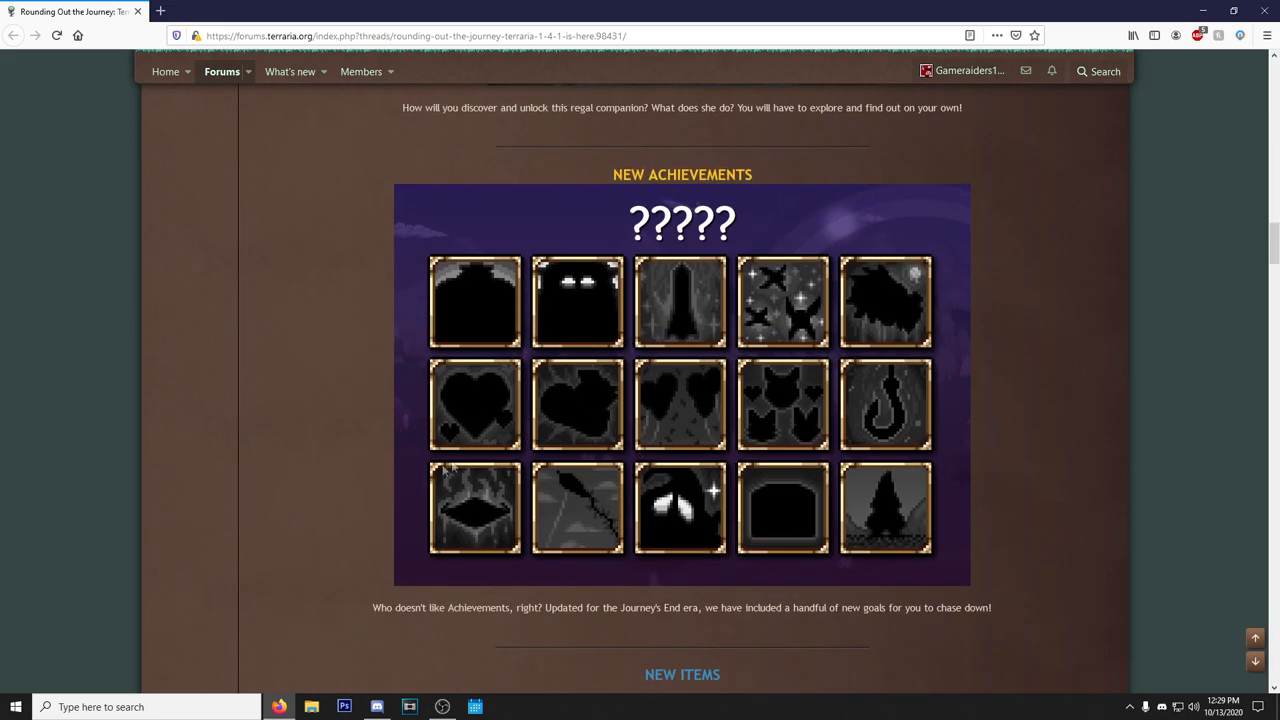
scroll("down", 3)
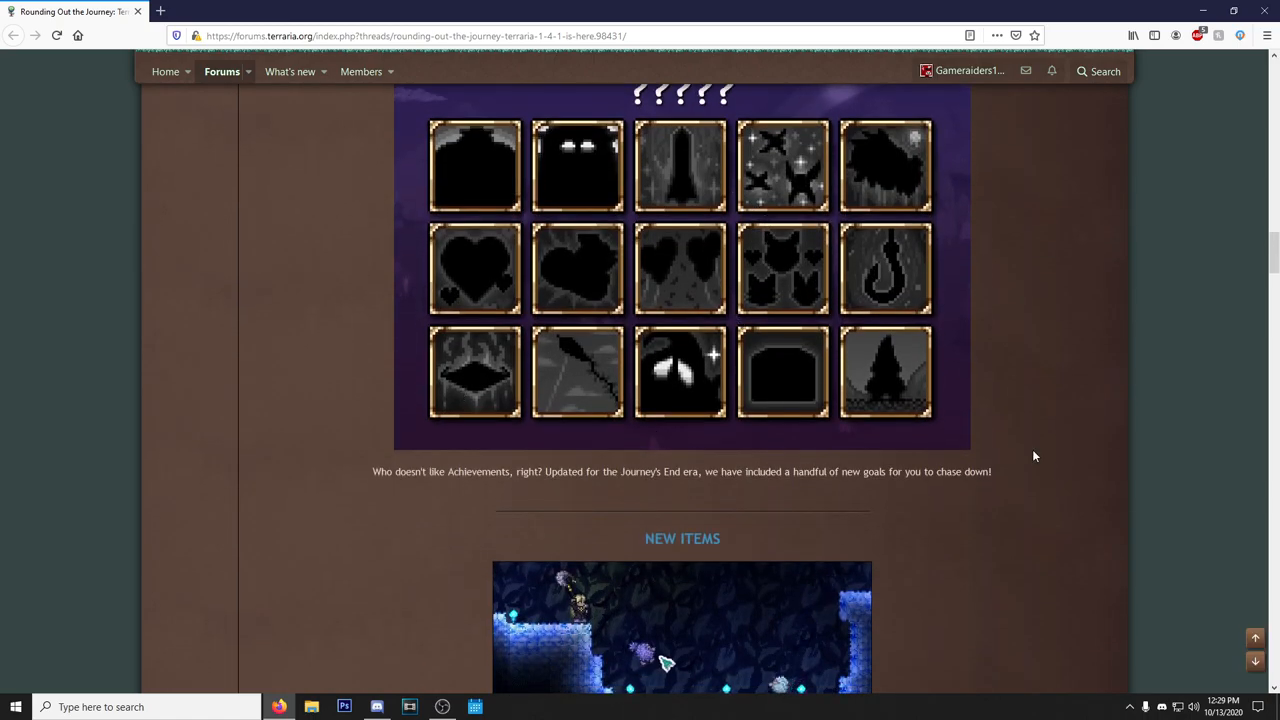
scroll("down", 3)
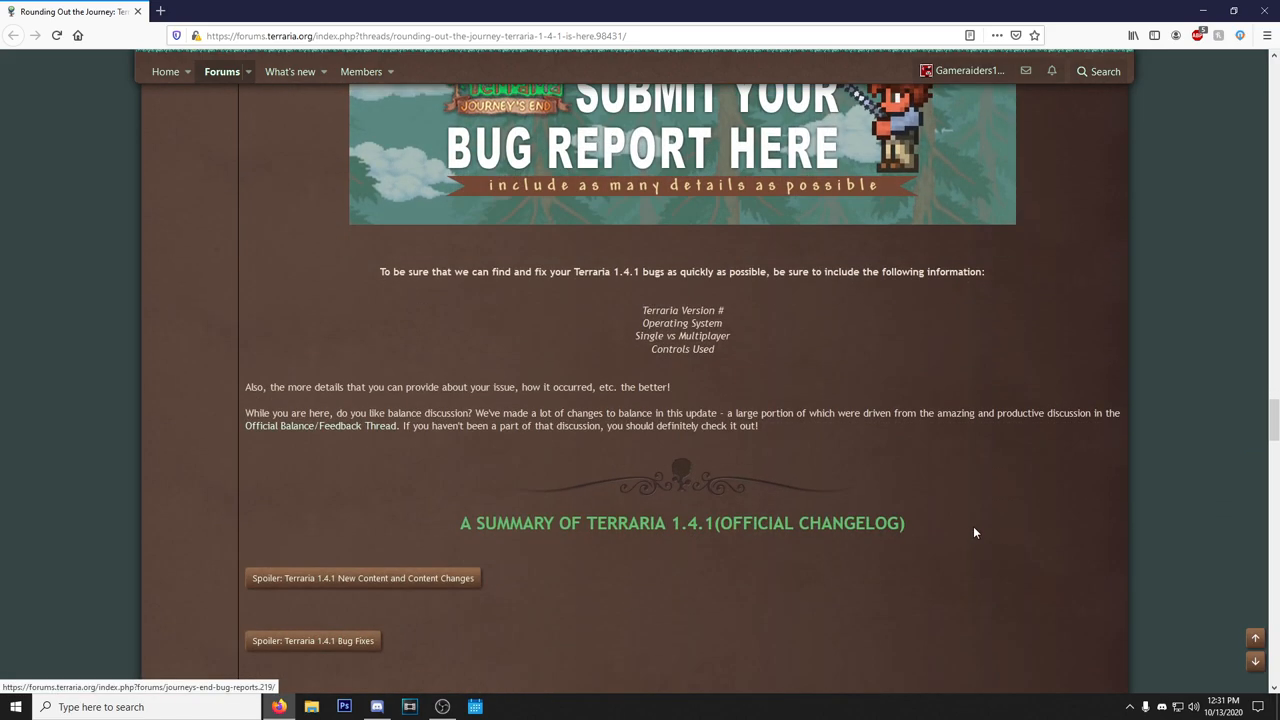
Scroll past the changelog list to the Balance Changes, Bug Fixes and soundtrack sections.
scroll("down", 3)
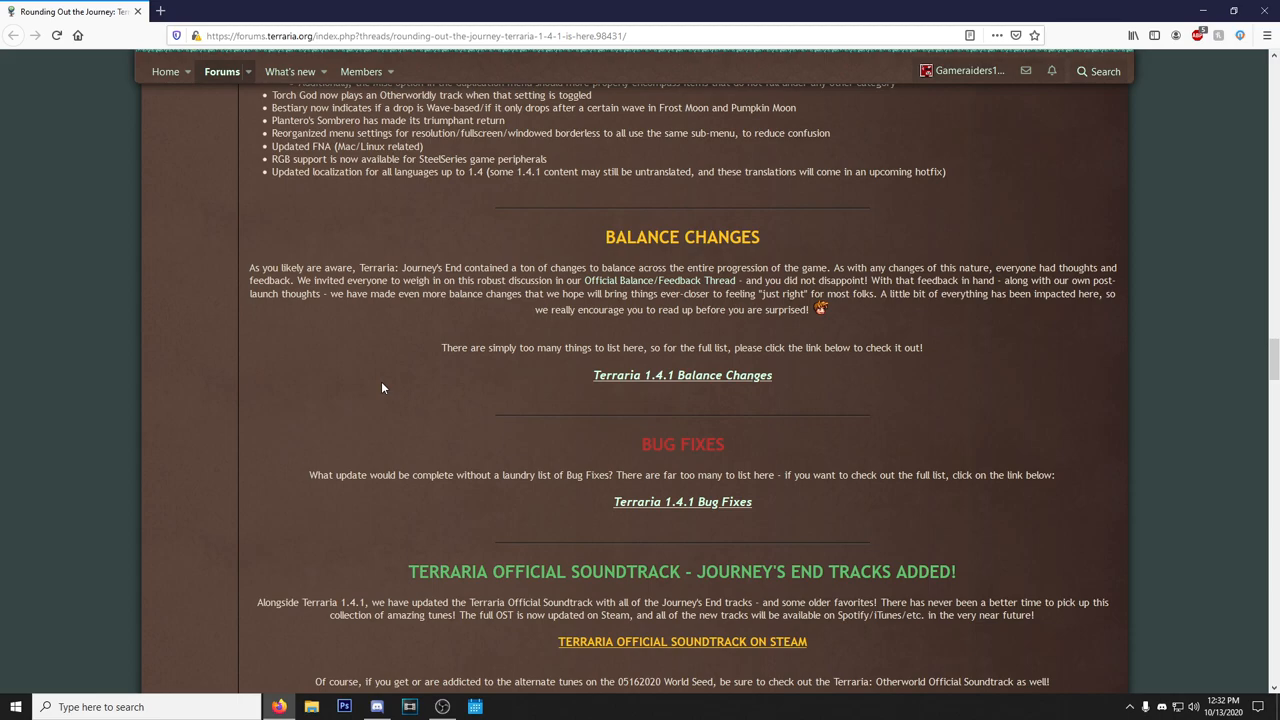
mouse_move(348, 382)
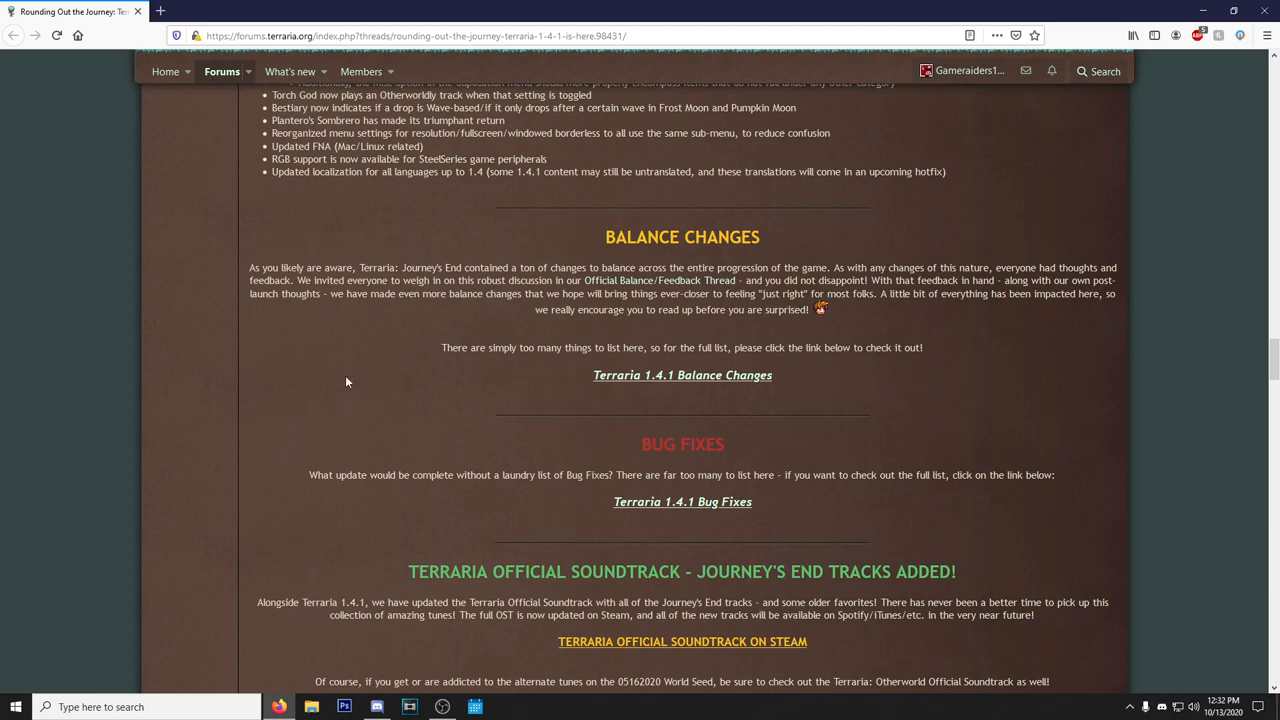
mouse_move(378, 371)
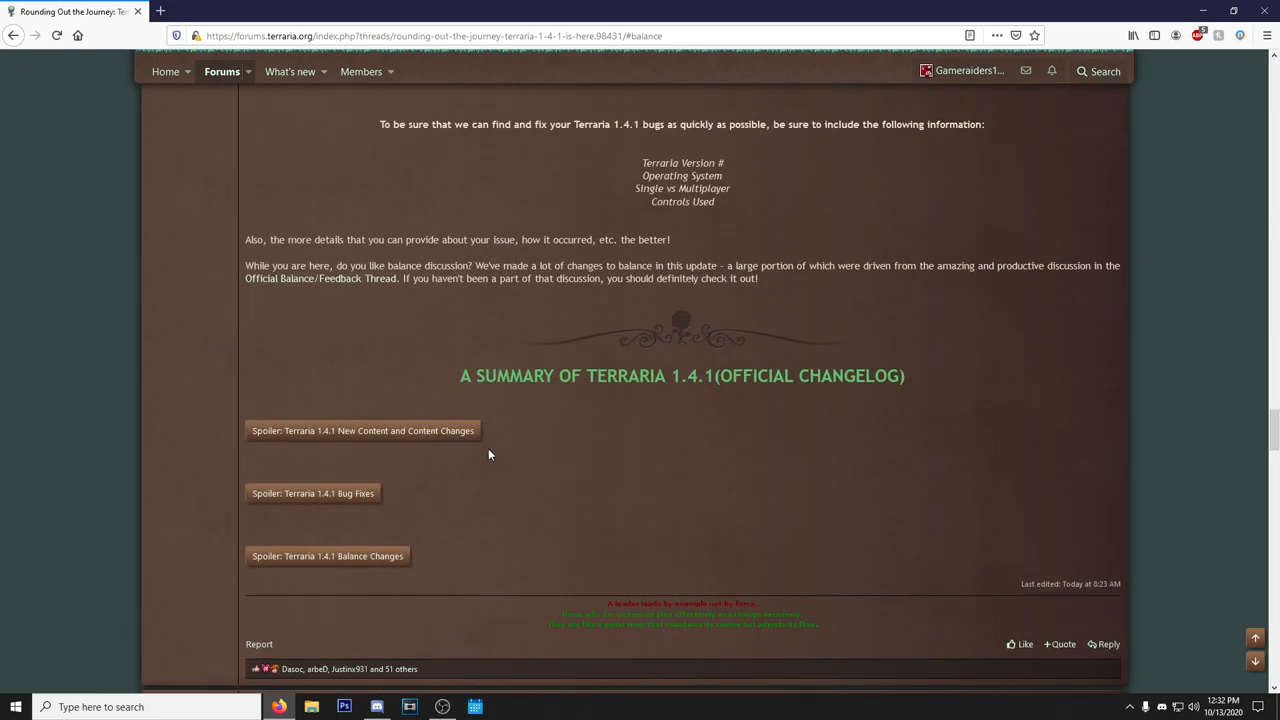
left_click(362, 430)
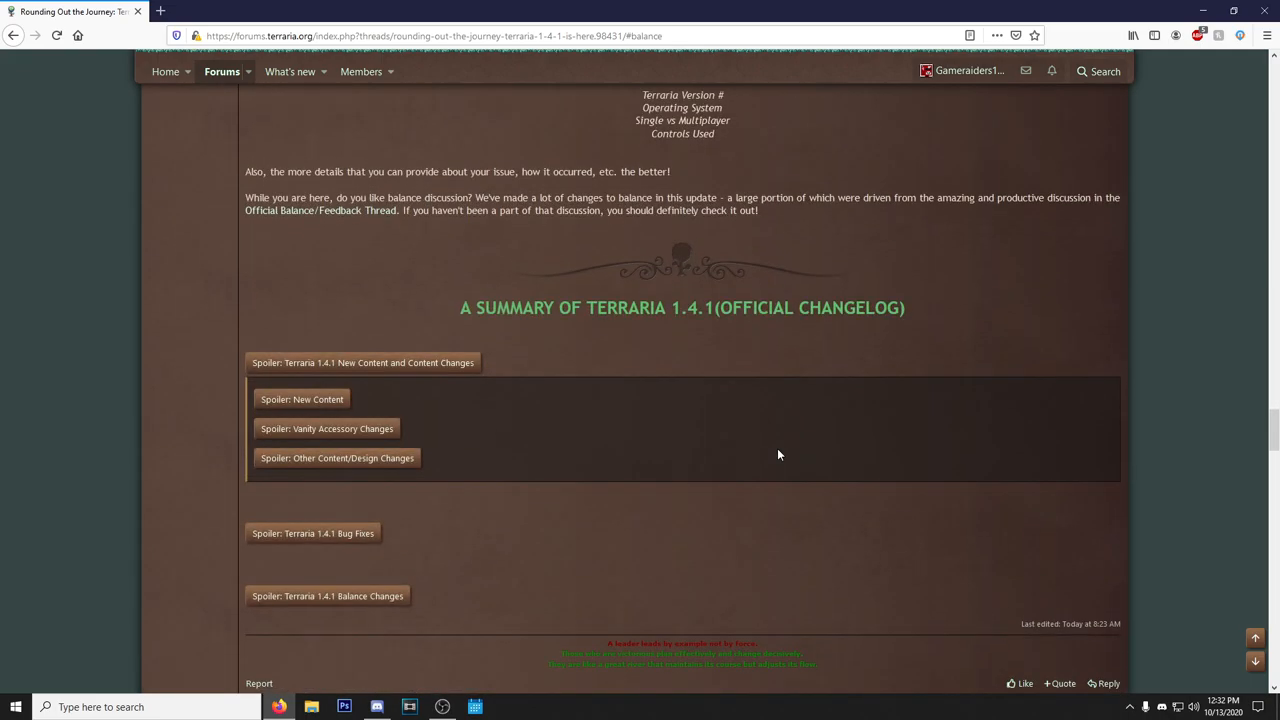
mouse_move(302, 398)
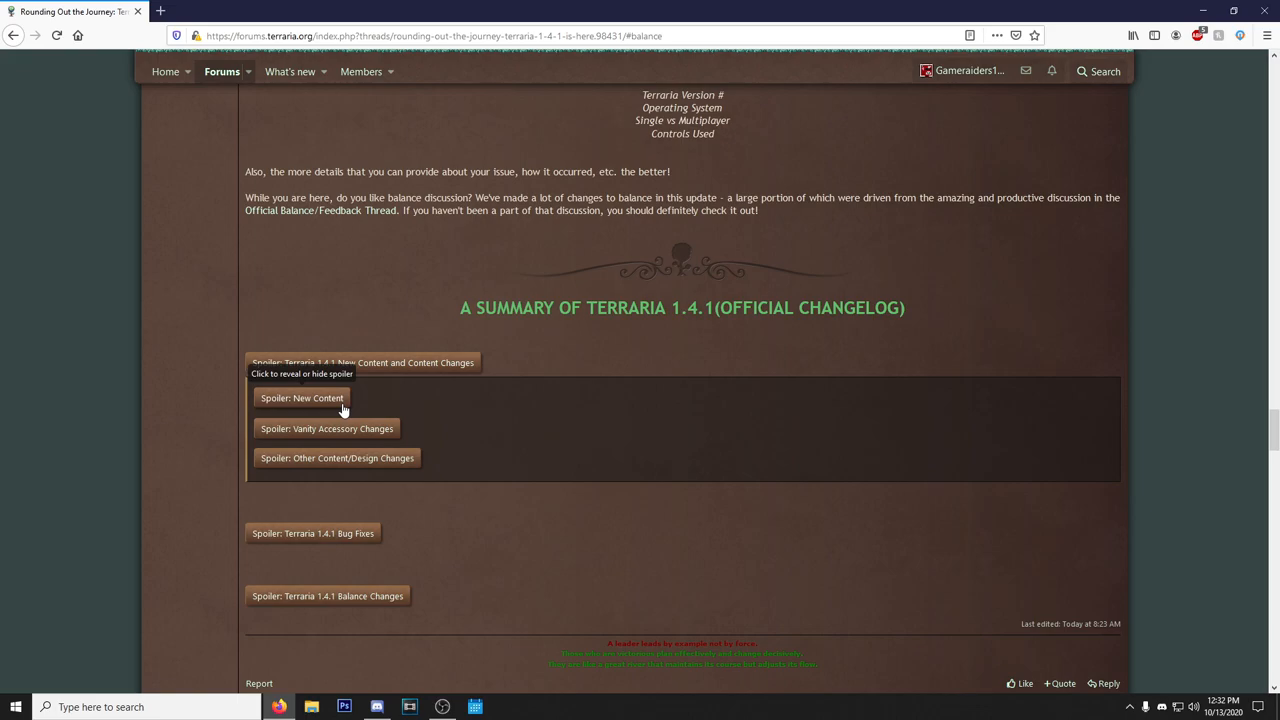
left_click(302, 398)
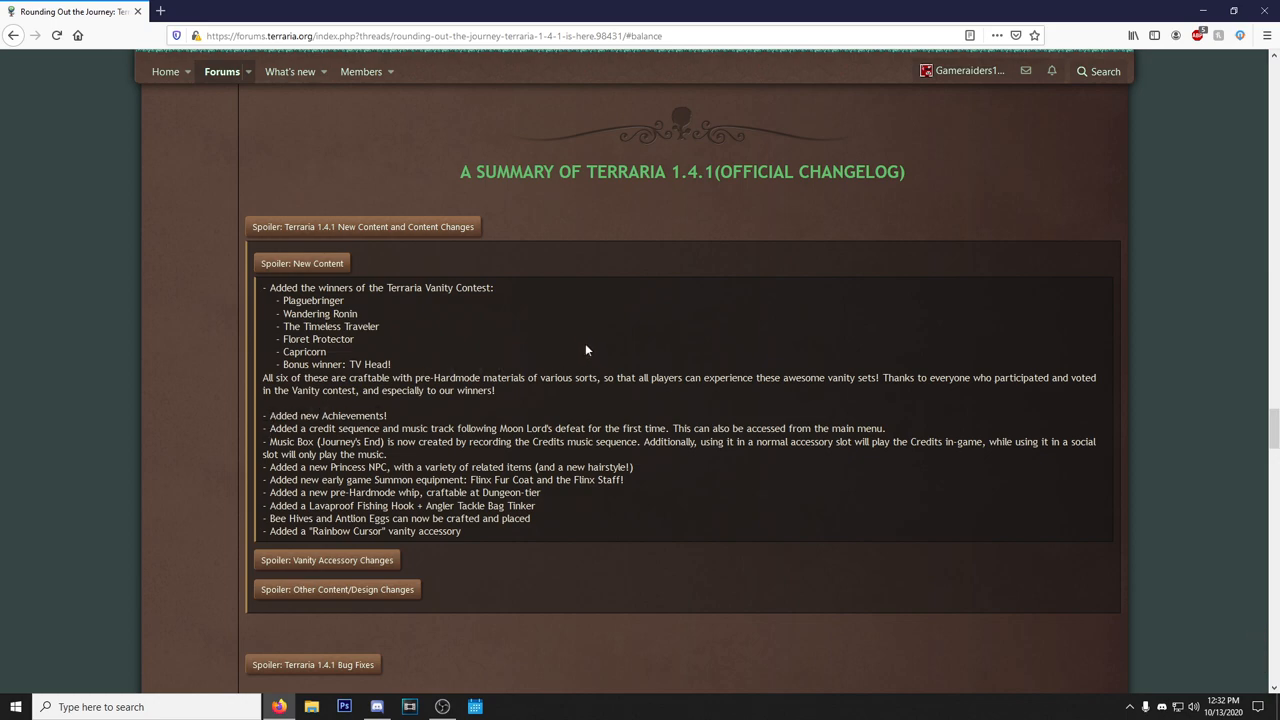
mouse_move(838, 527)
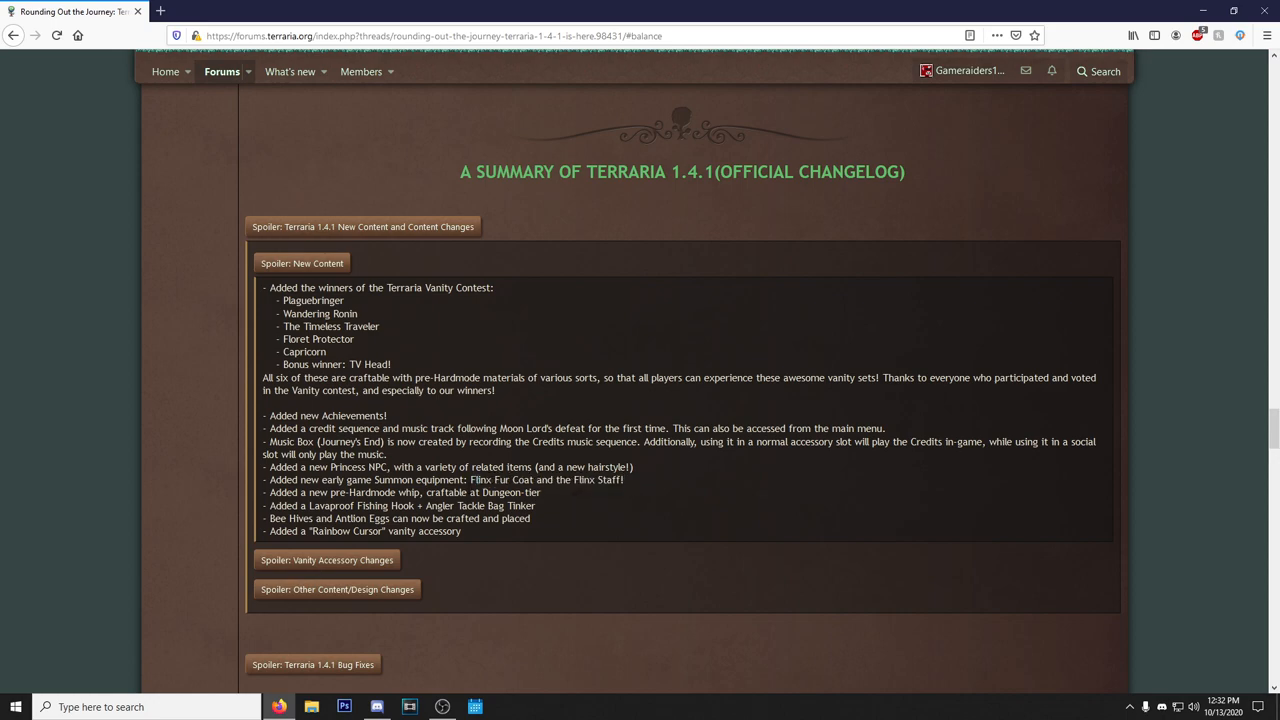
mouse_move(527, 505)
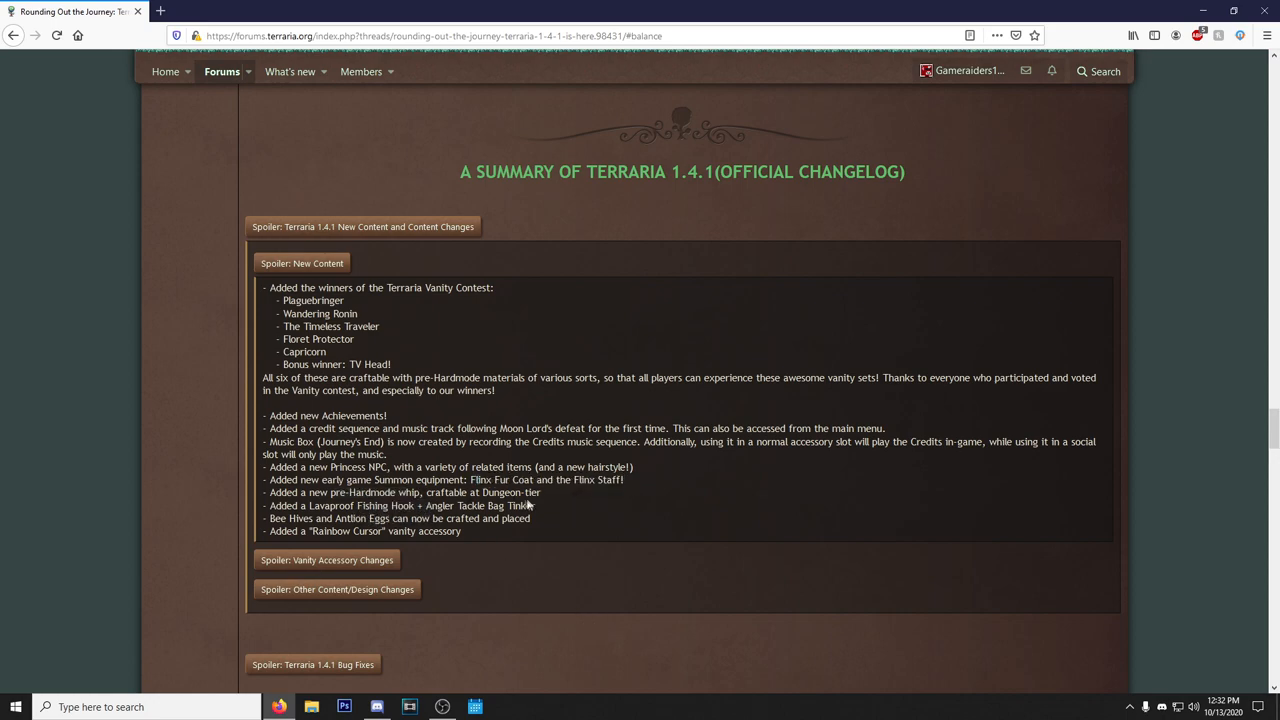
mouse_move(748, 478)
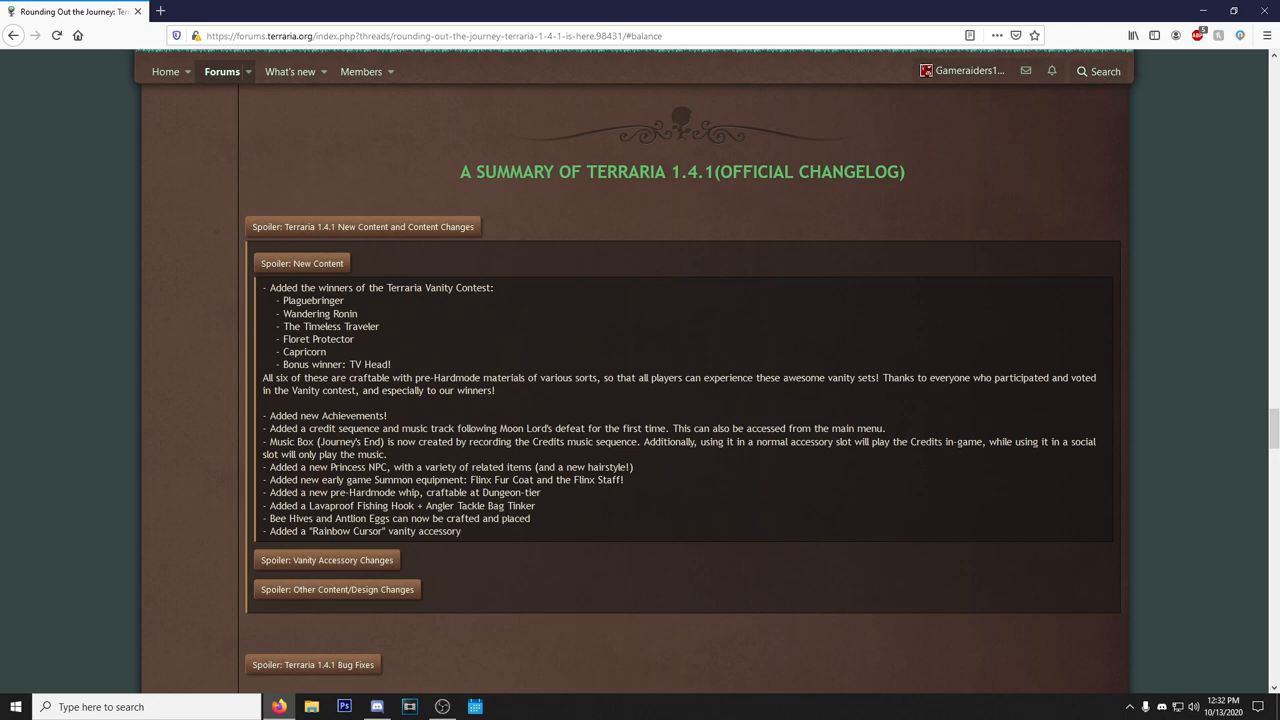
mouse_move(750, 518)
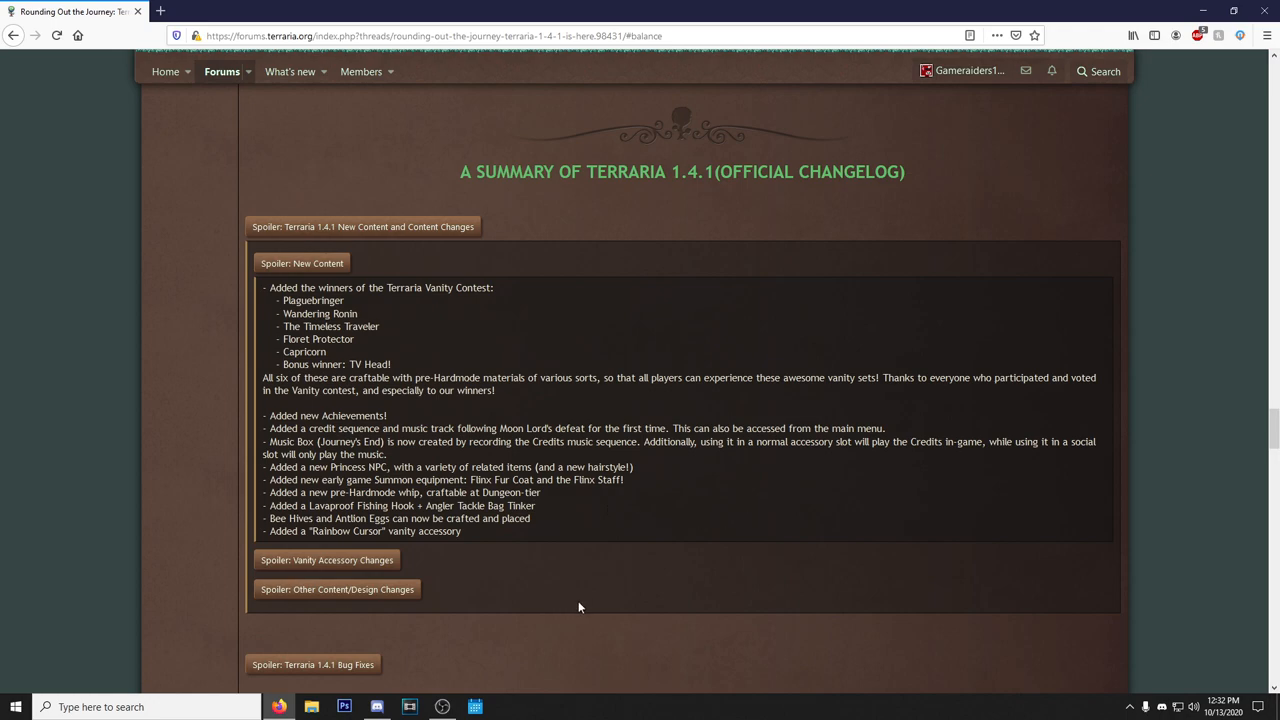
mouse_move(548, 531)
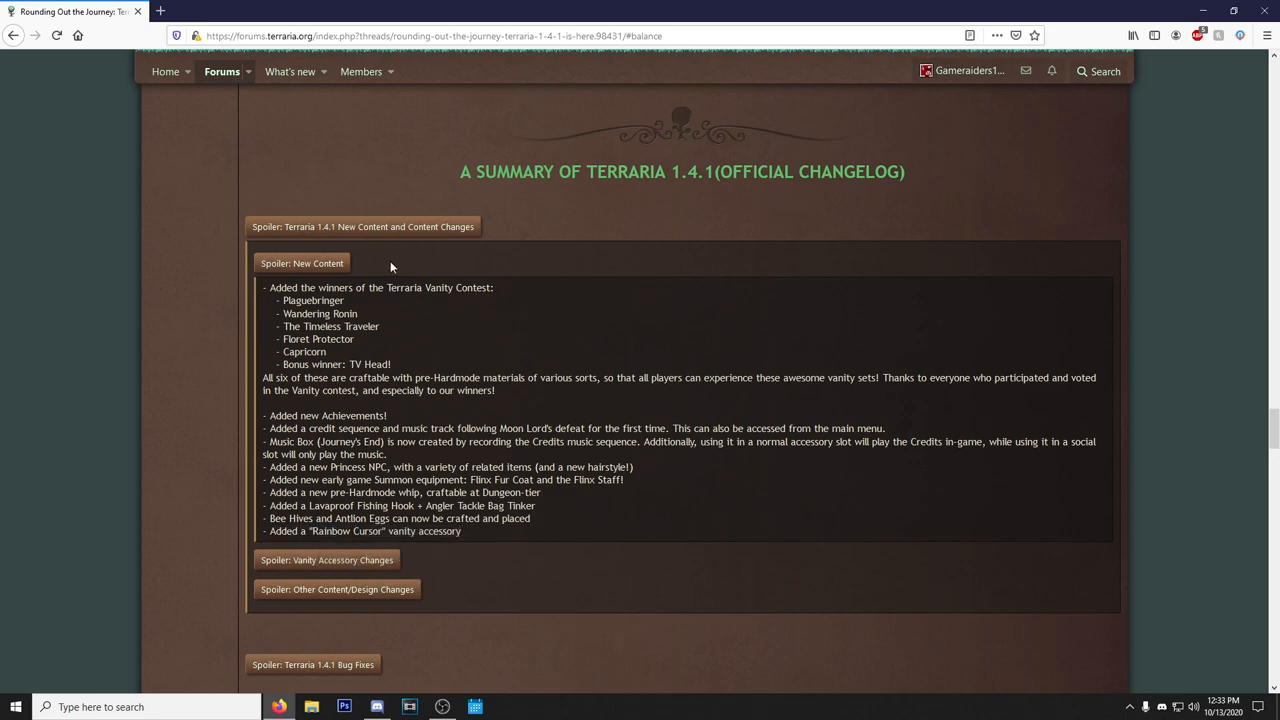
Collapse the New Content and vanity spoilers, then expand the Balance Changes category list.
left_click(302, 263)
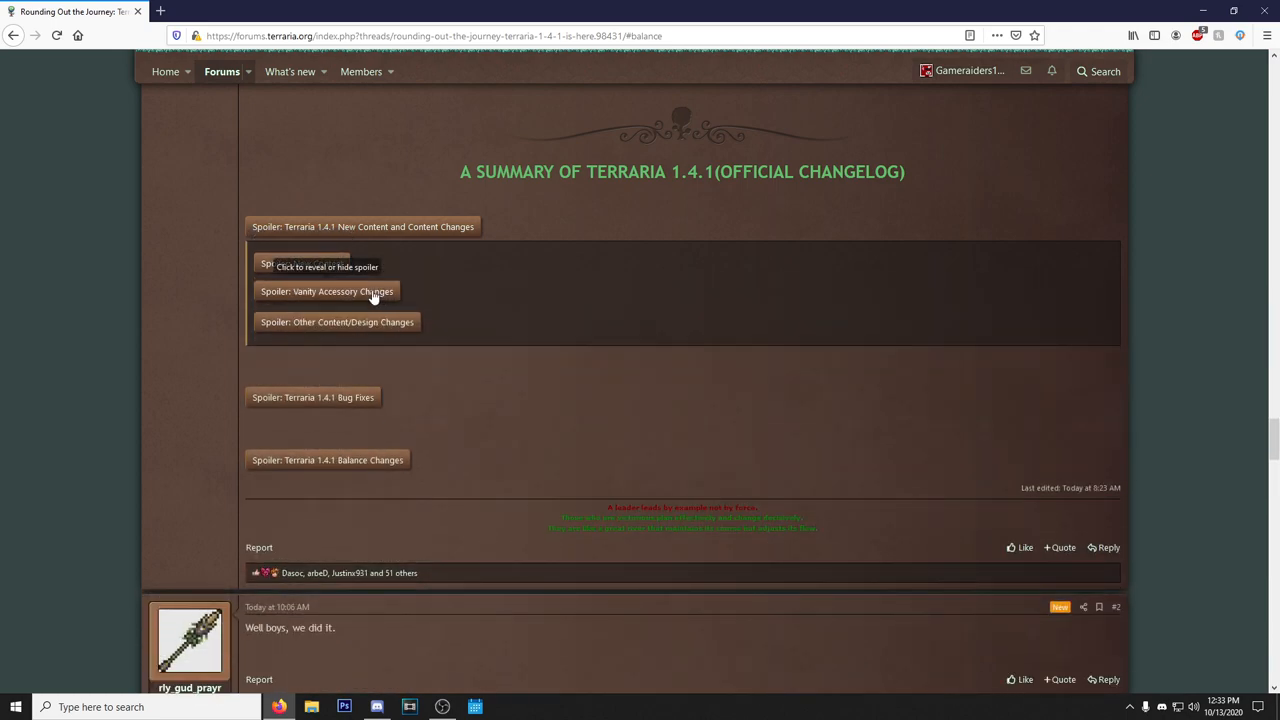
left_click(327, 291)
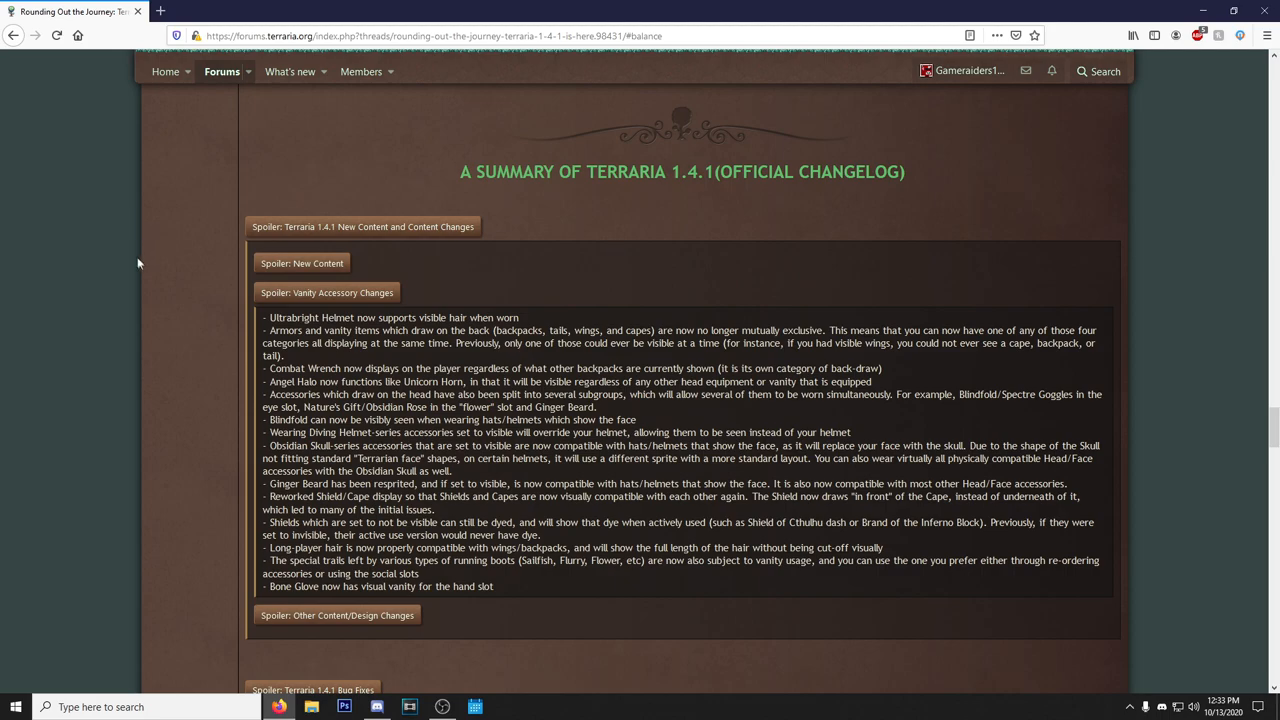
left_click(327, 292)
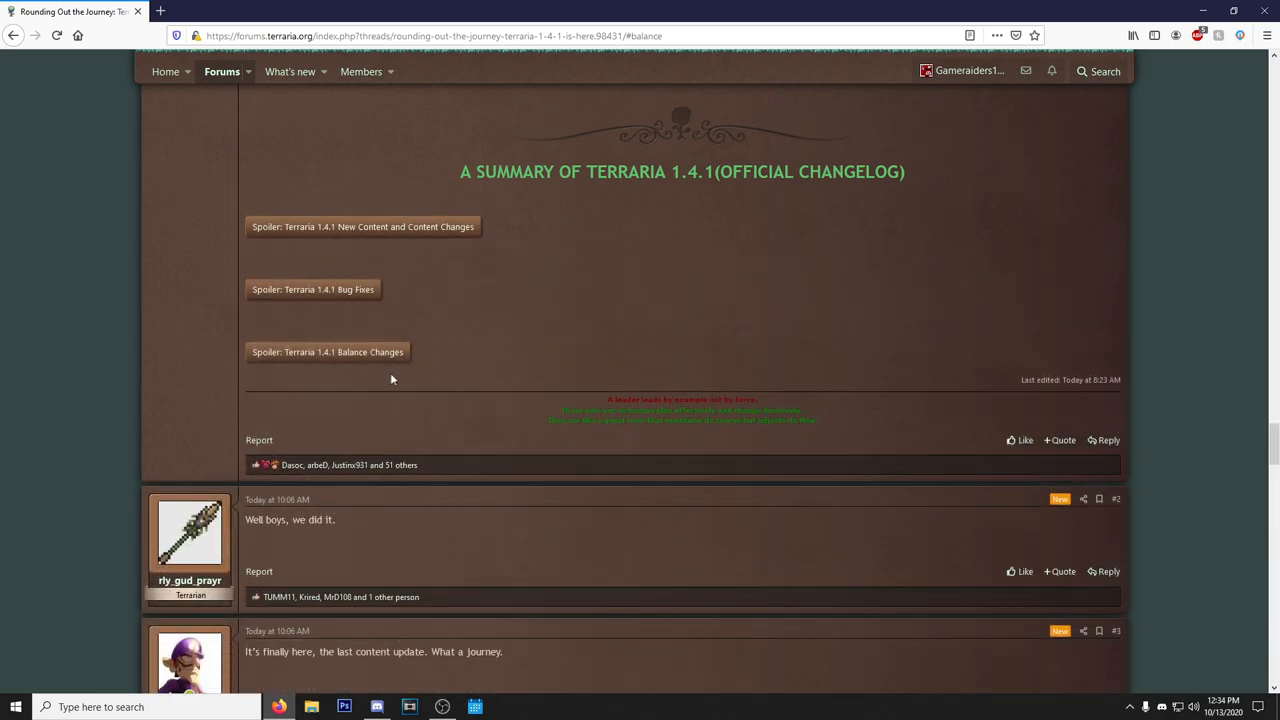
left_click(327, 351)
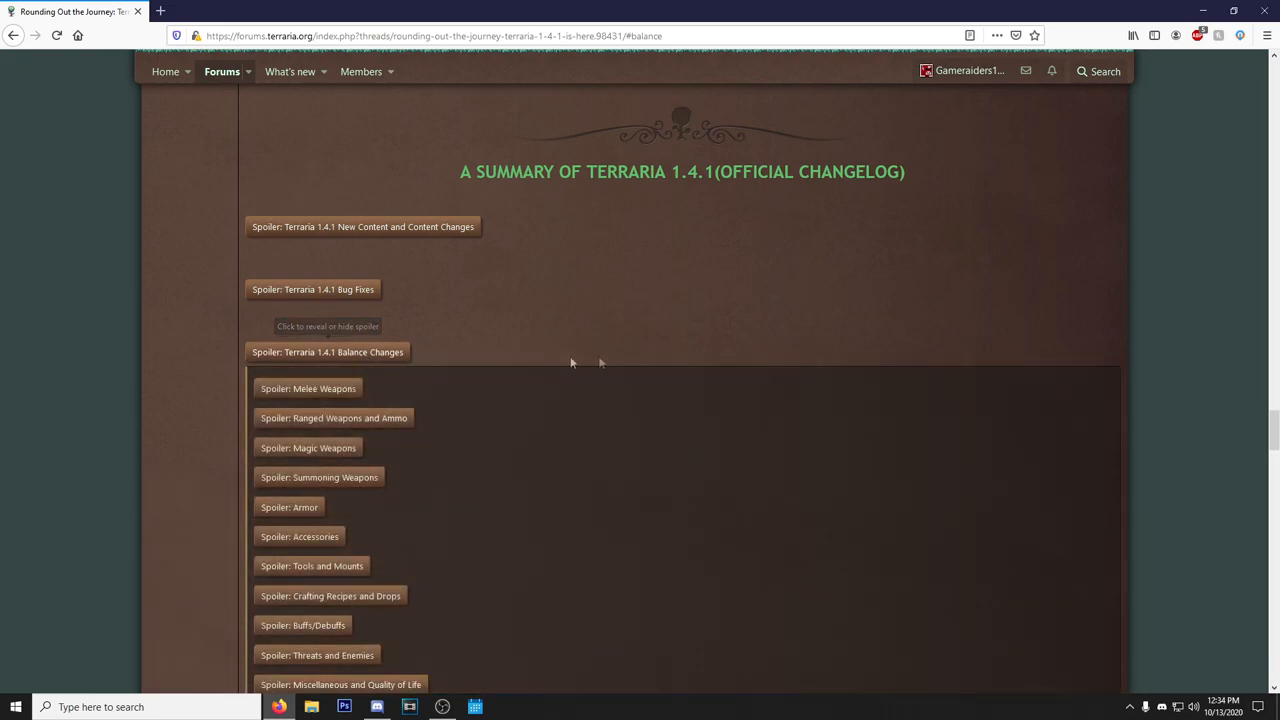
scroll("down", 3)
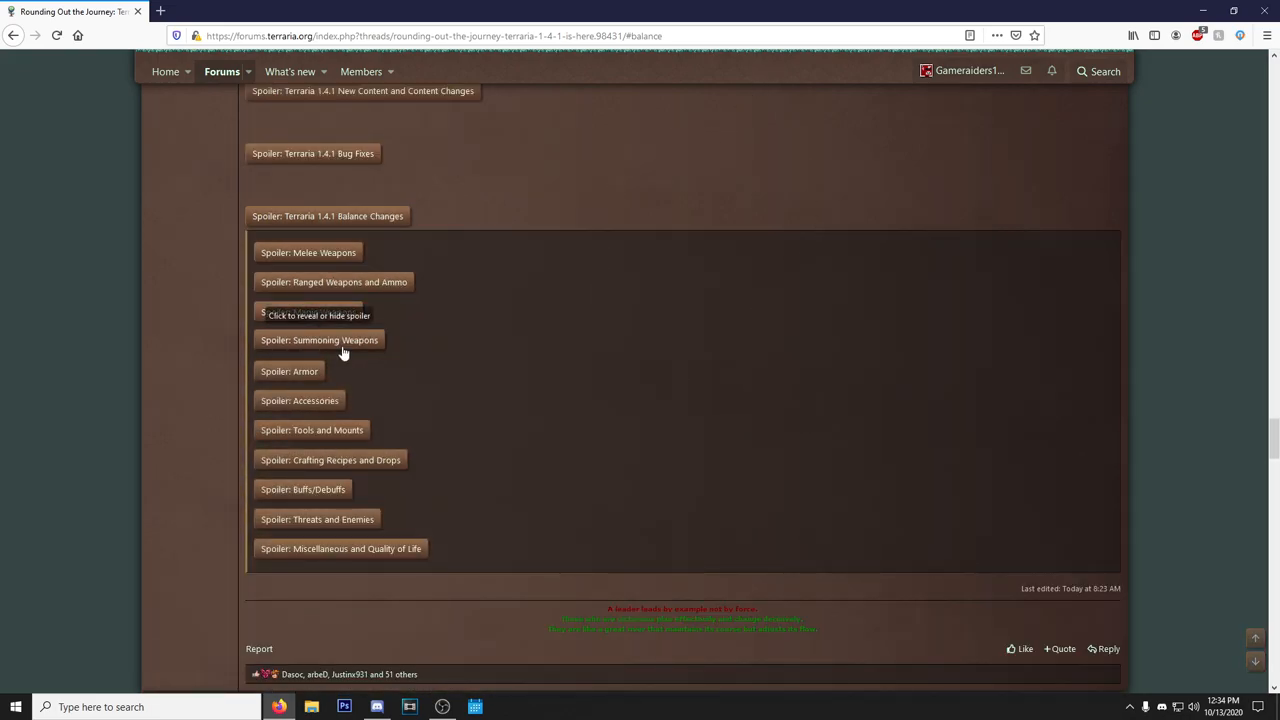
Expand the Summoning Weapons spoiler showing whip and staff buffs and nerfs.
left_click(319, 339)
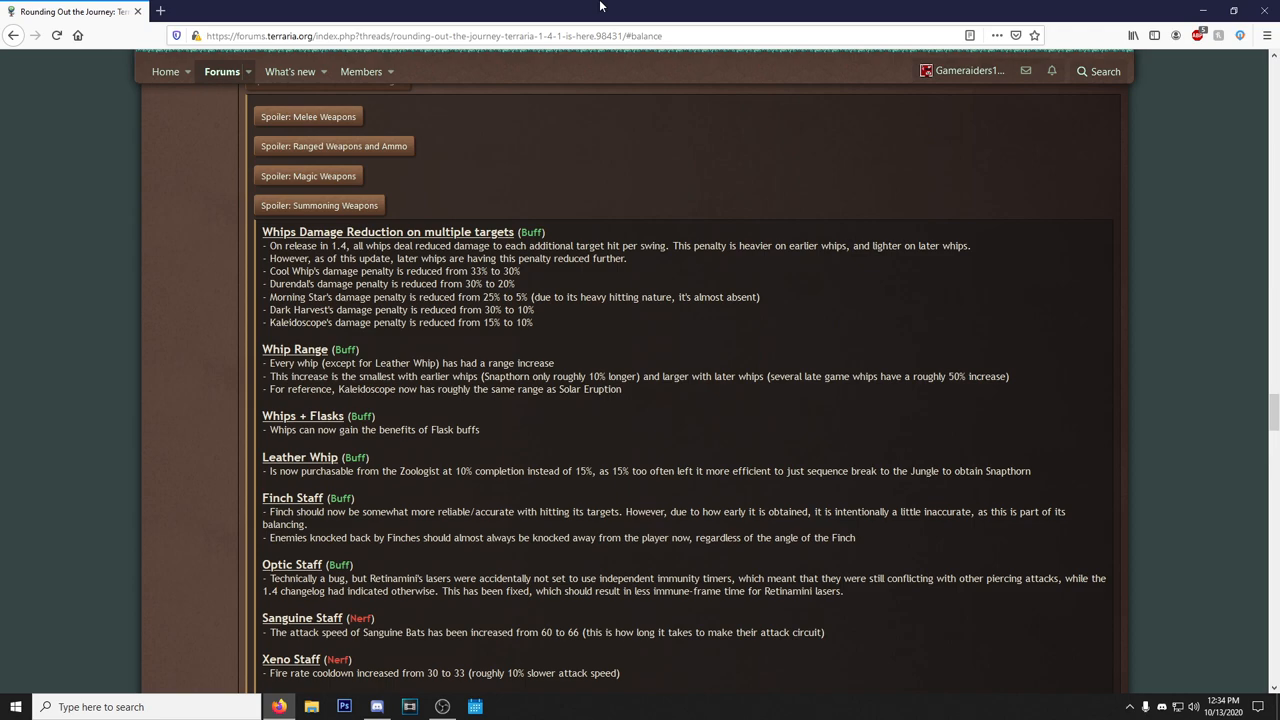
mouse_move(30, 338)
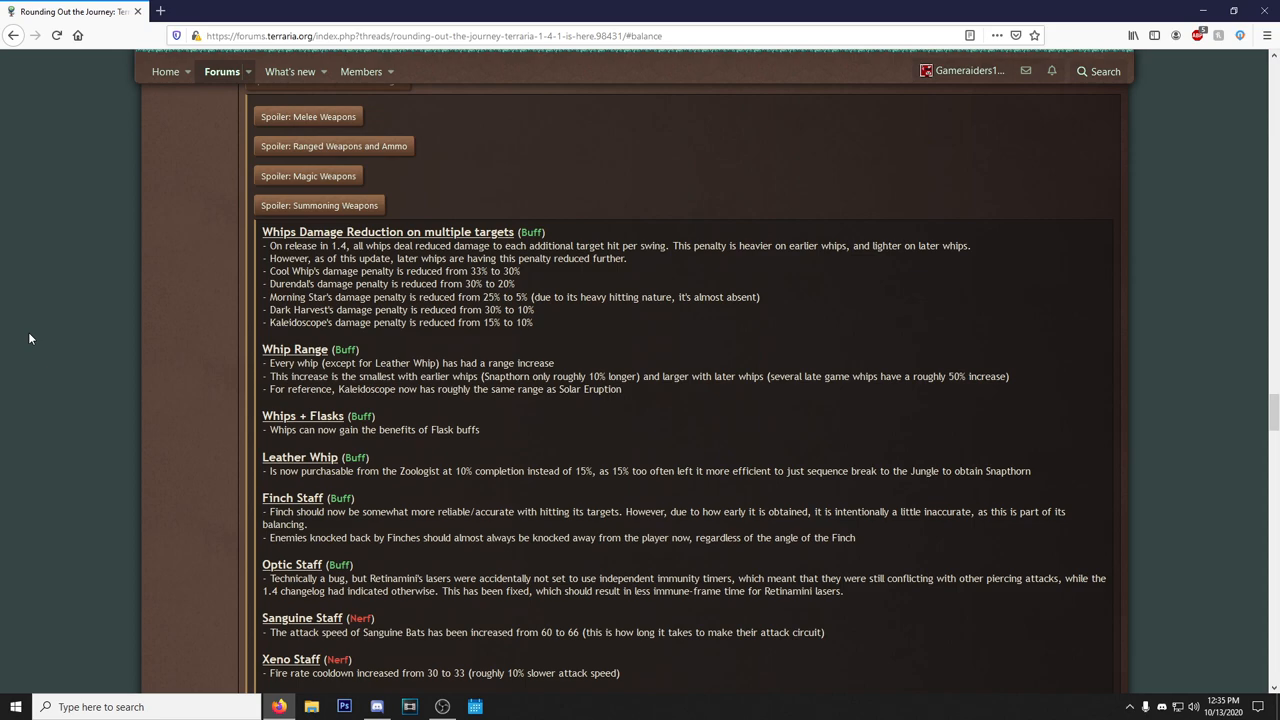
scroll("down", 3)
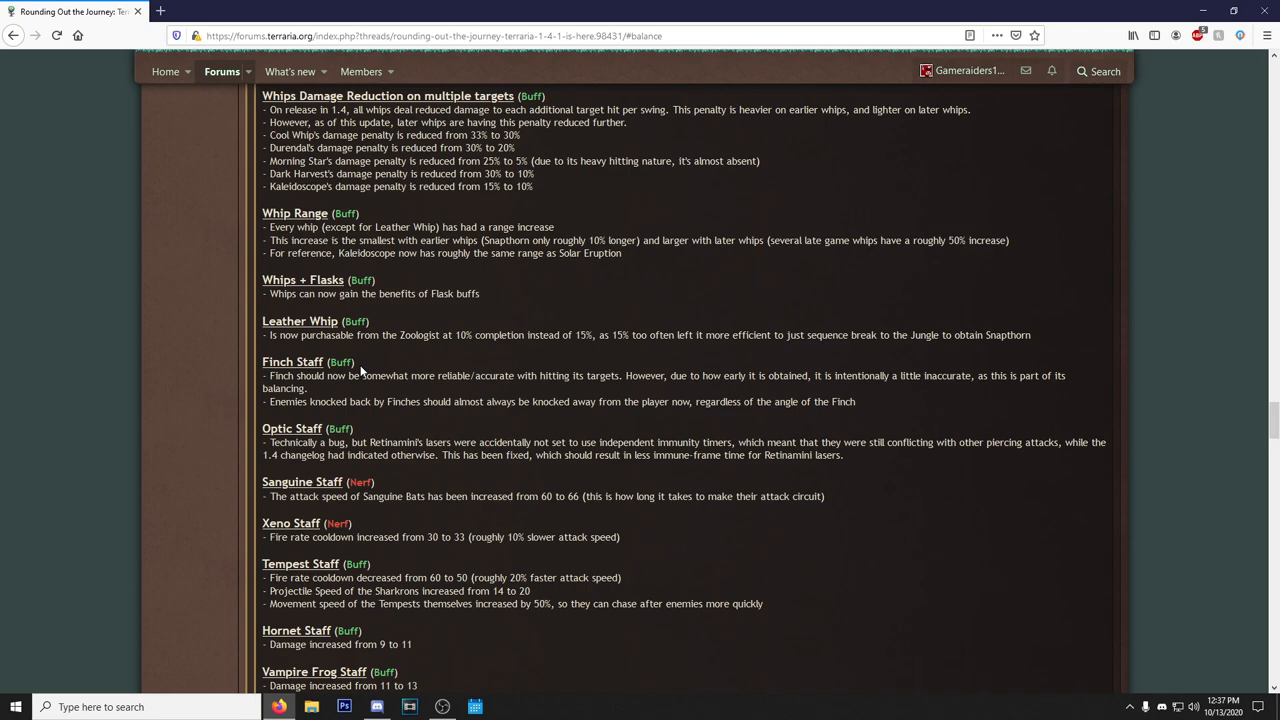
mouse_move(447, 361)
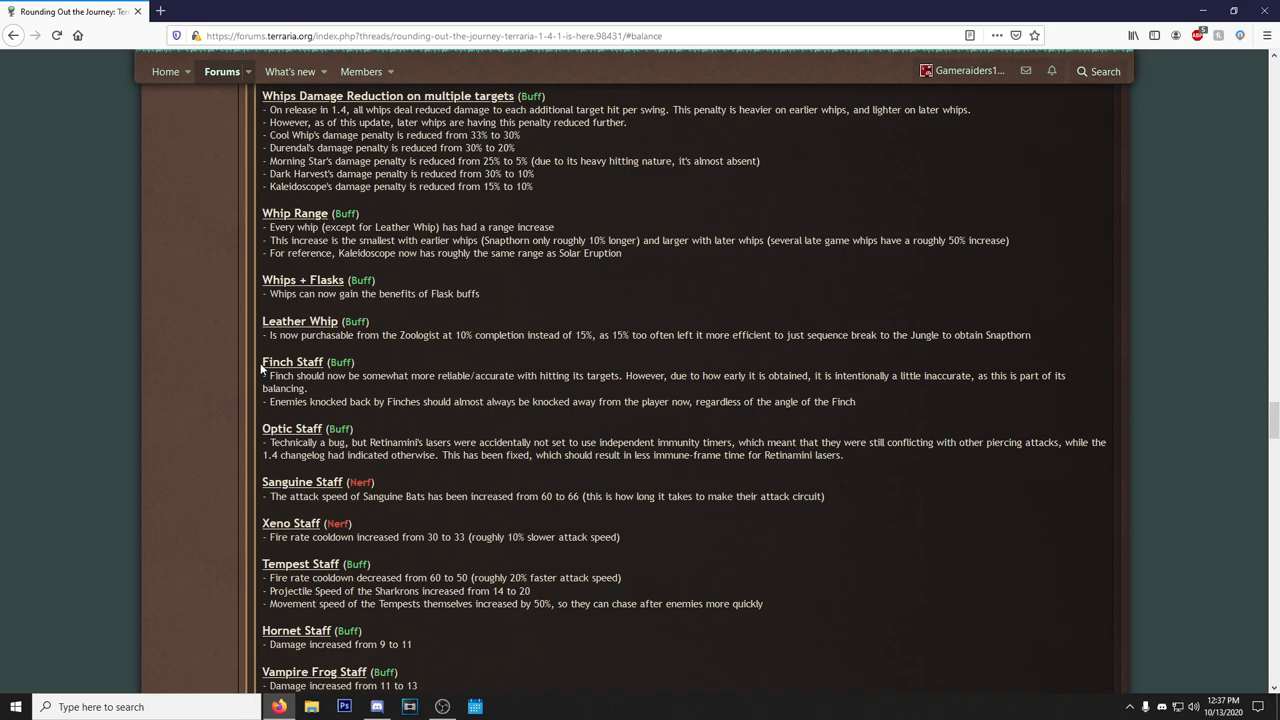
mouse_move(375, 362)
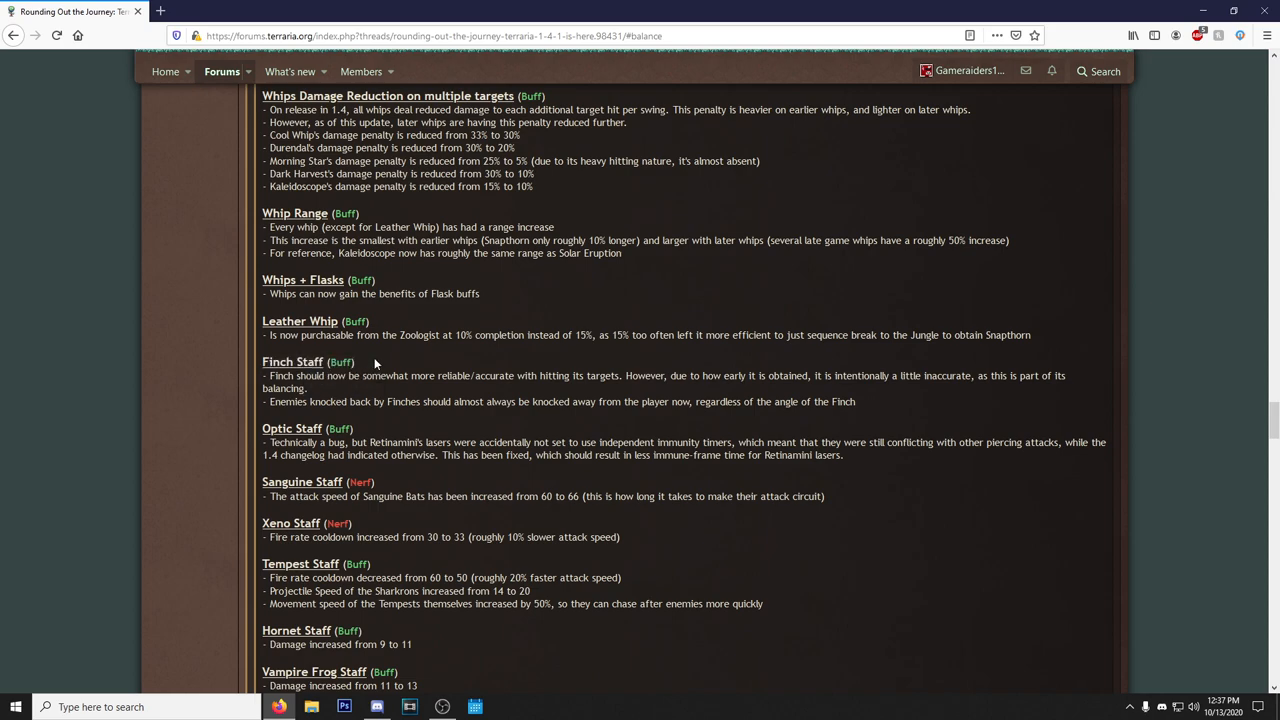
double_click(310, 361)
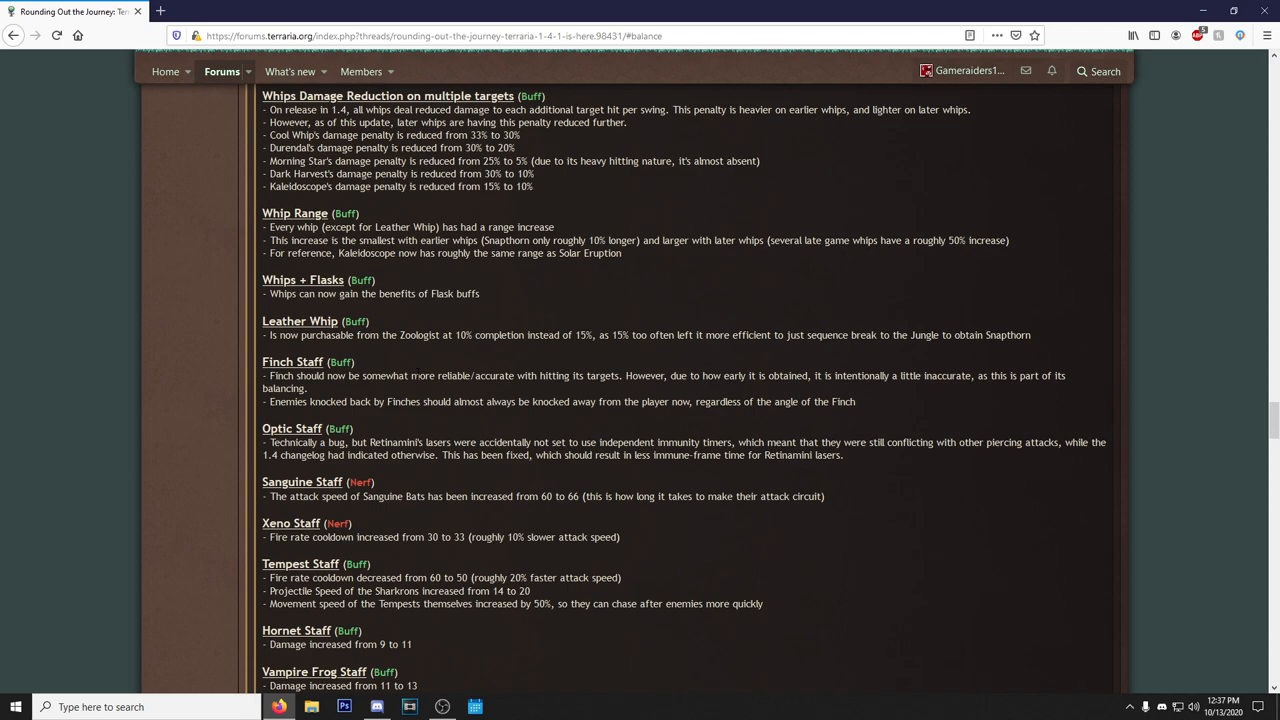
mouse_move(1034, 510)
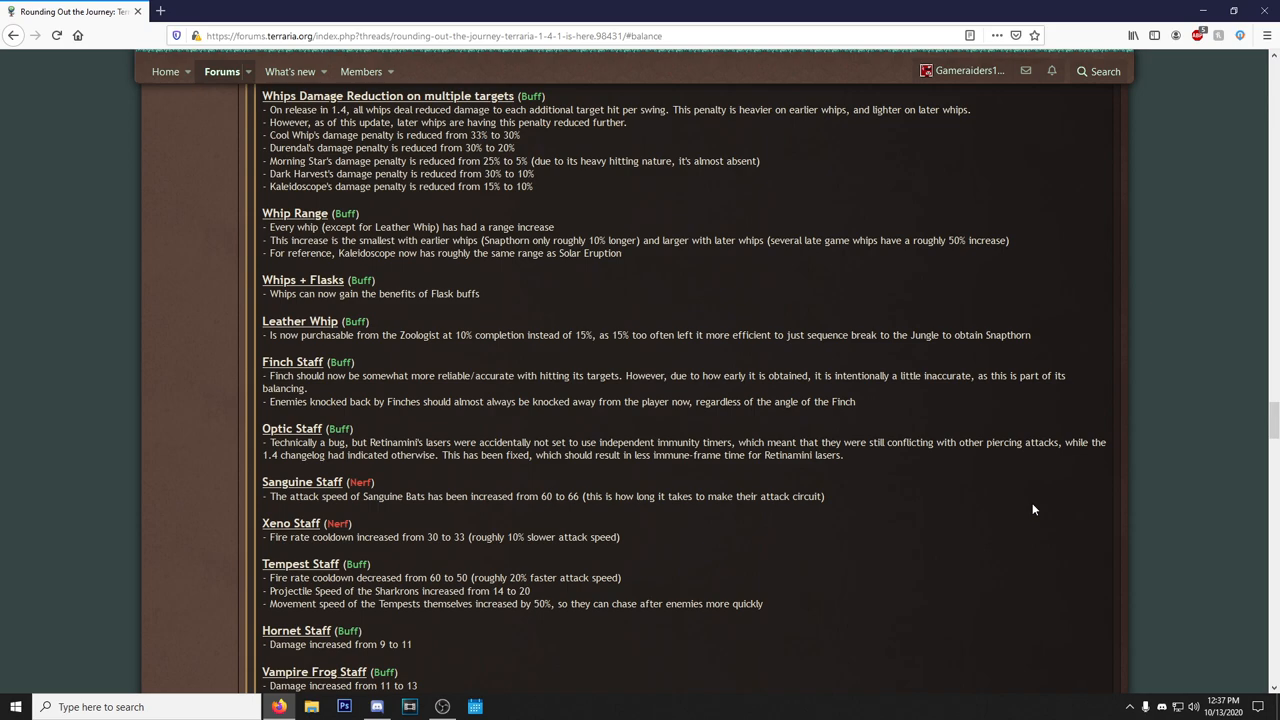
scroll("down", 3)
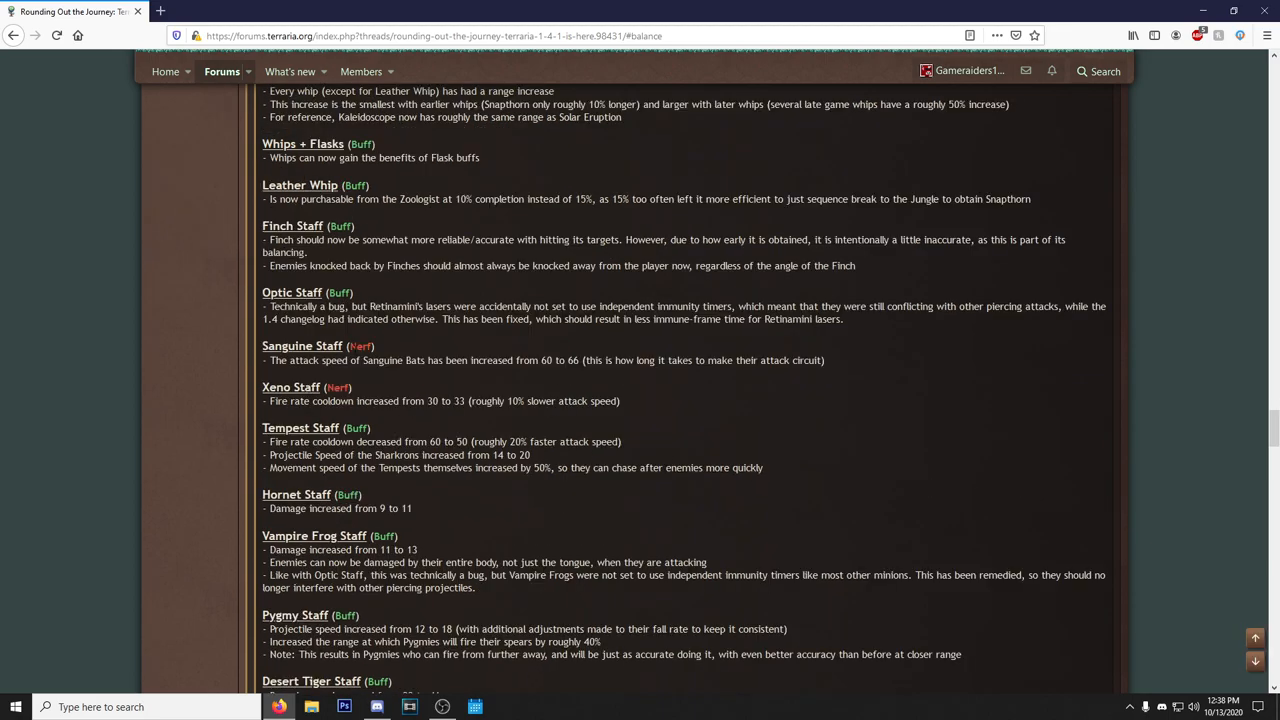
mouse_move(877, 400)
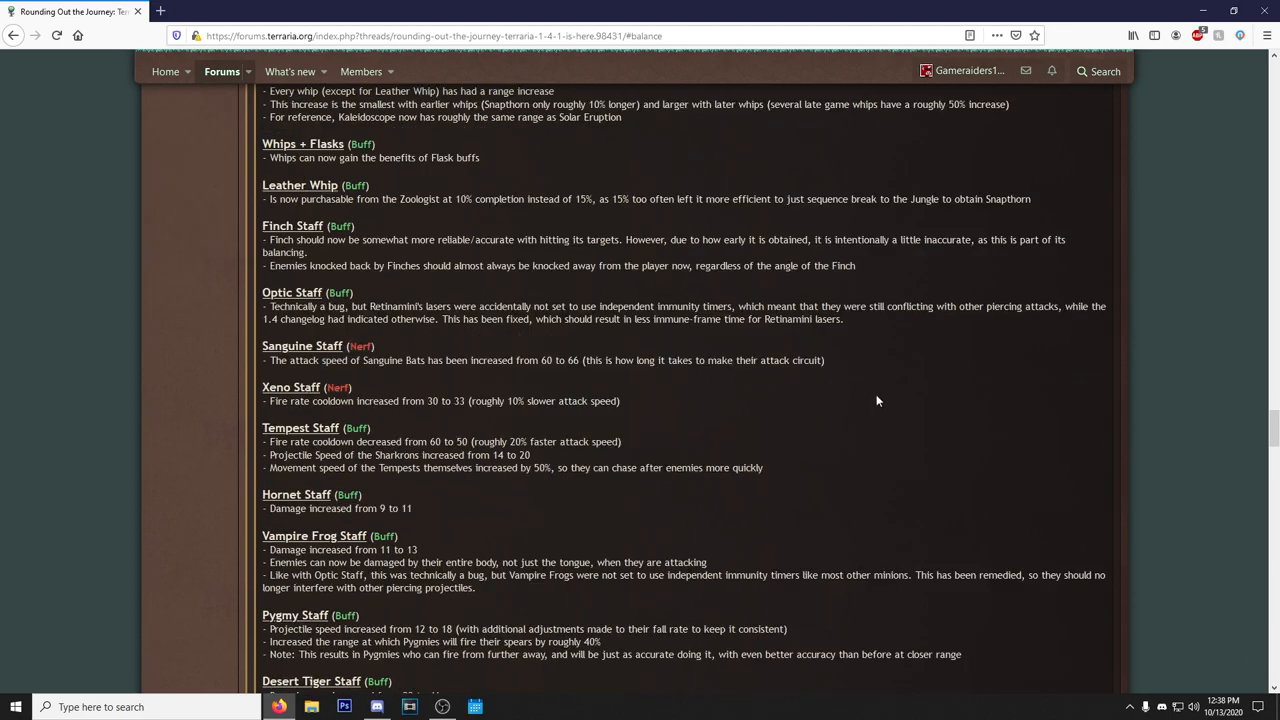
mouse_move(1005, 429)
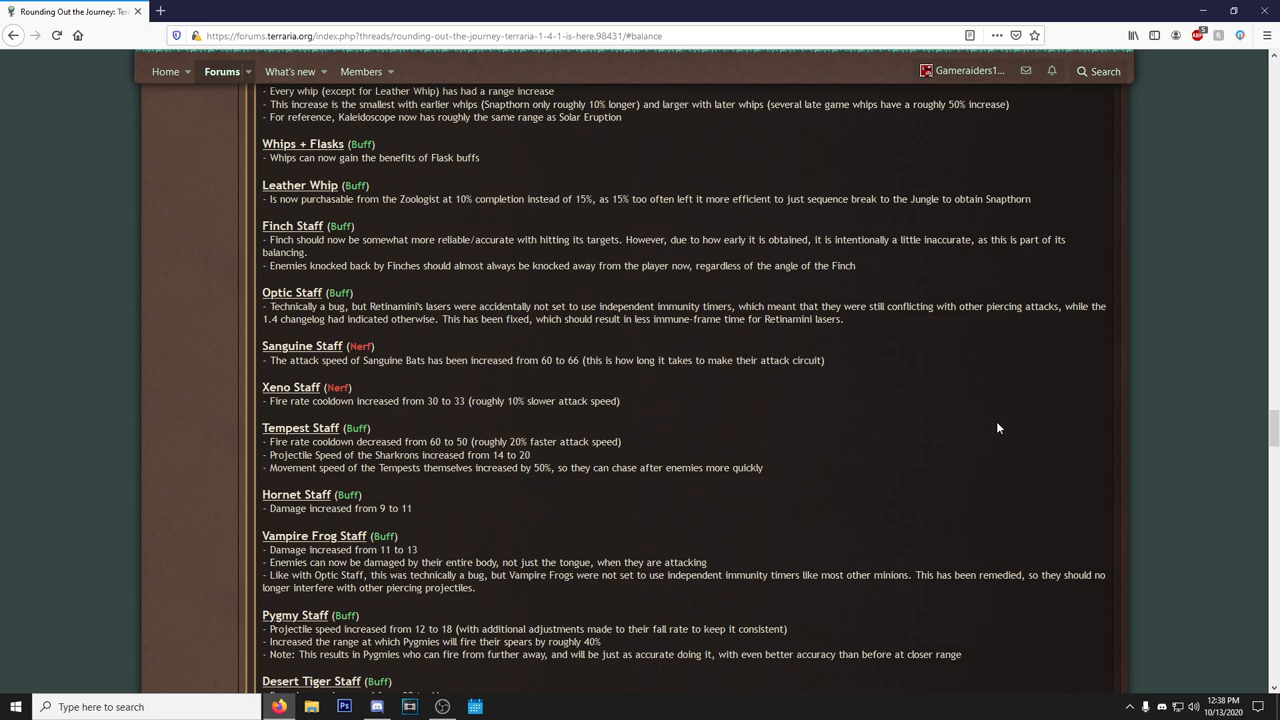
mouse_move(257, 395)
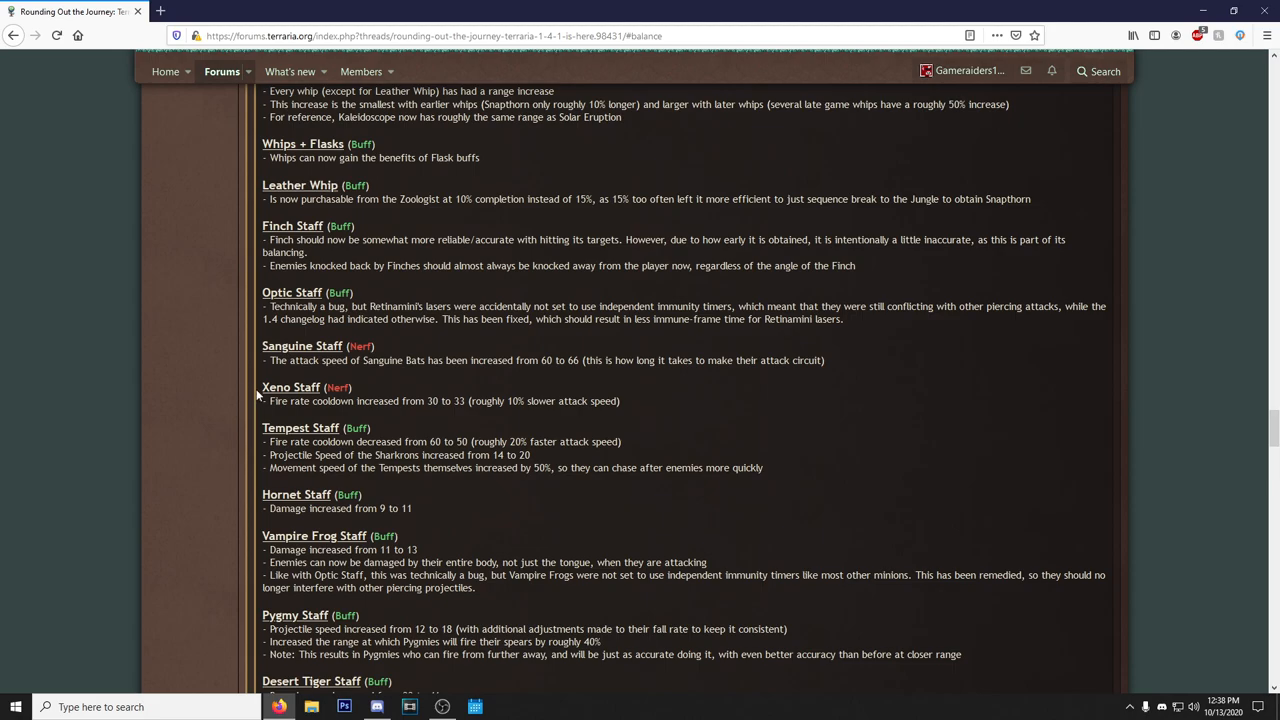
mouse_move(955, 419)
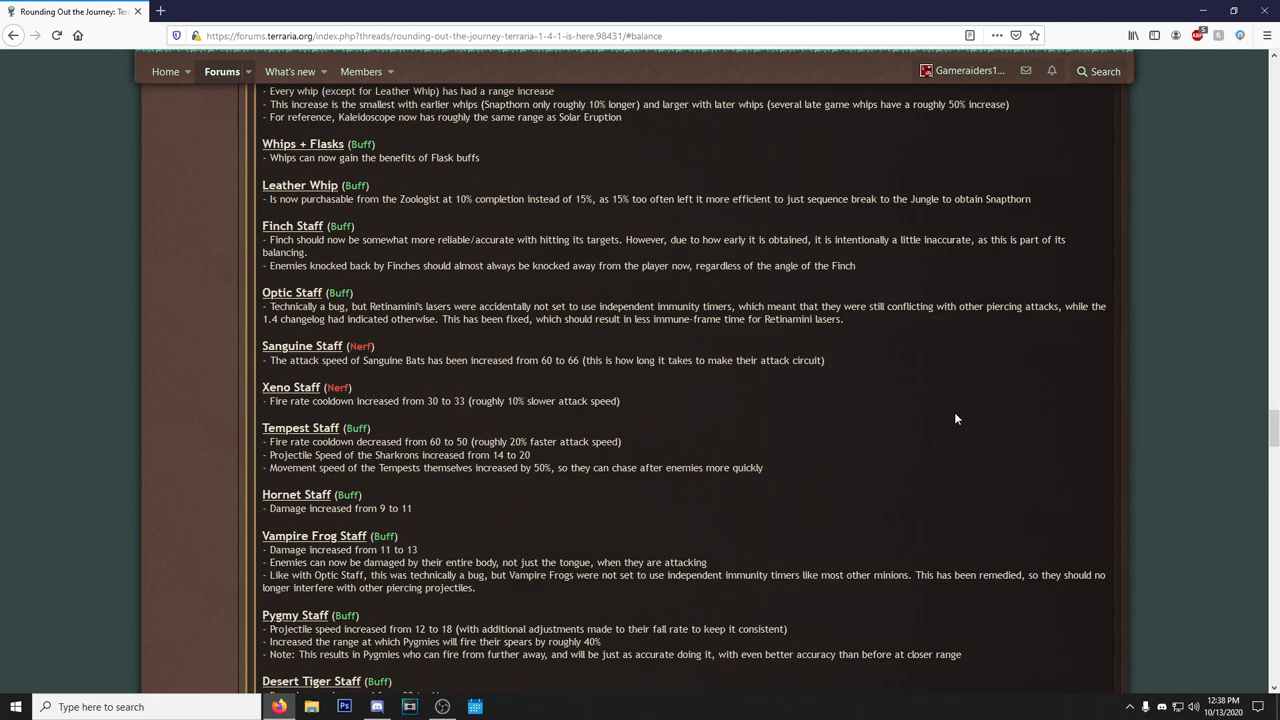
scroll("down", 3)
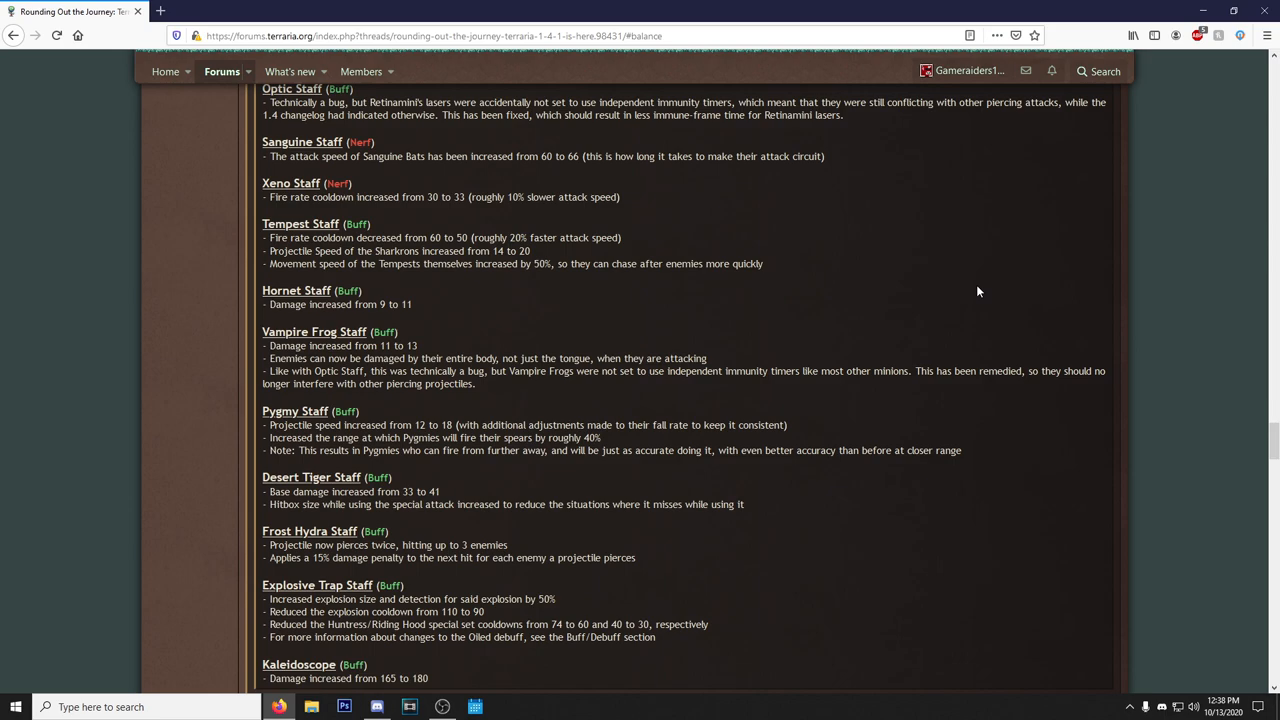
mouse_move(744, 322)
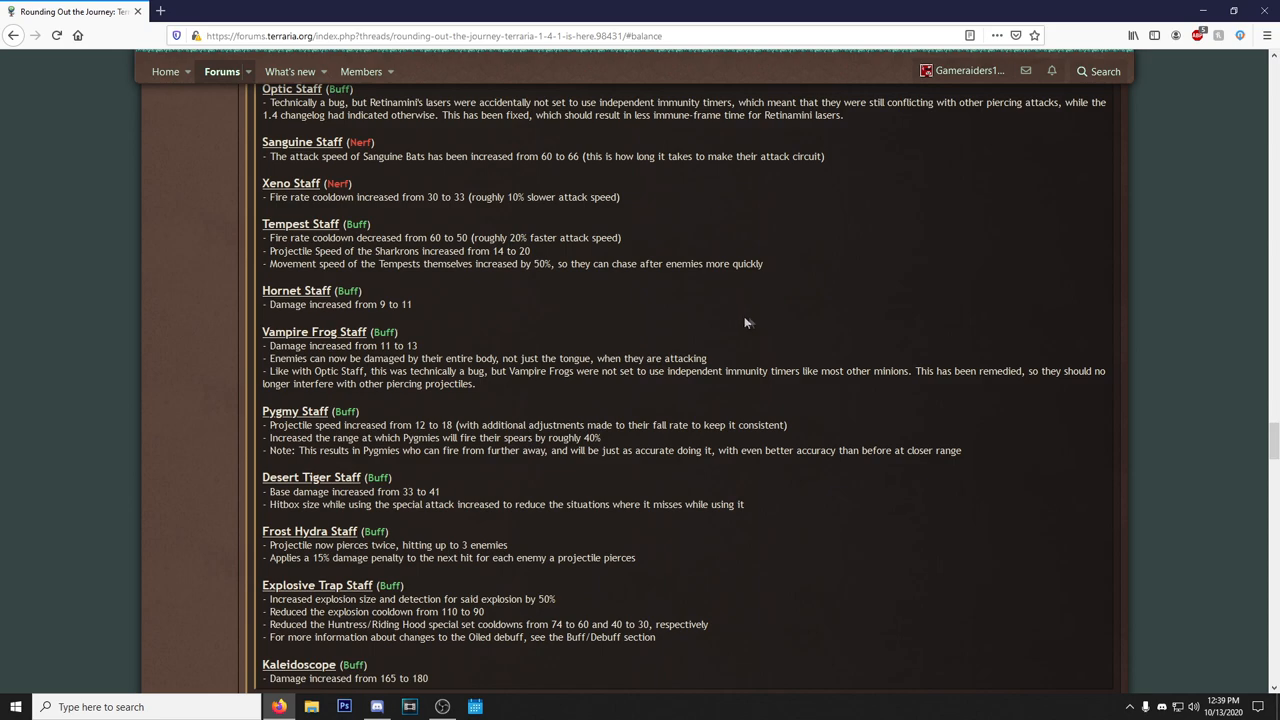
Scroll to the end of the Summoning Weapons notes at Kaleidoscope and the remaining category spoilers.
scroll("down", 3)
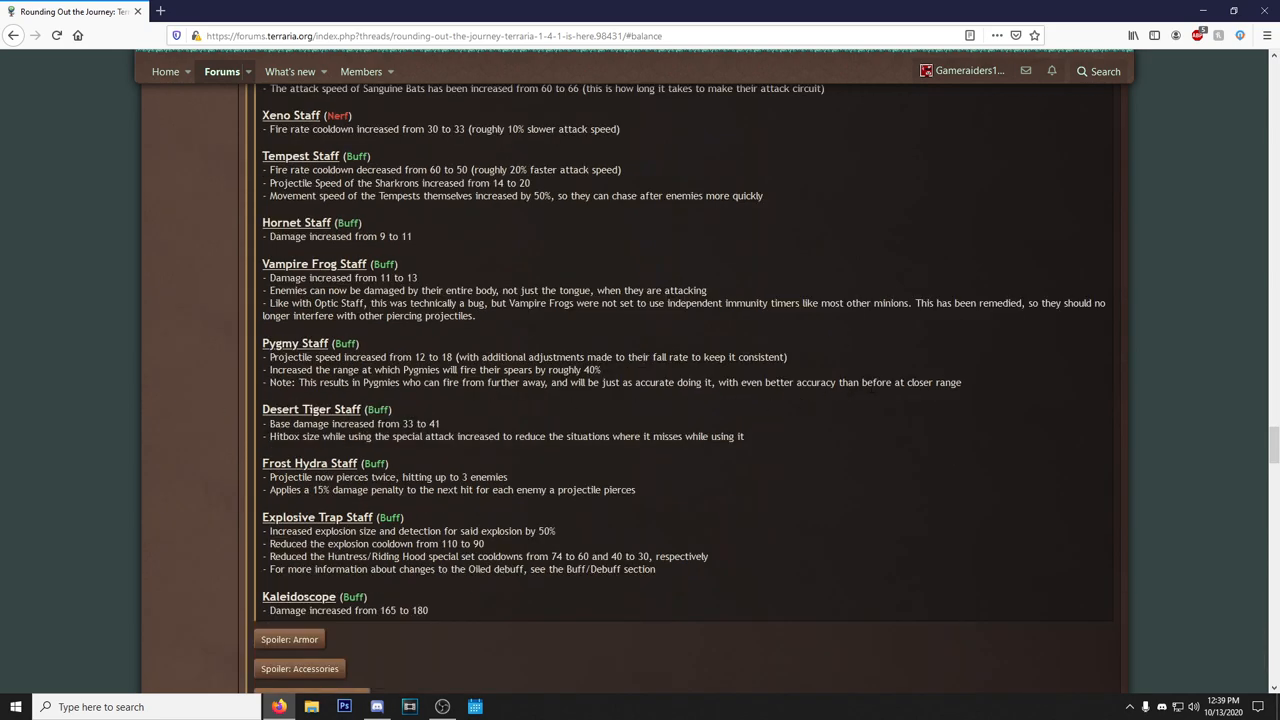
mouse_move(503, 423)
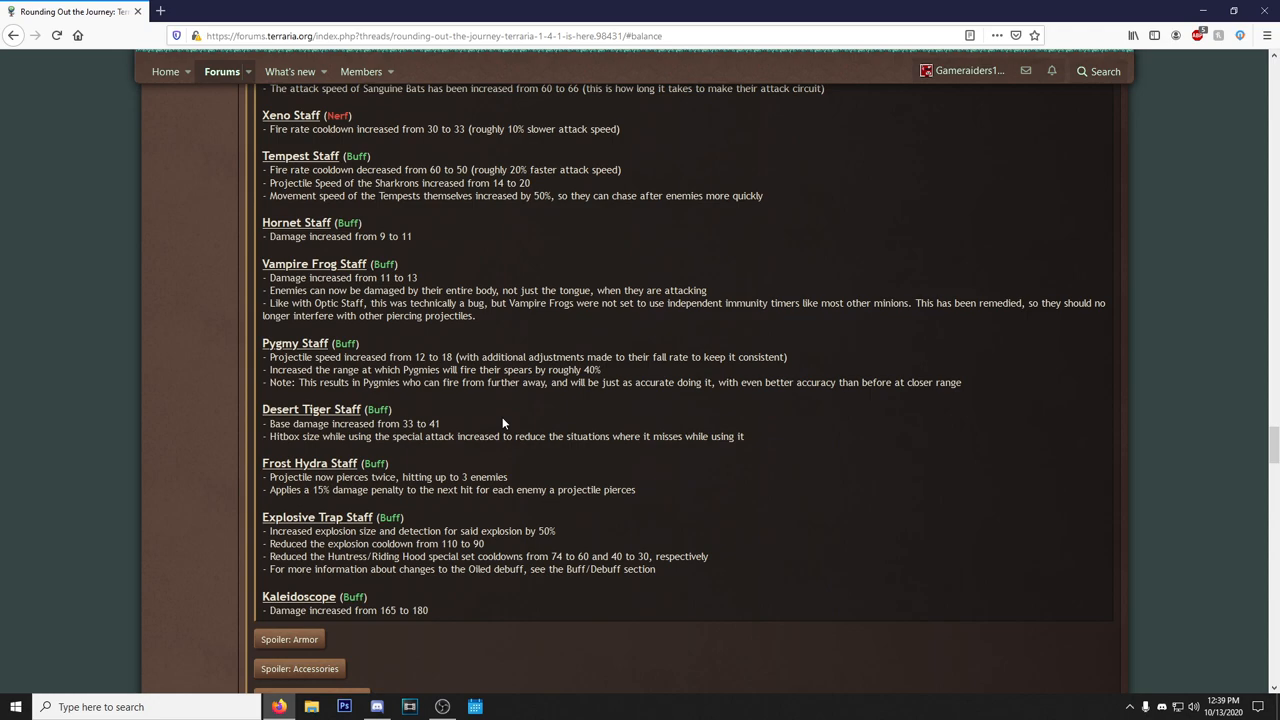
mouse_move(537, 407)
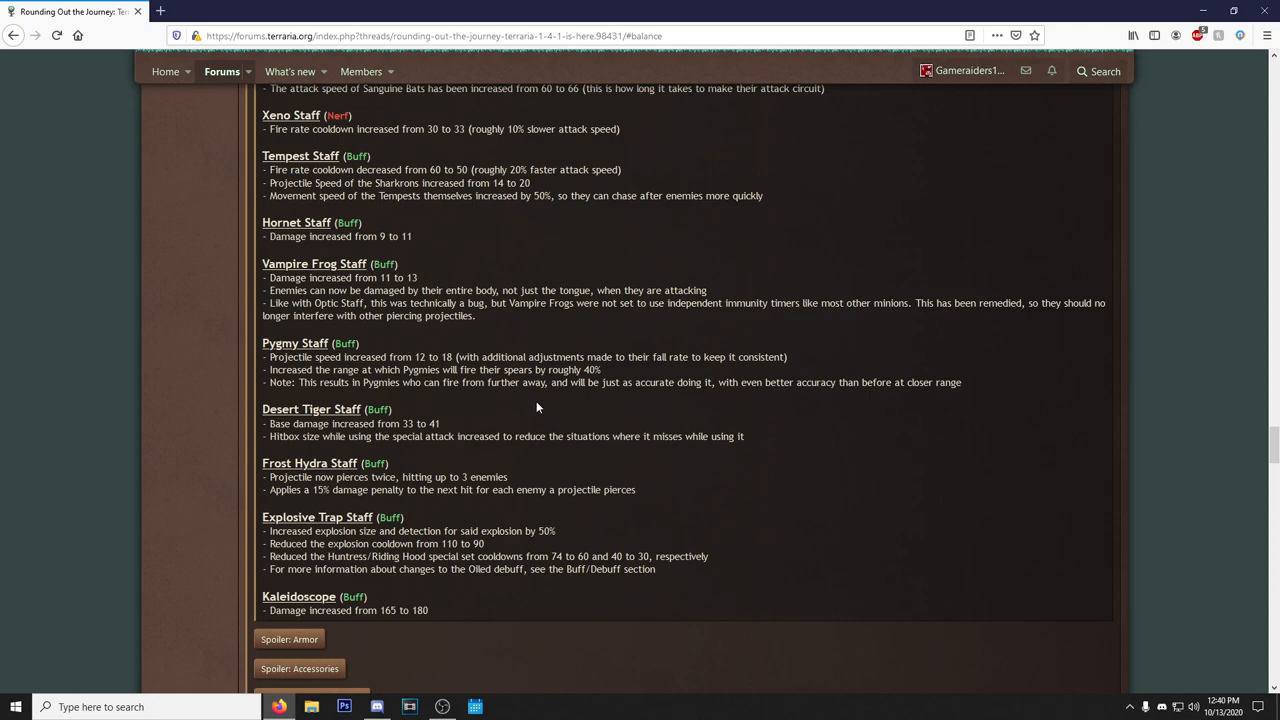
mouse_move(845, 431)
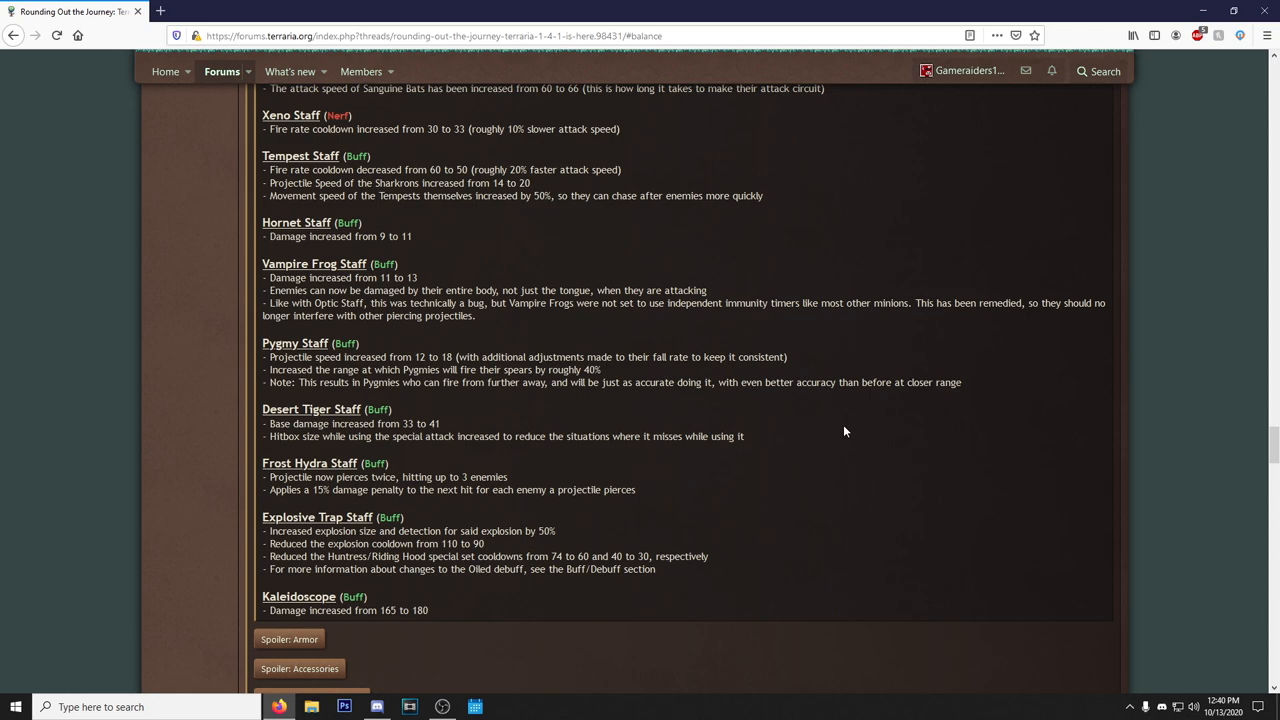
mouse_move(365, 503)
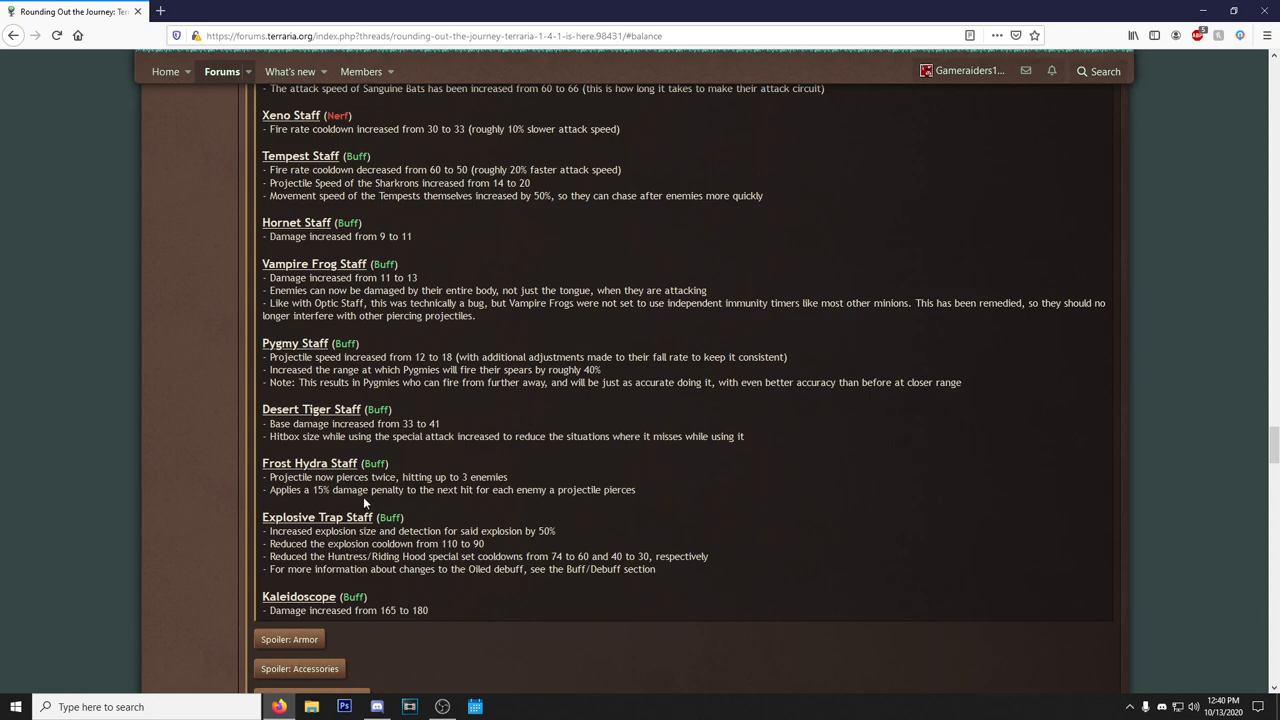
scroll("down", 3)
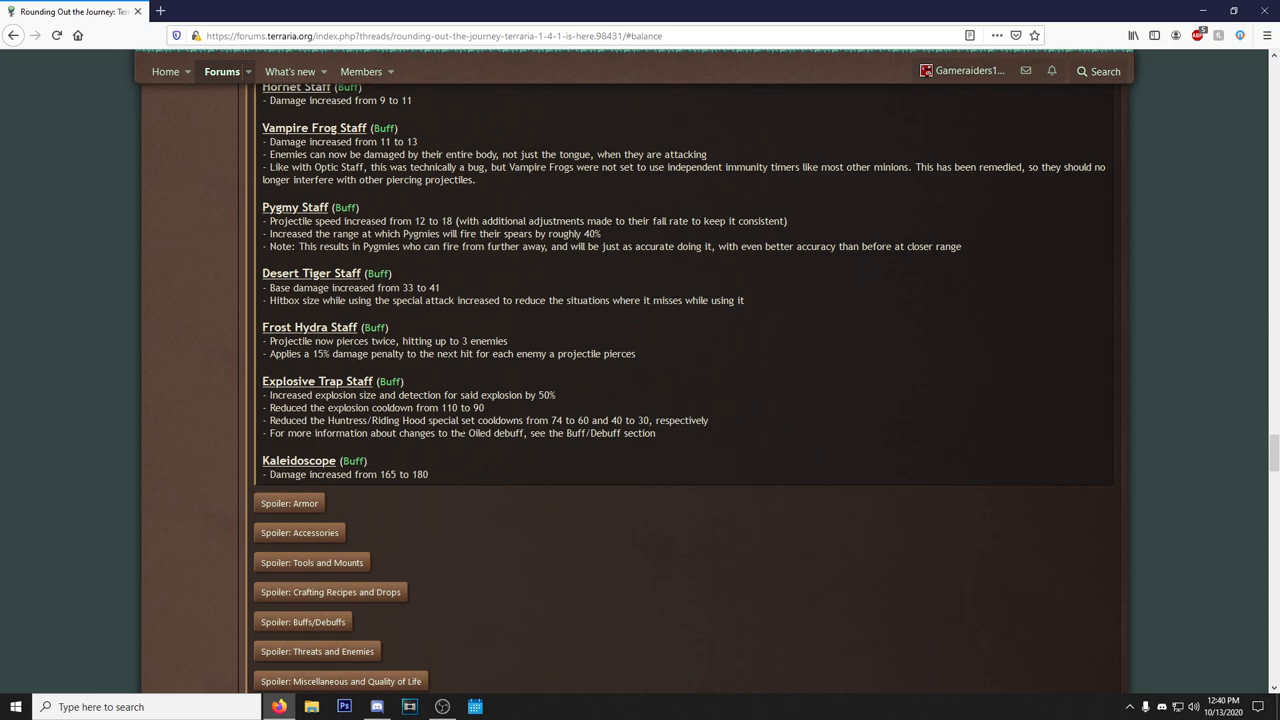
mouse_move(476, 523)
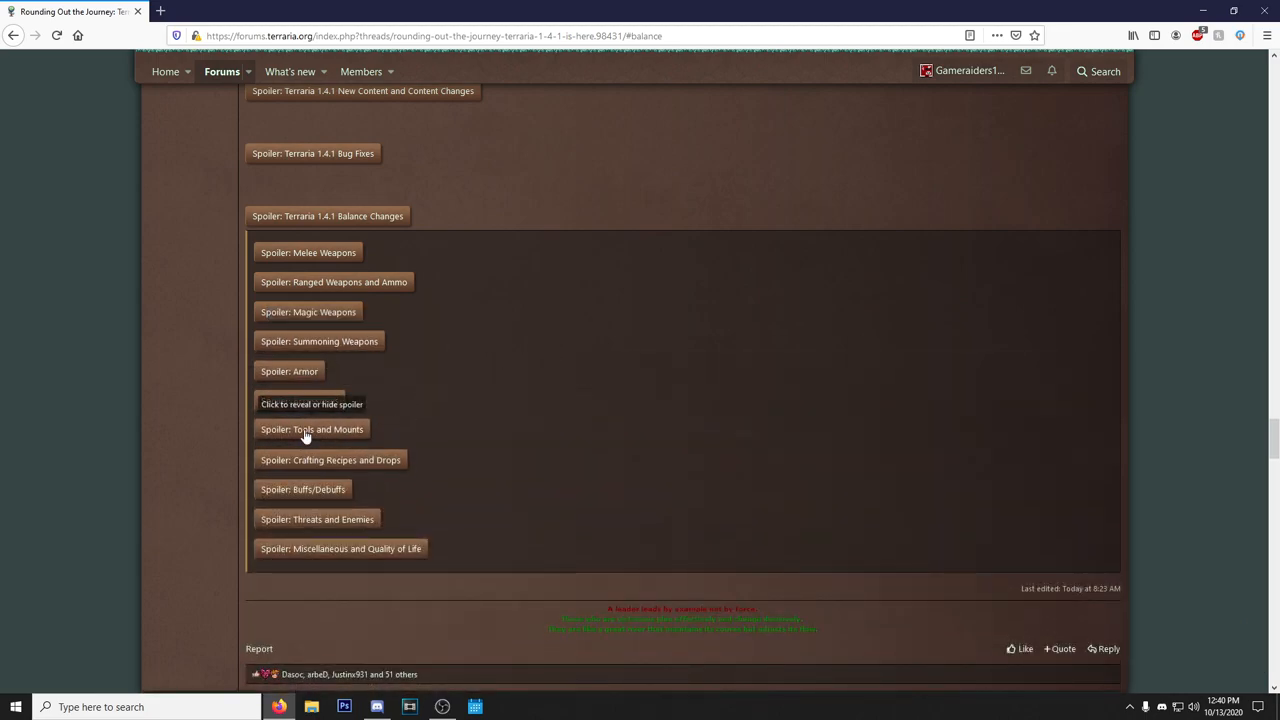
Expand the Armor spoiler and read past Meteor, Obsidian and Molten to Cobalt Armor.
left_click(289, 371)
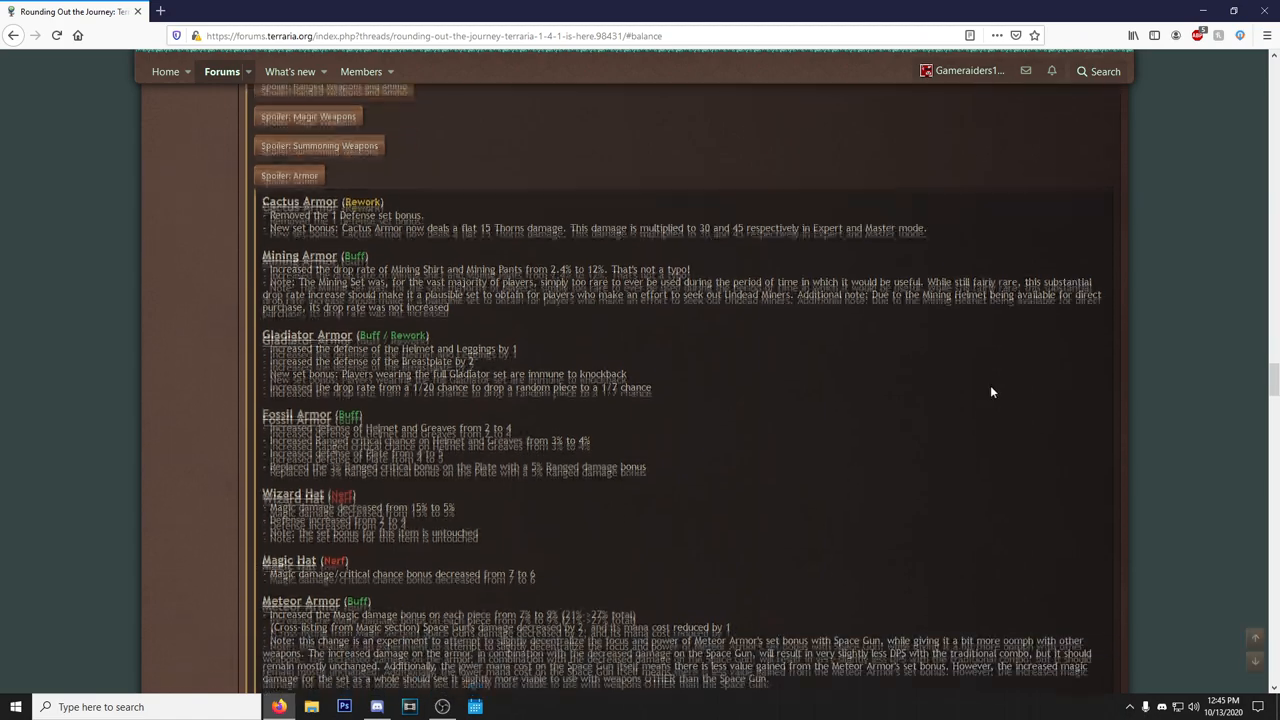
scroll("down", 3)
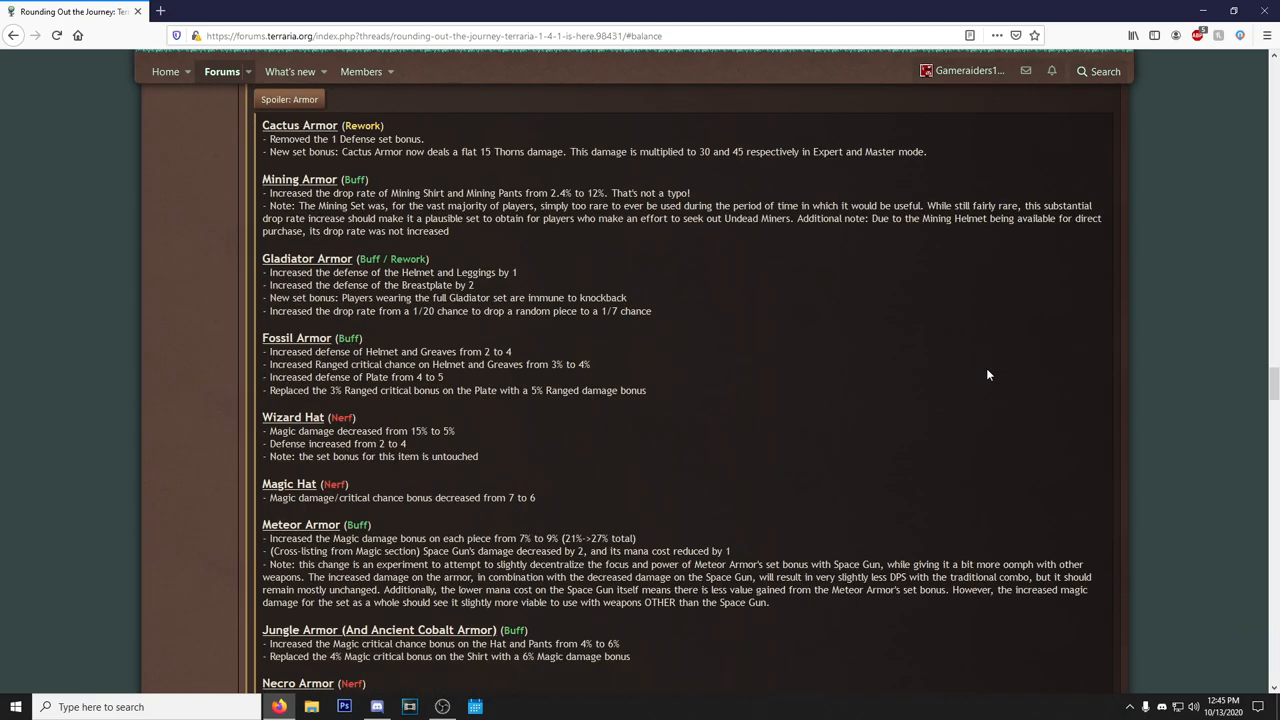
mouse_move(849, 317)
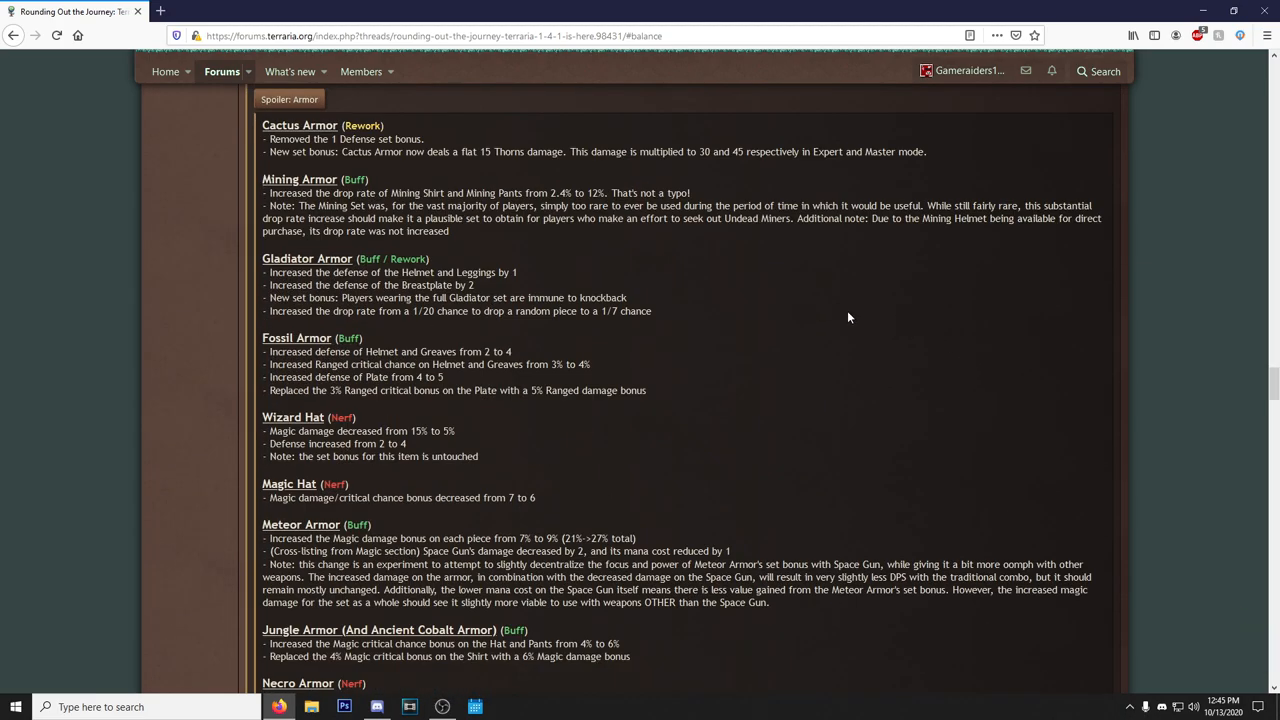
mouse_move(845, 331)
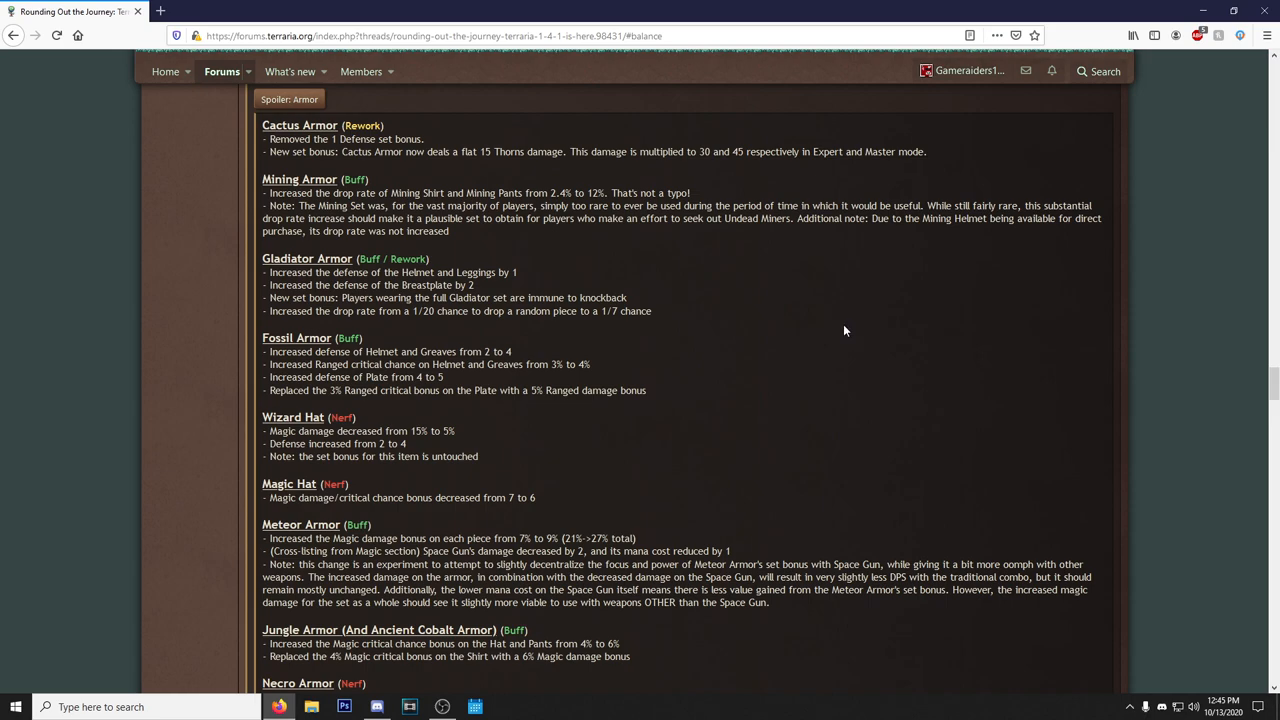
mouse_move(842, 324)
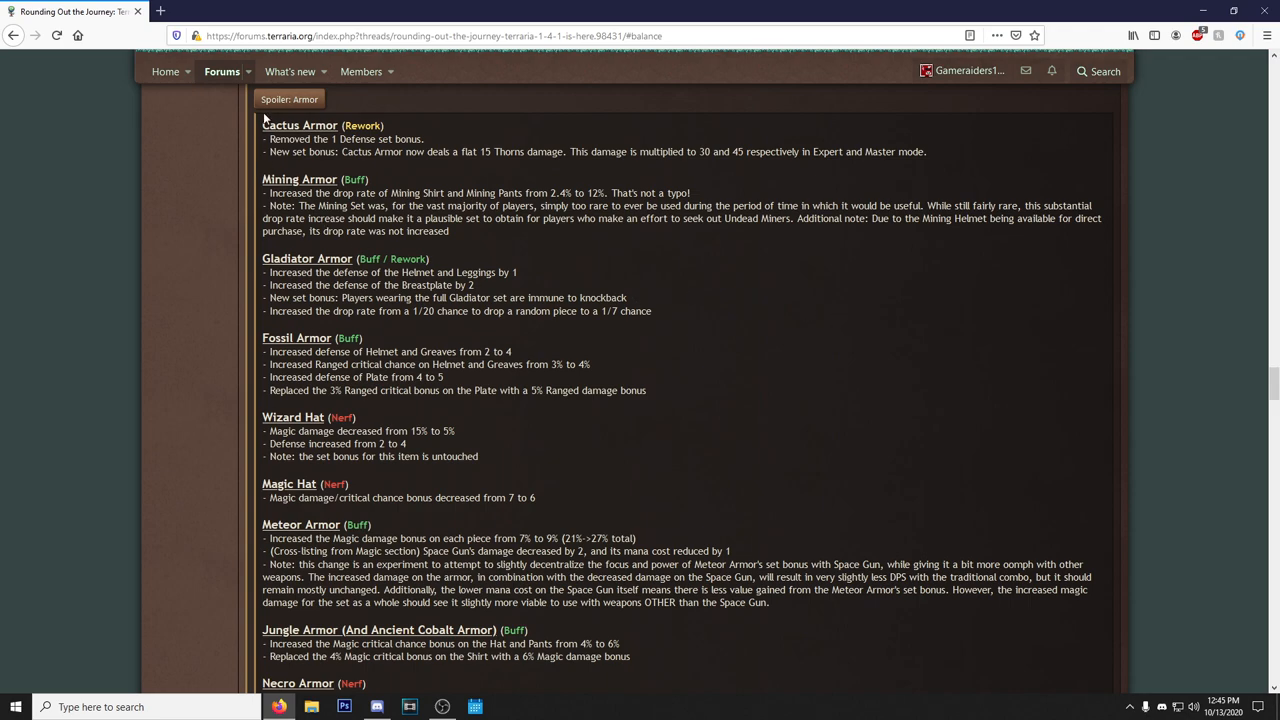
mouse_move(998, 369)
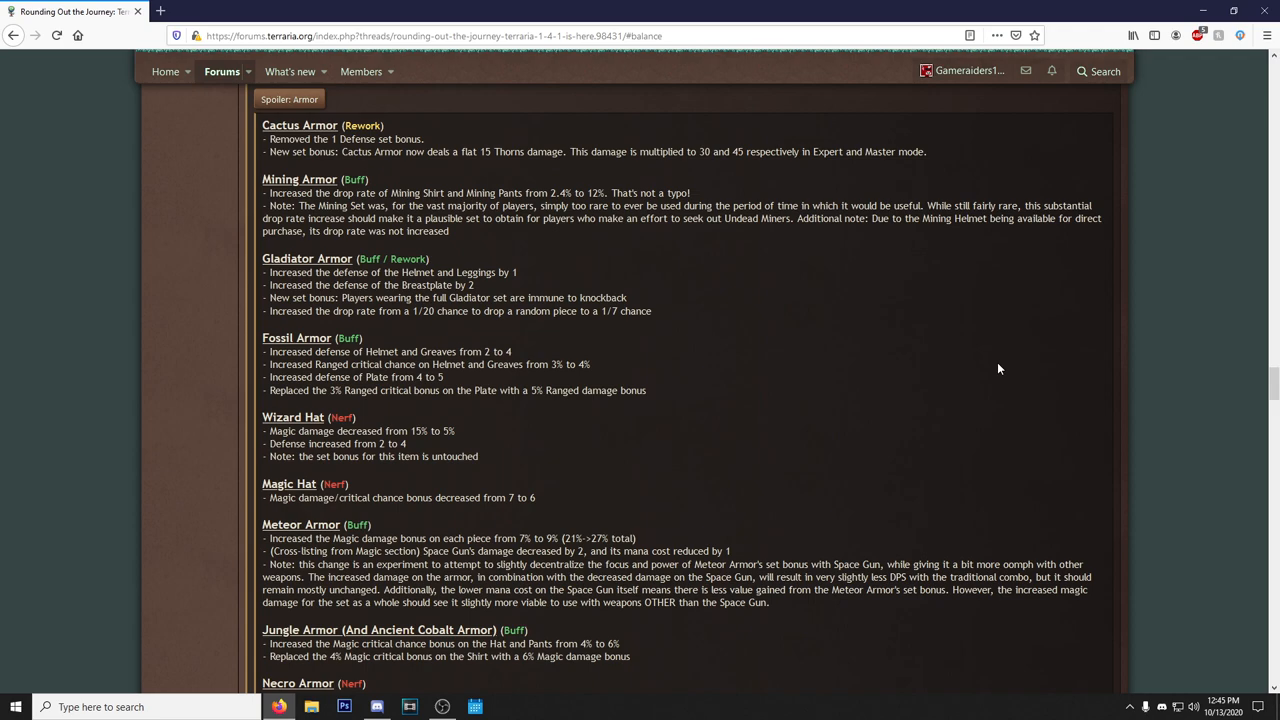
mouse_move(760, 342)
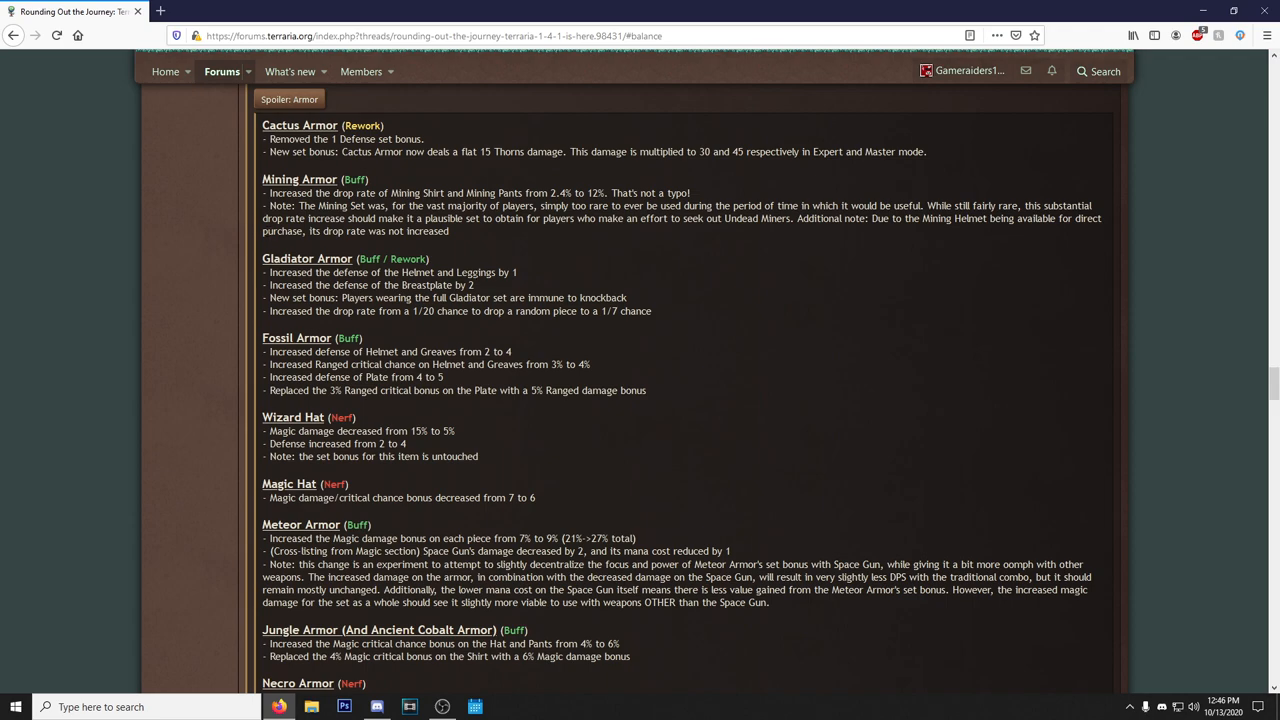
mouse_move(836, 349)
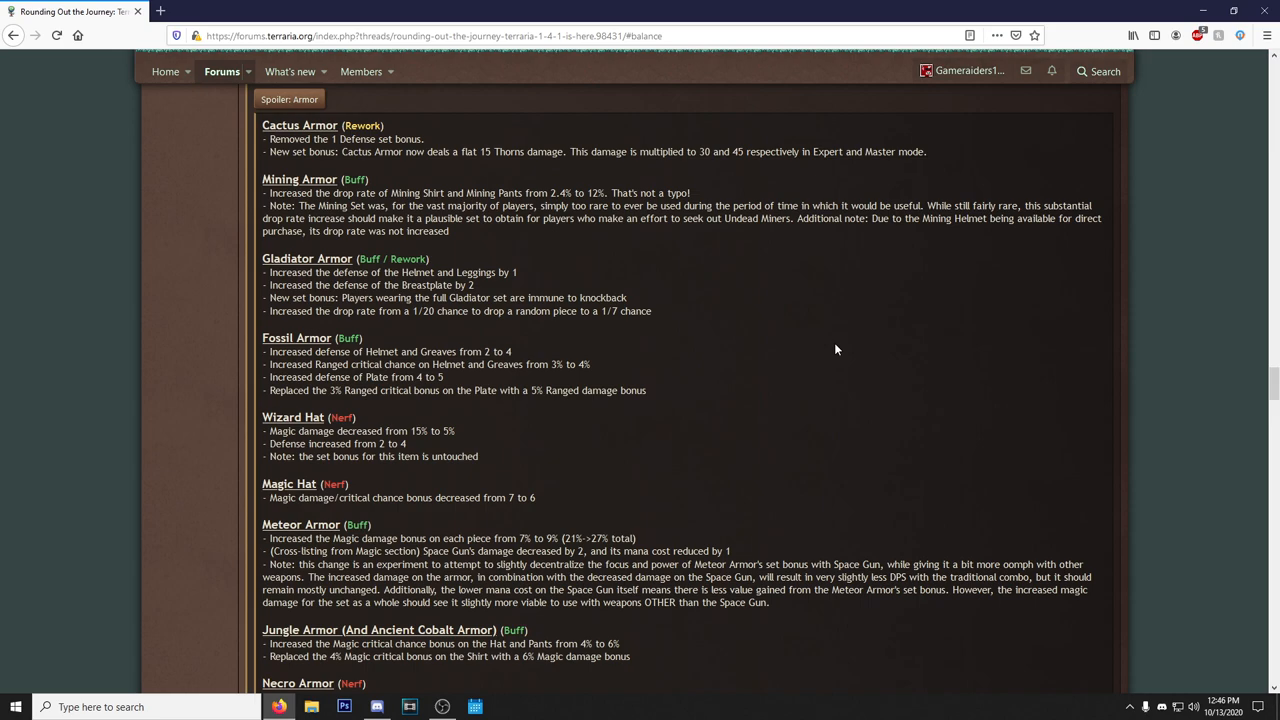
scroll("down", 3)
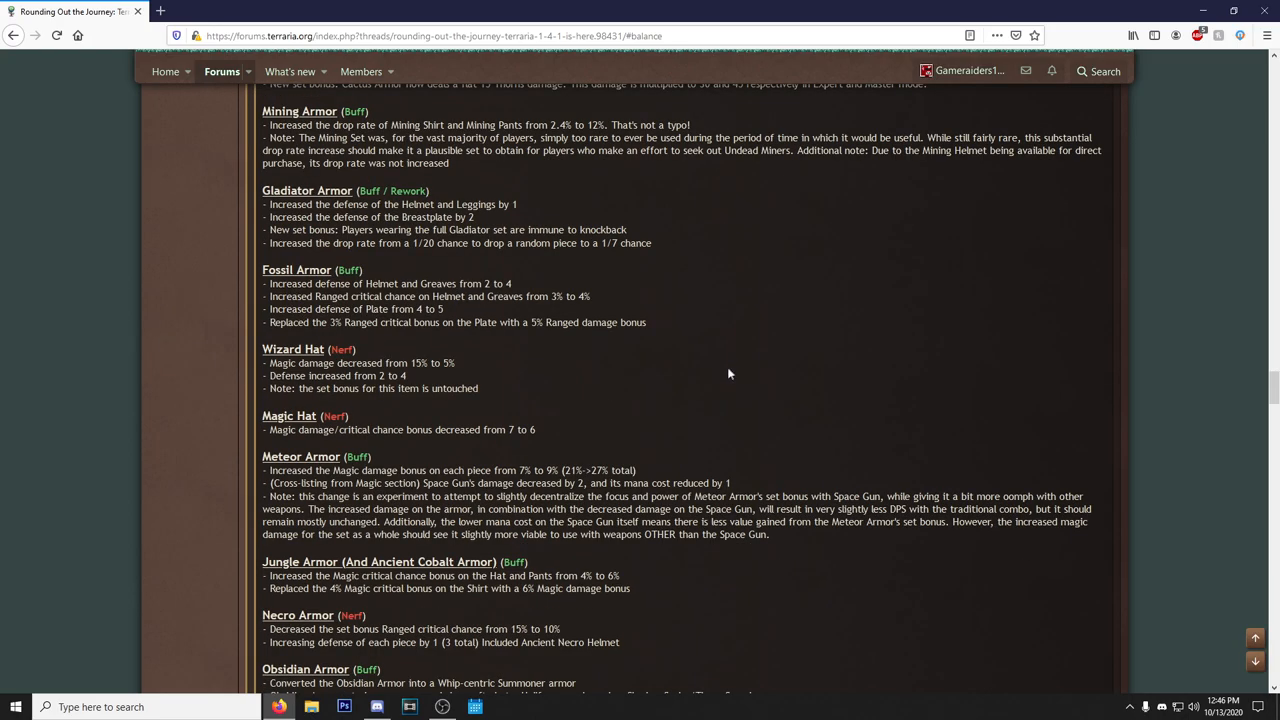
scroll("down", 3)
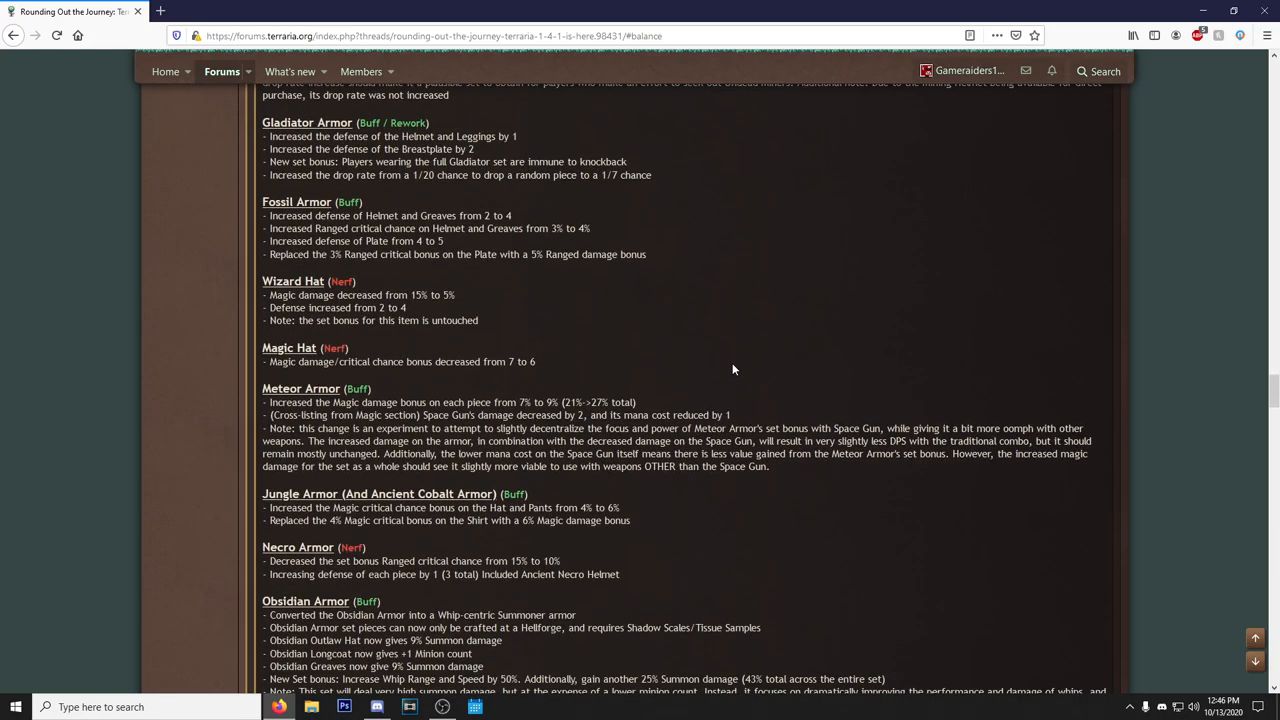
mouse_move(741, 369)
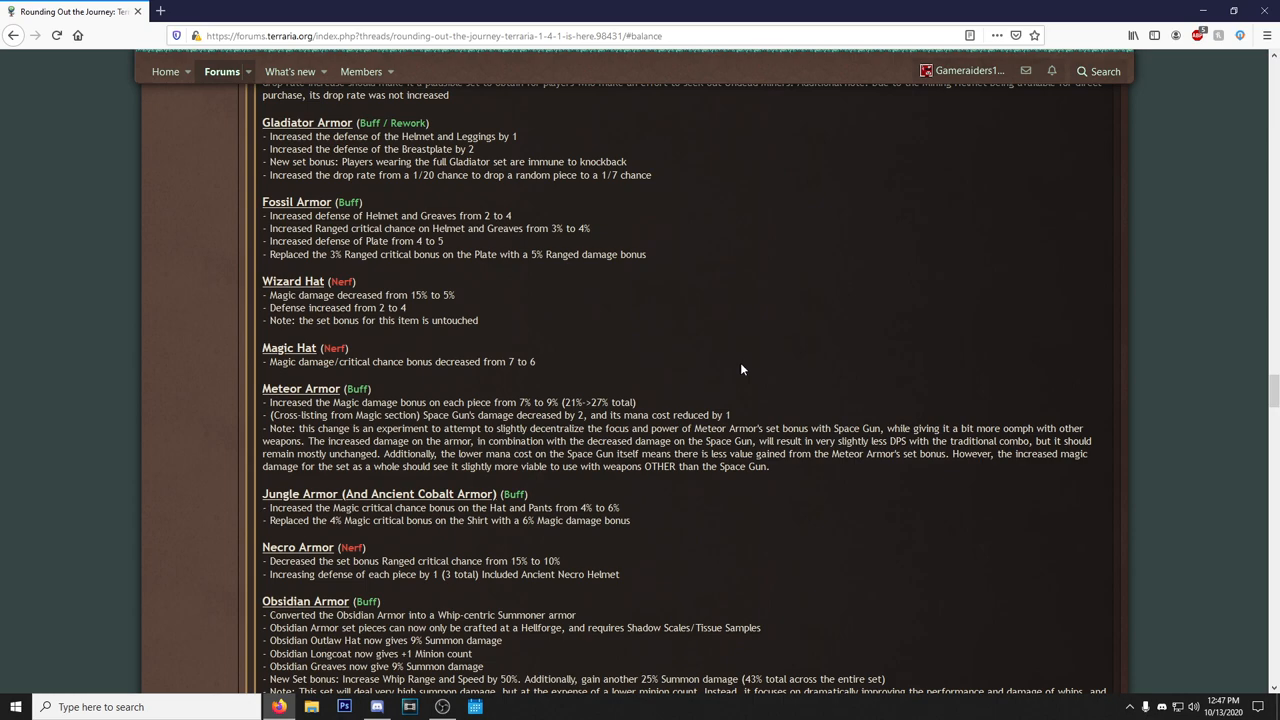
mouse_move(743, 369)
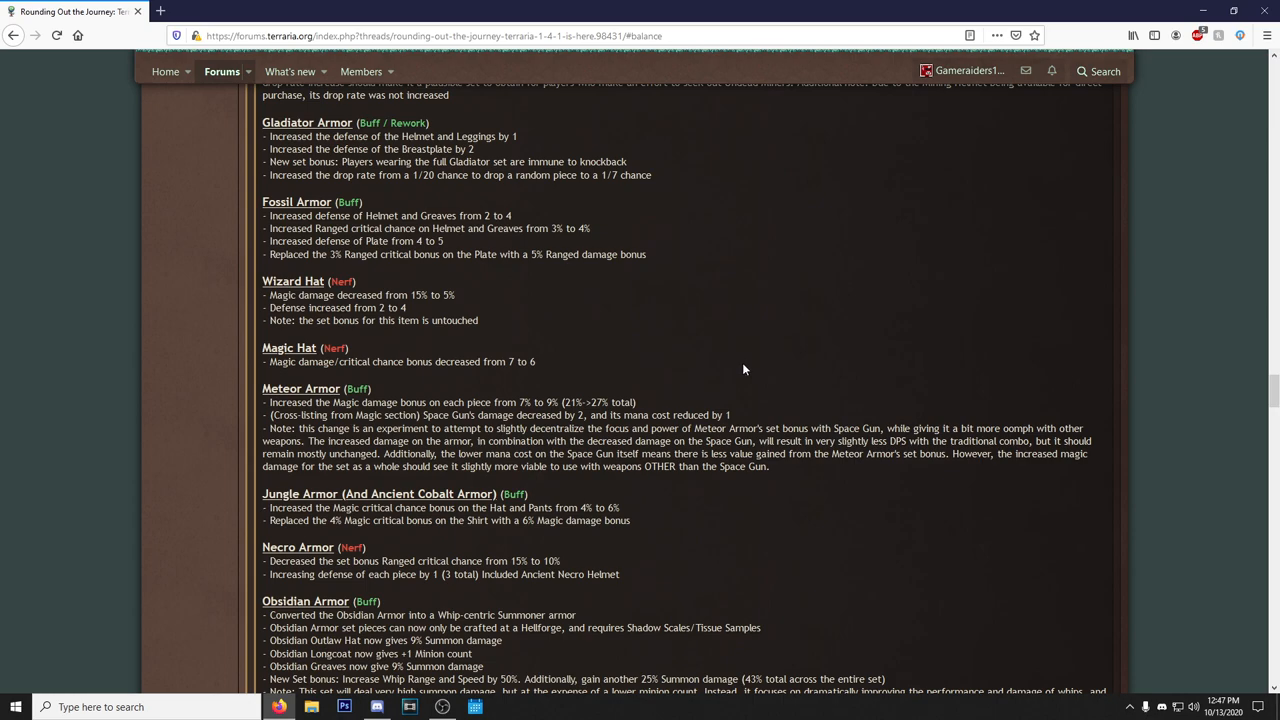
mouse_move(746, 369)
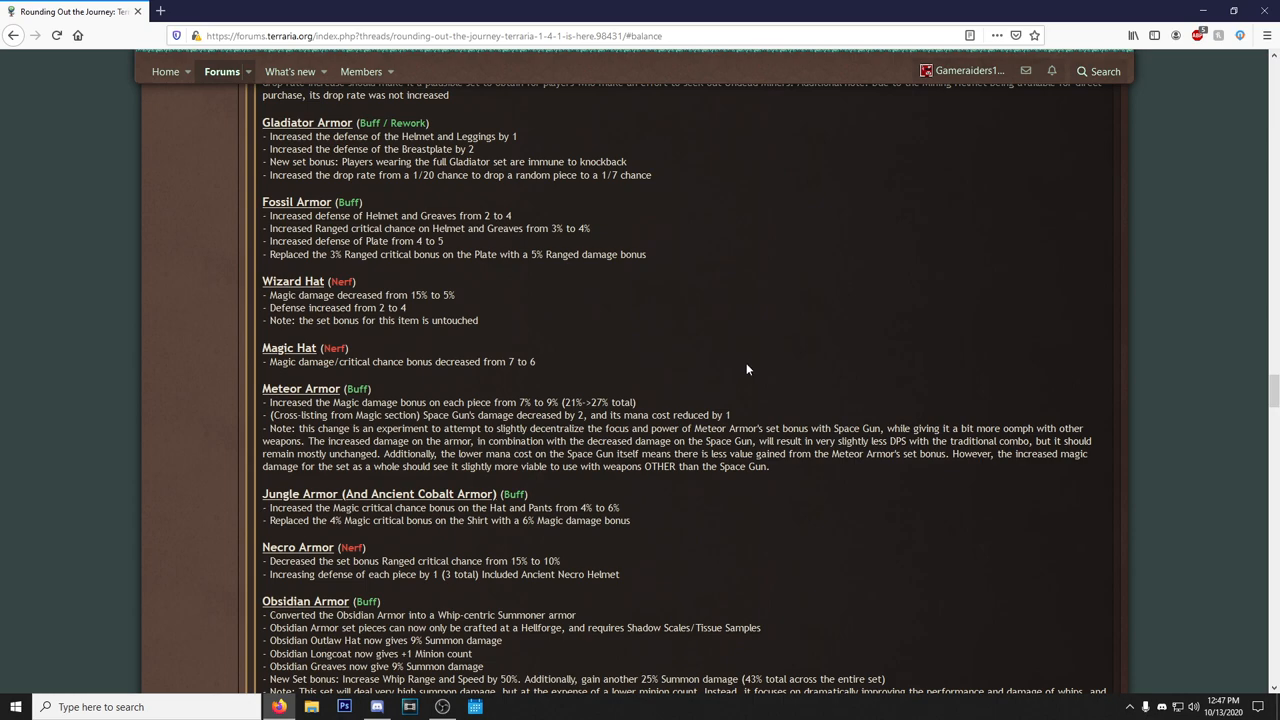
mouse_move(748, 362)
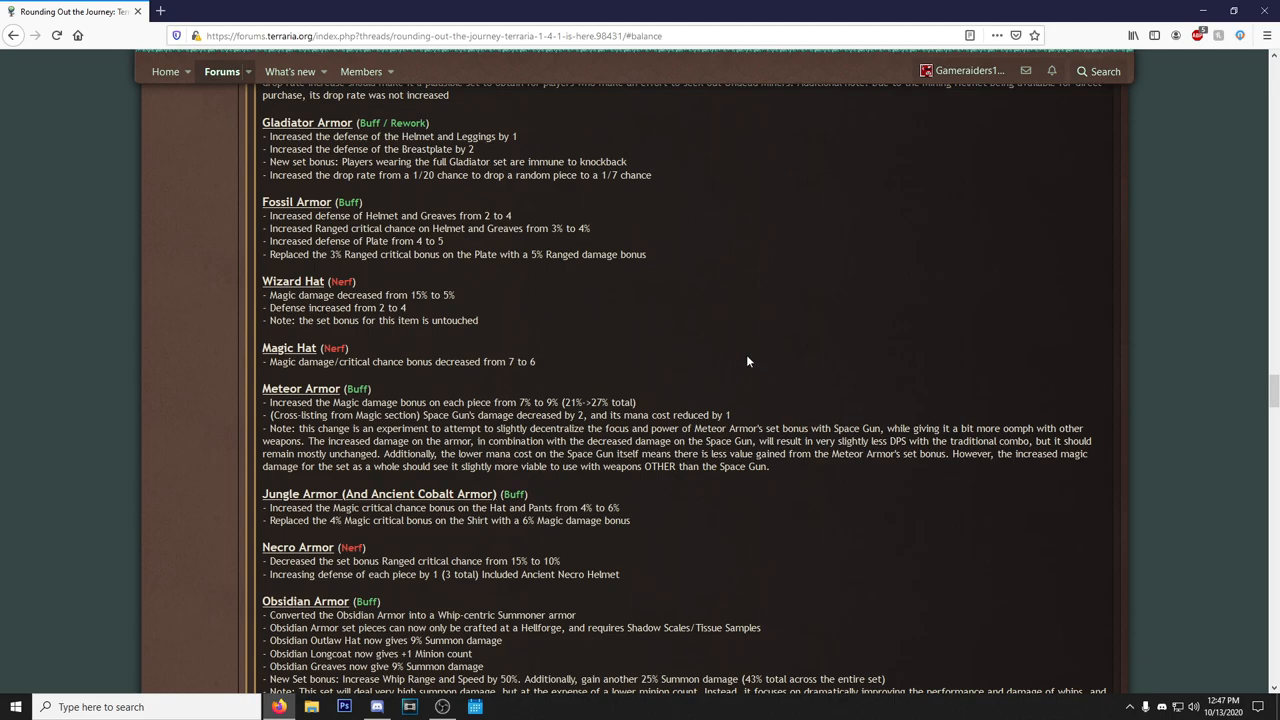
scroll("down", 3)
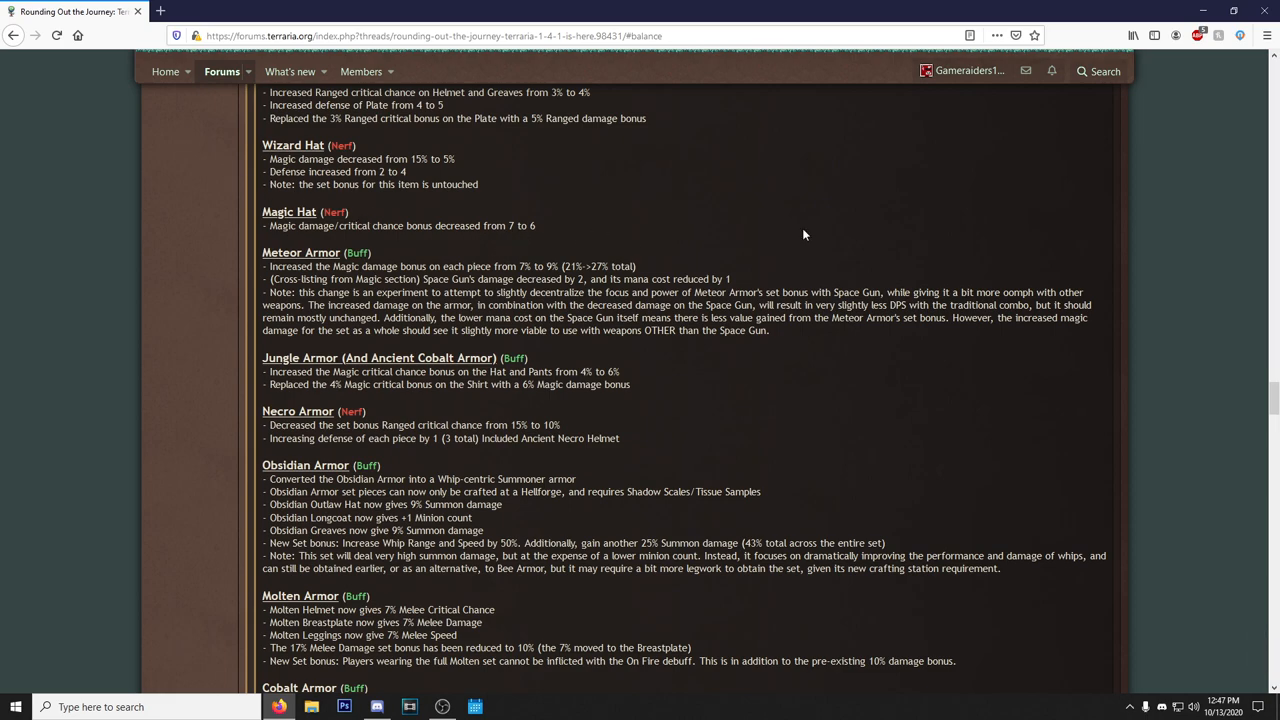
mouse_move(836, 390)
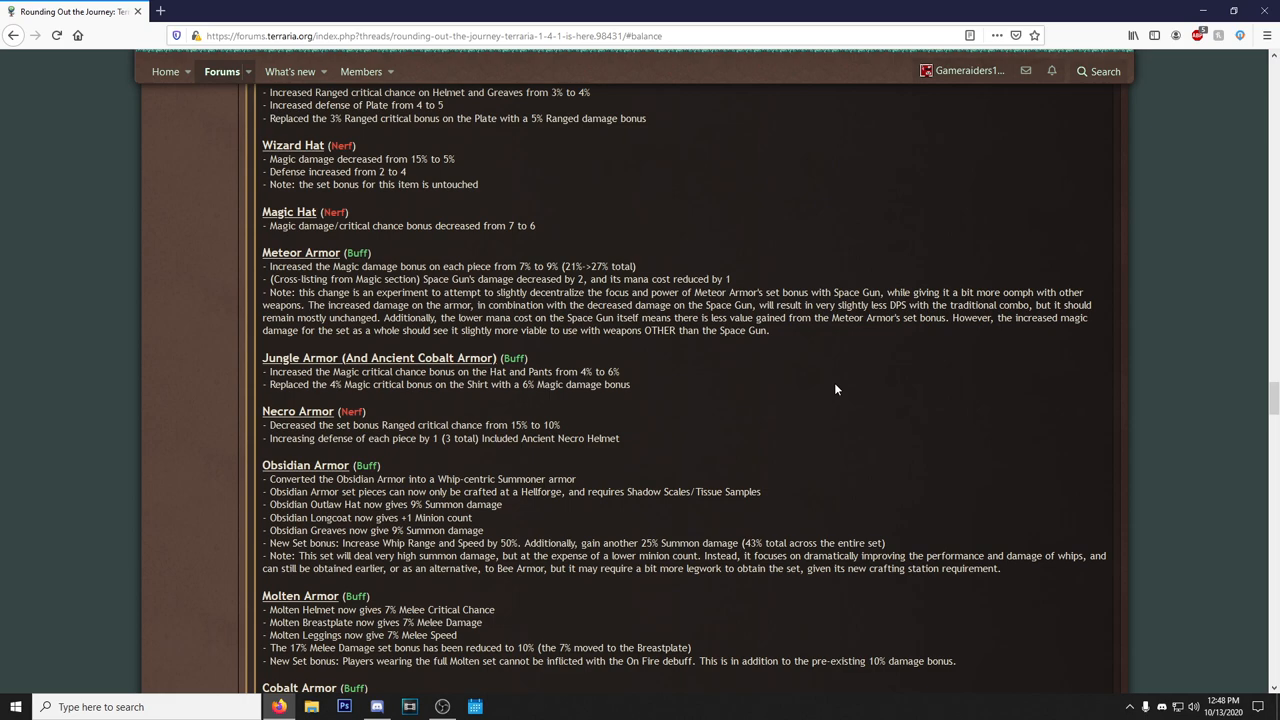
mouse_move(800, 389)
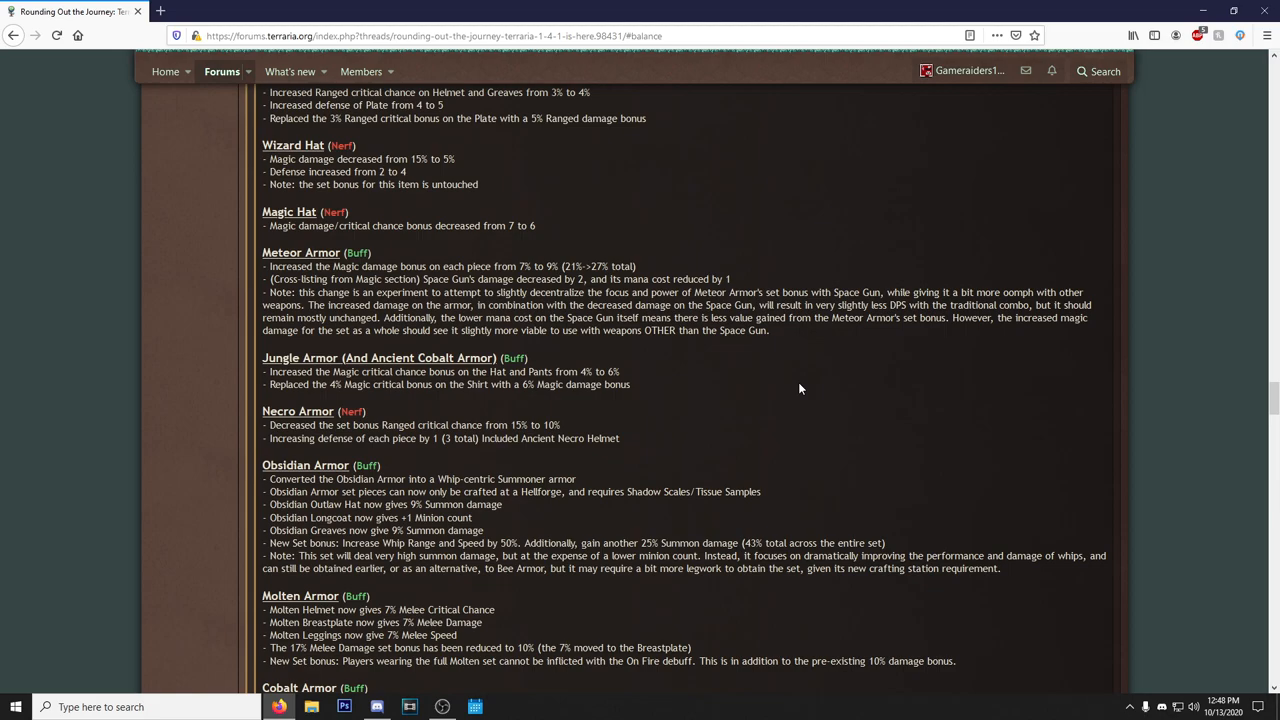
scroll("down", 3)
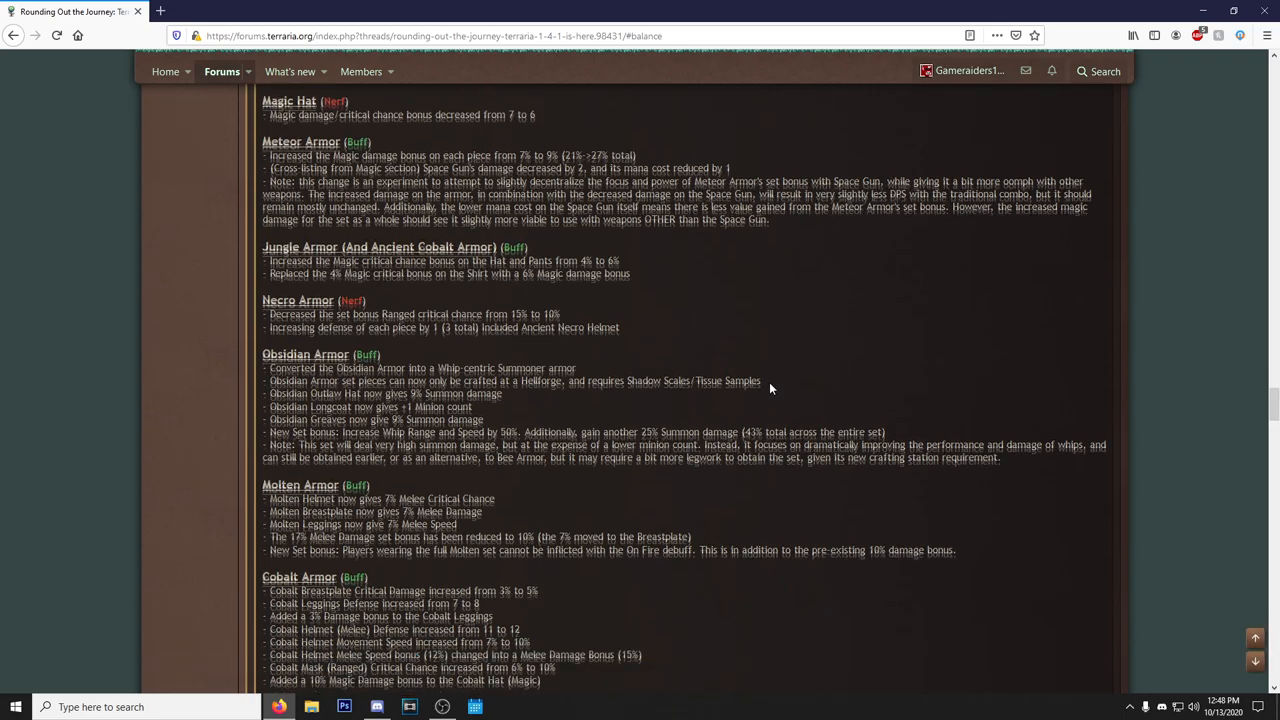
scroll("down", 3)
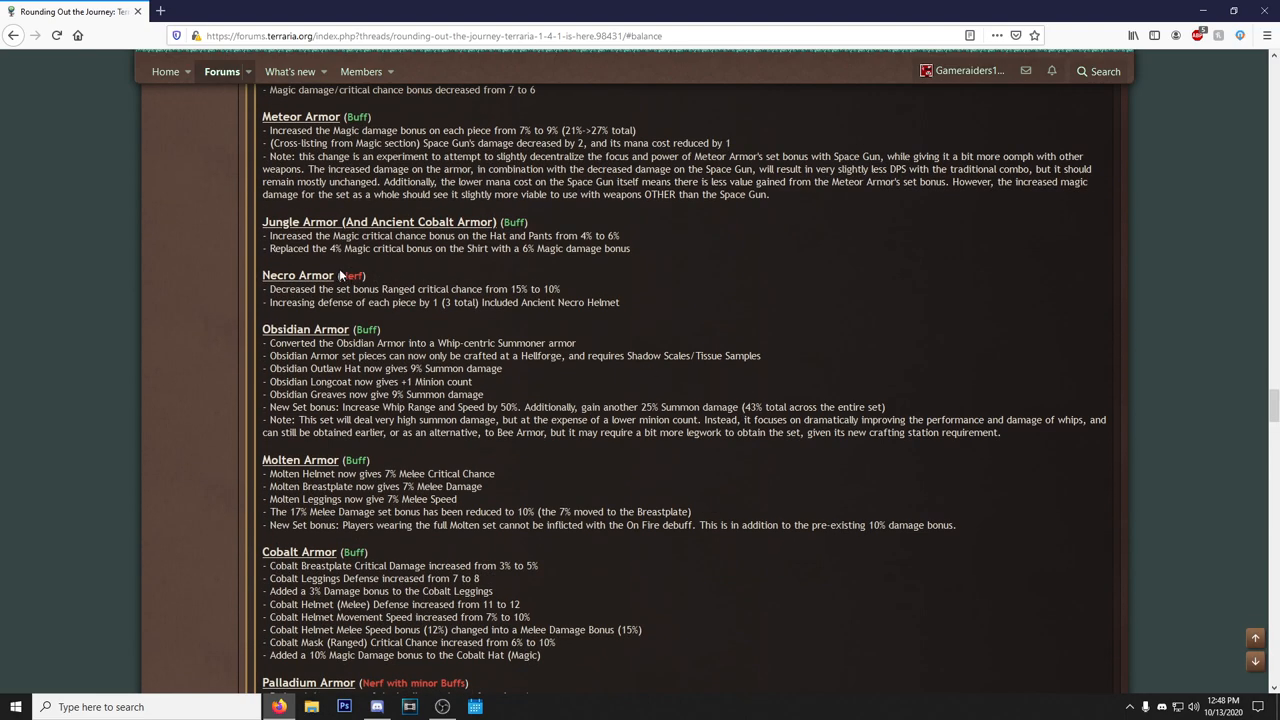
scroll("down", 3)
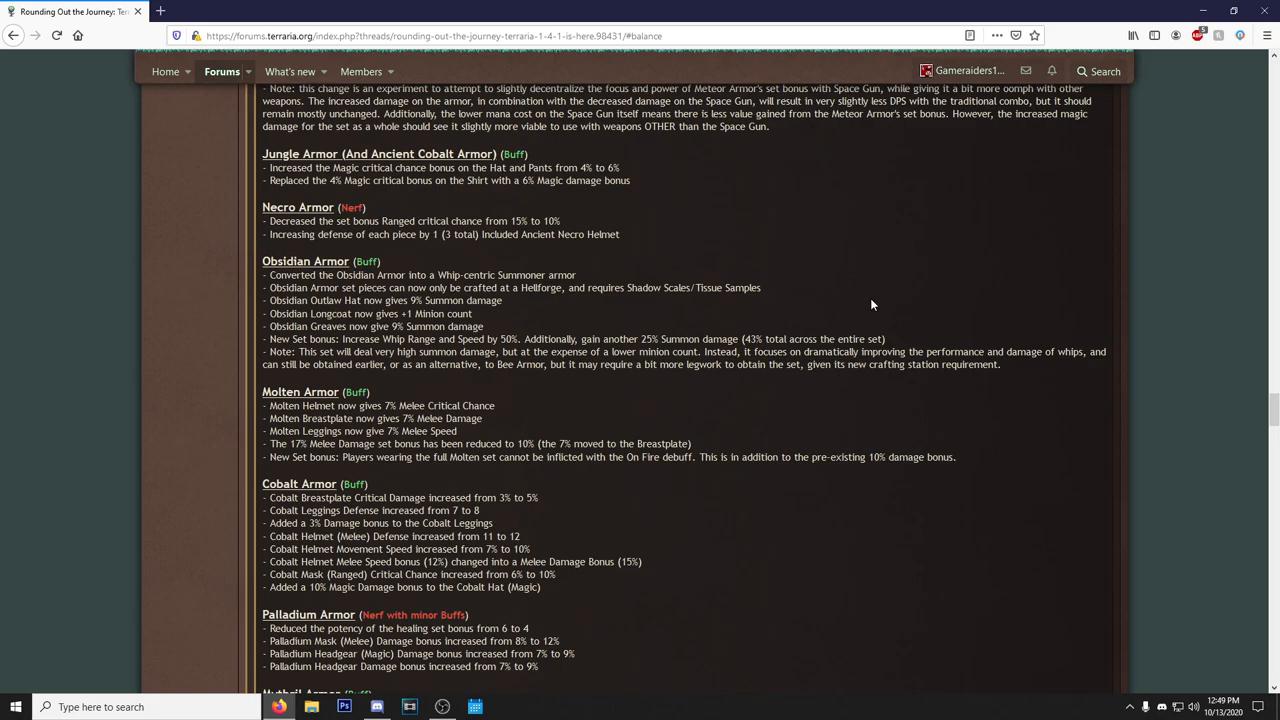
mouse_move(262, 258)
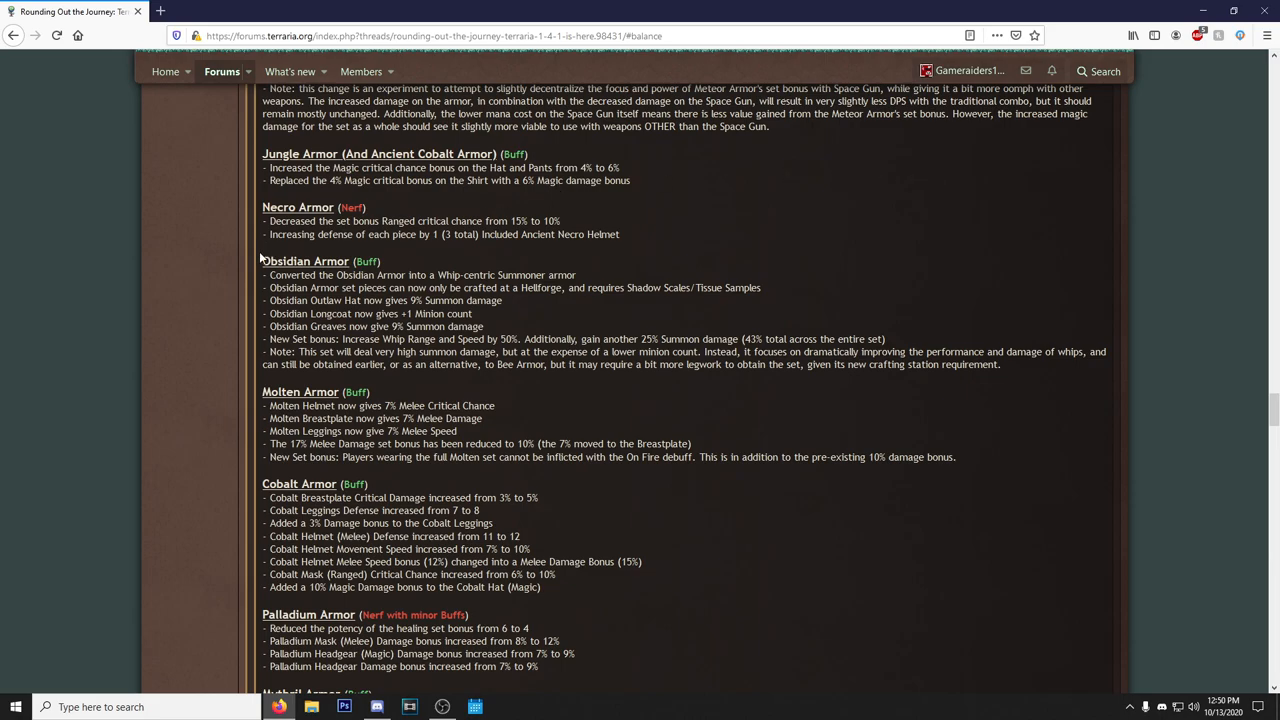
double_click(304, 261)
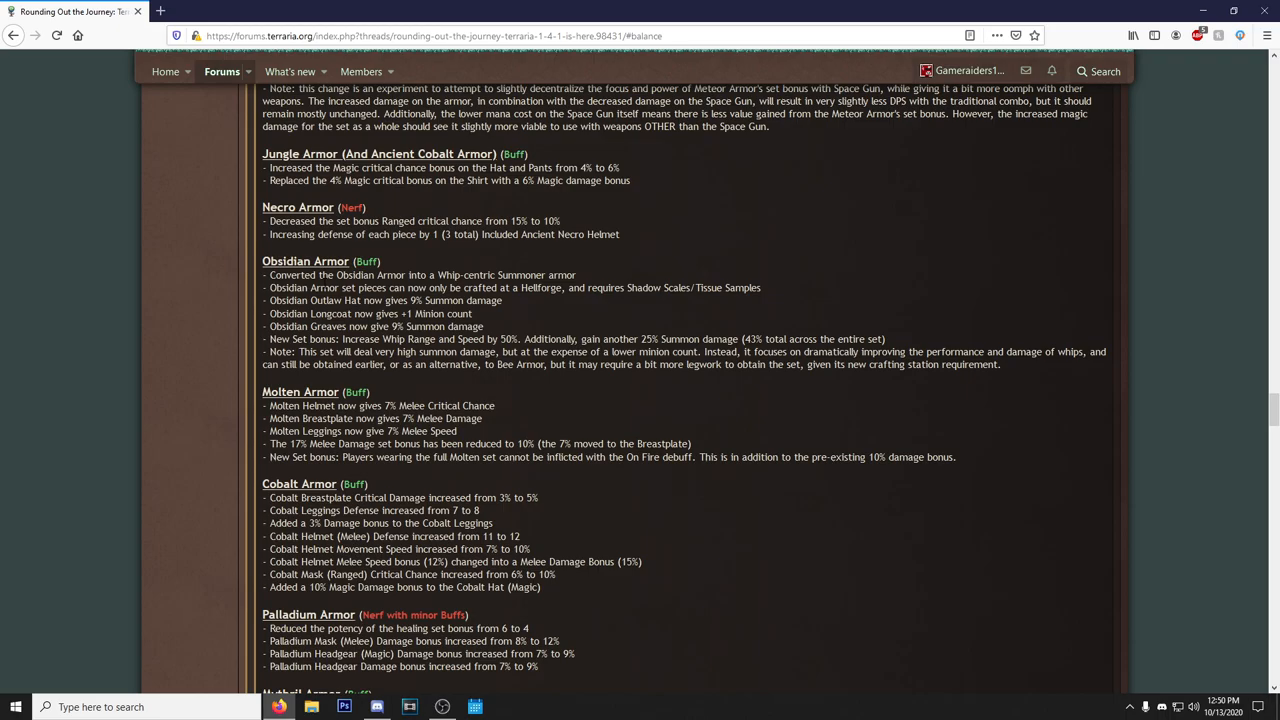
scroll("down", 3)
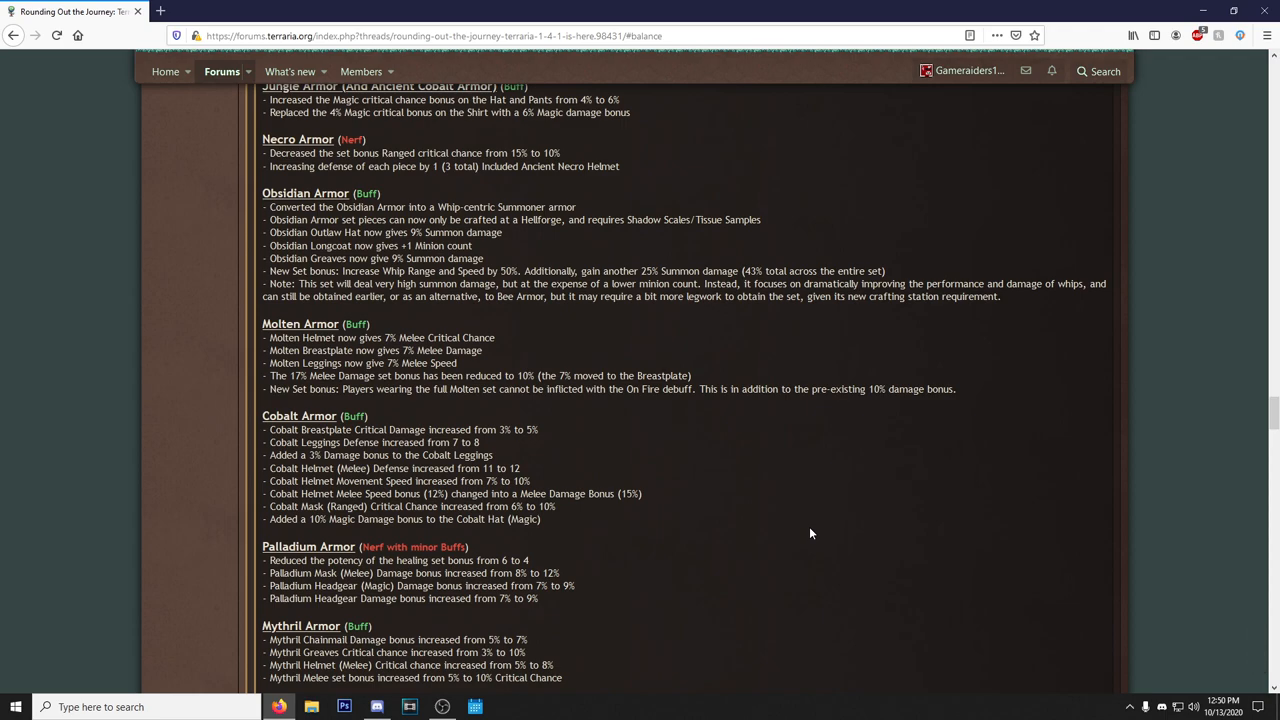
Highlight the first Molten Armor bullets and scroll down through Adamantite, Titanium and Frost Armor.
left_click_drag(843, 389, 954, 389)
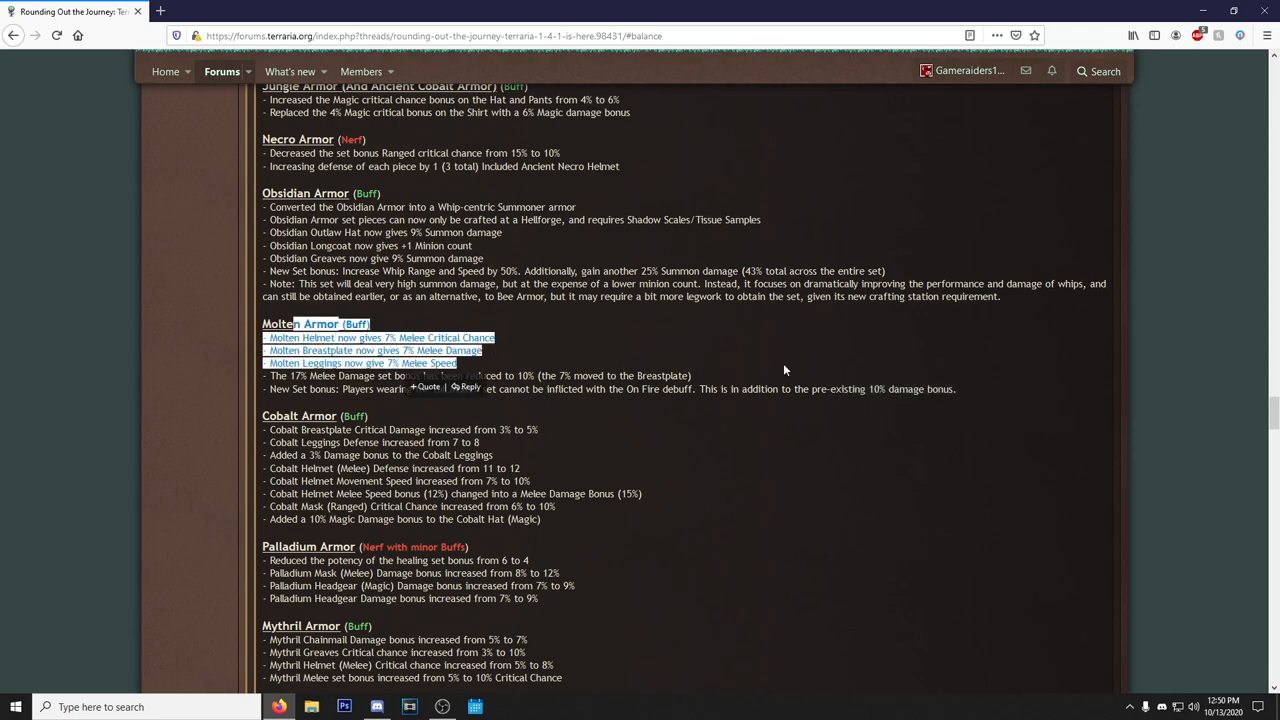
scroll("down", 3)
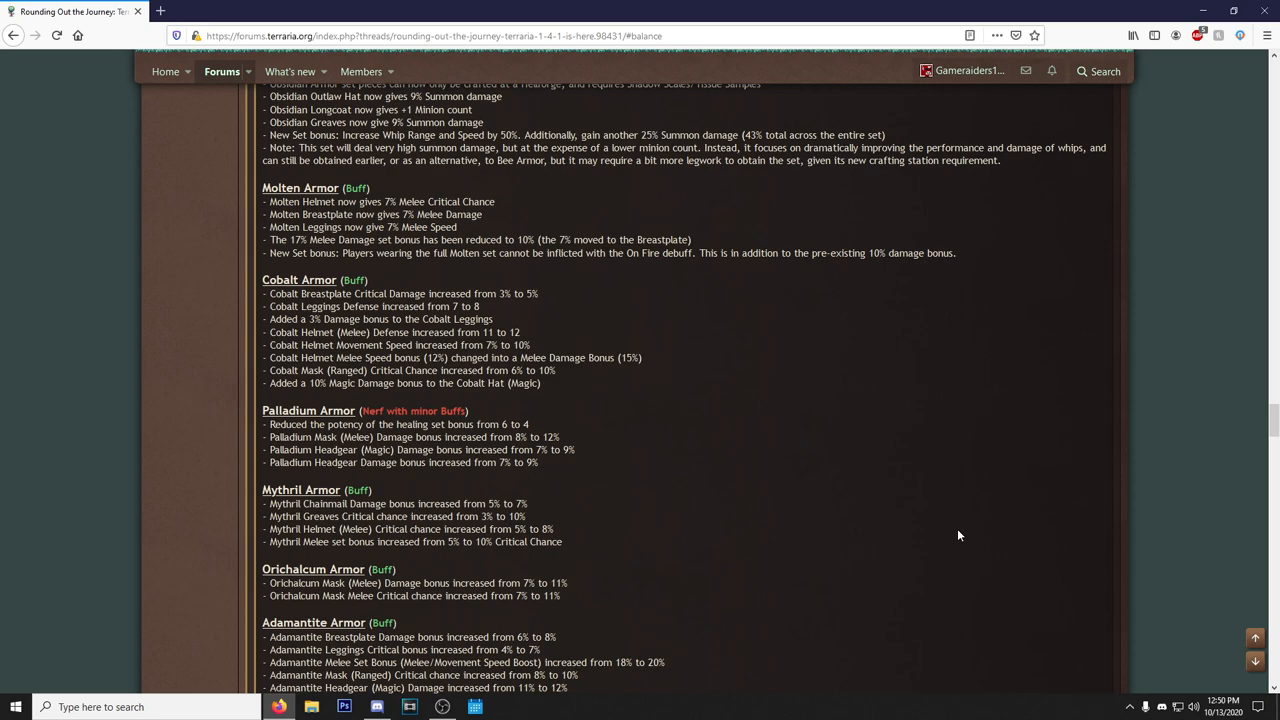
mouse_move(952, 543)
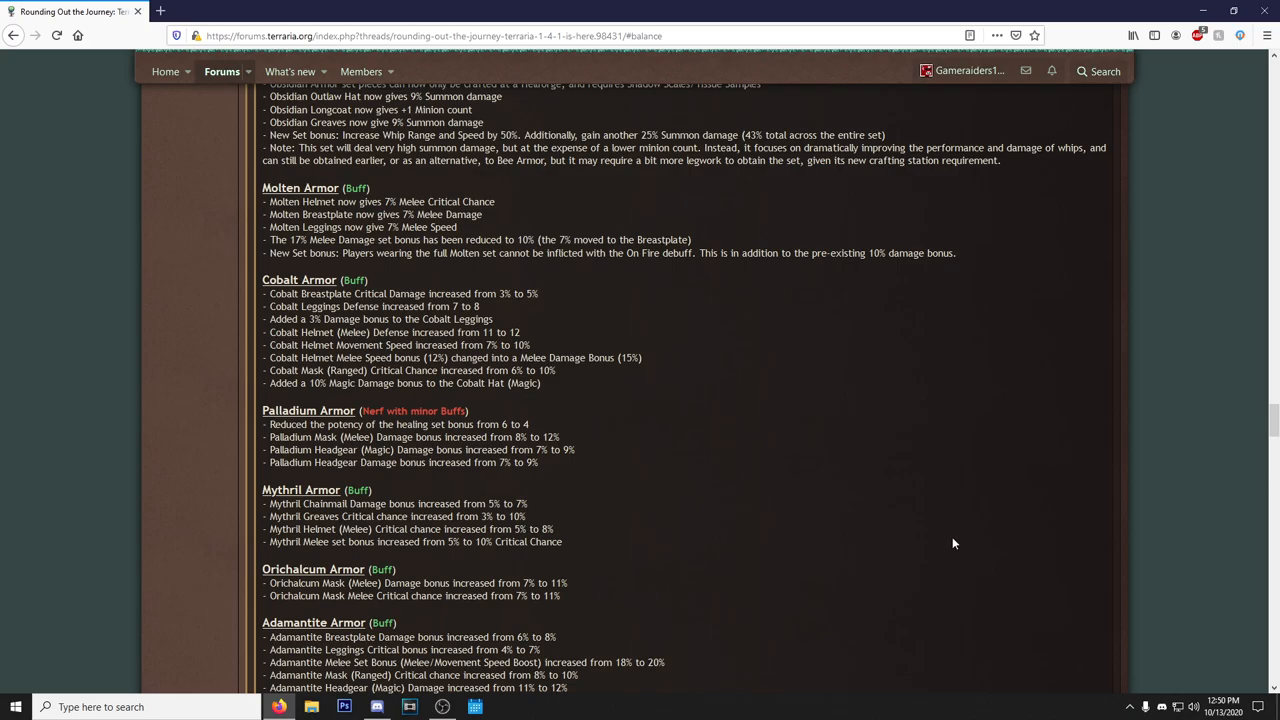
scroll("down", 3)
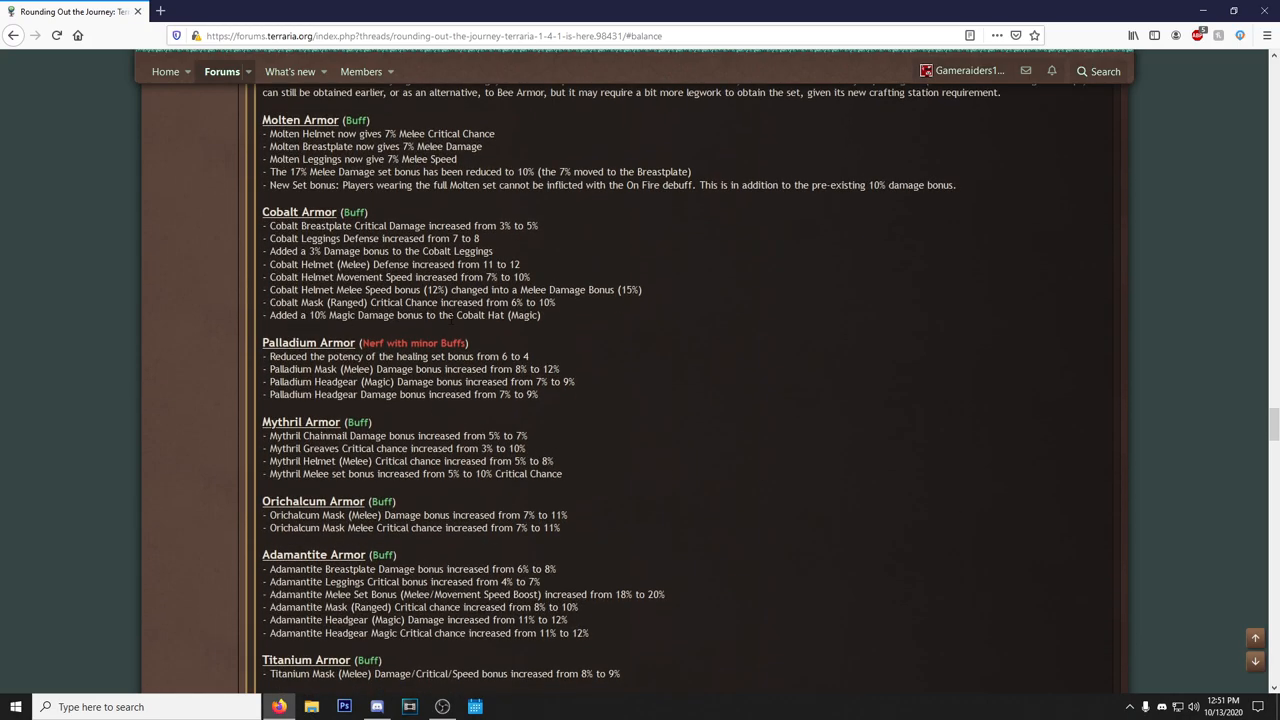
scroll("down", 3)
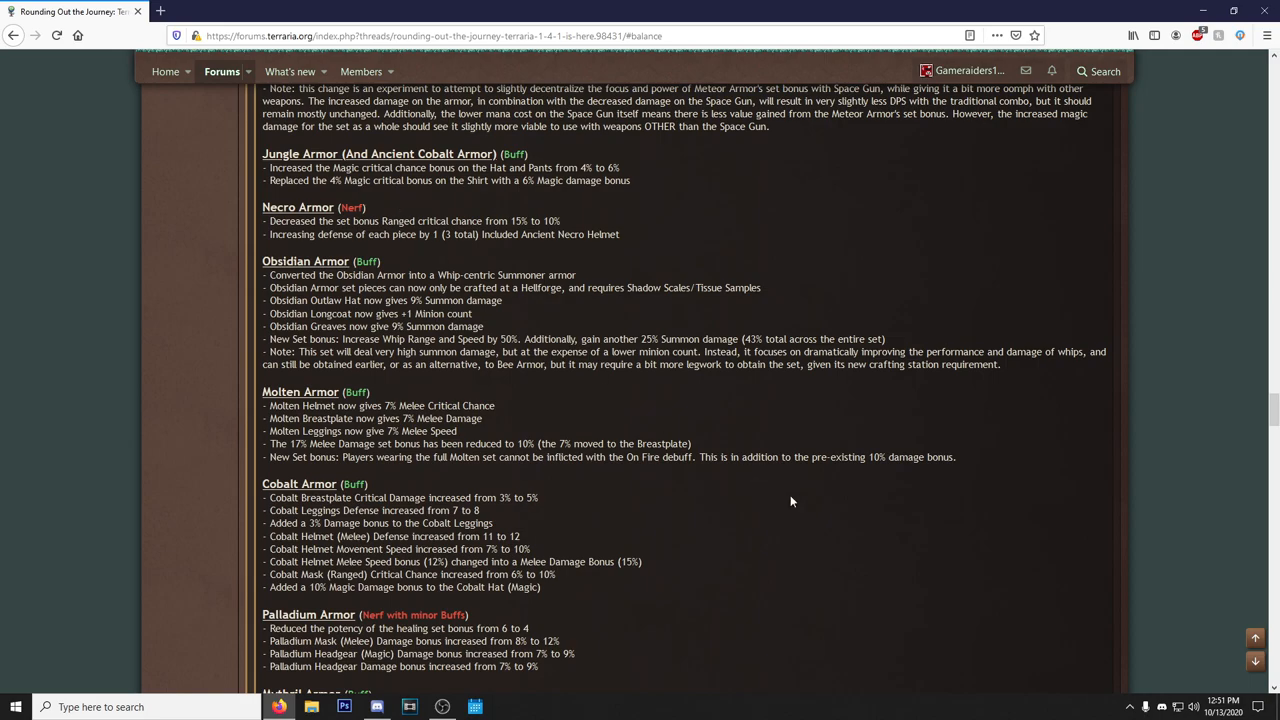
scroll("down", 3)
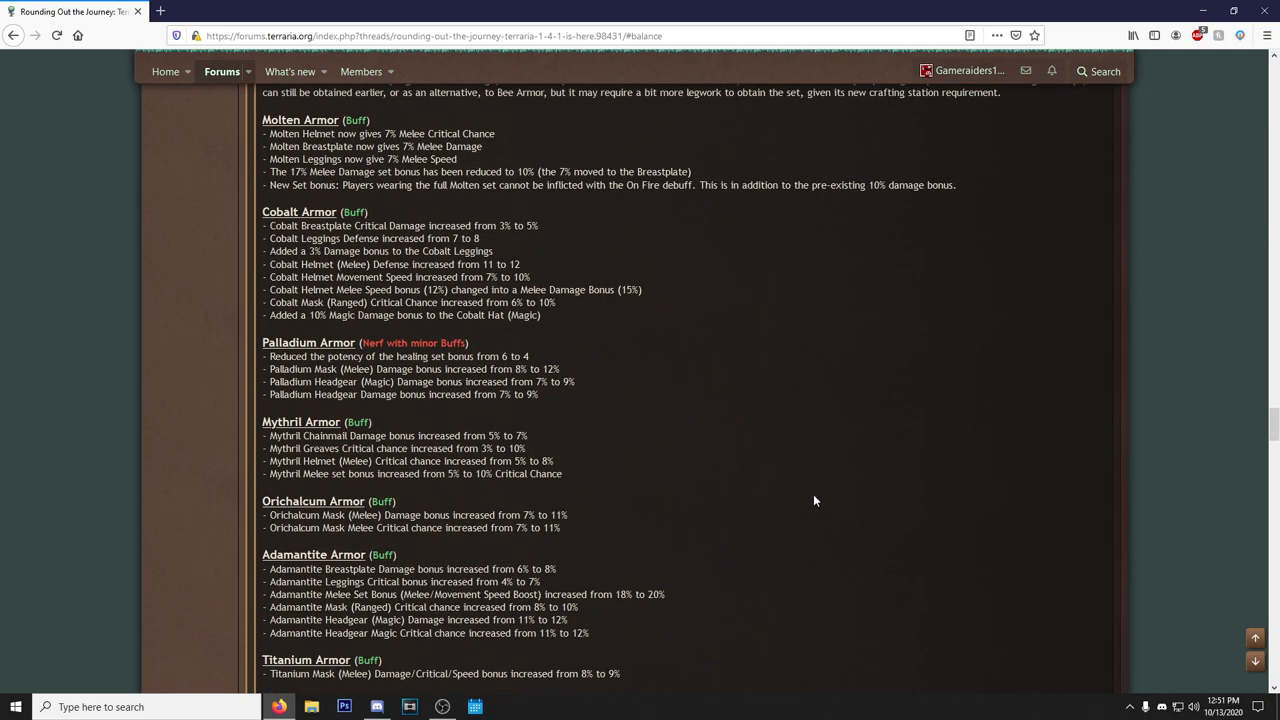
mouse_move(443, 420)
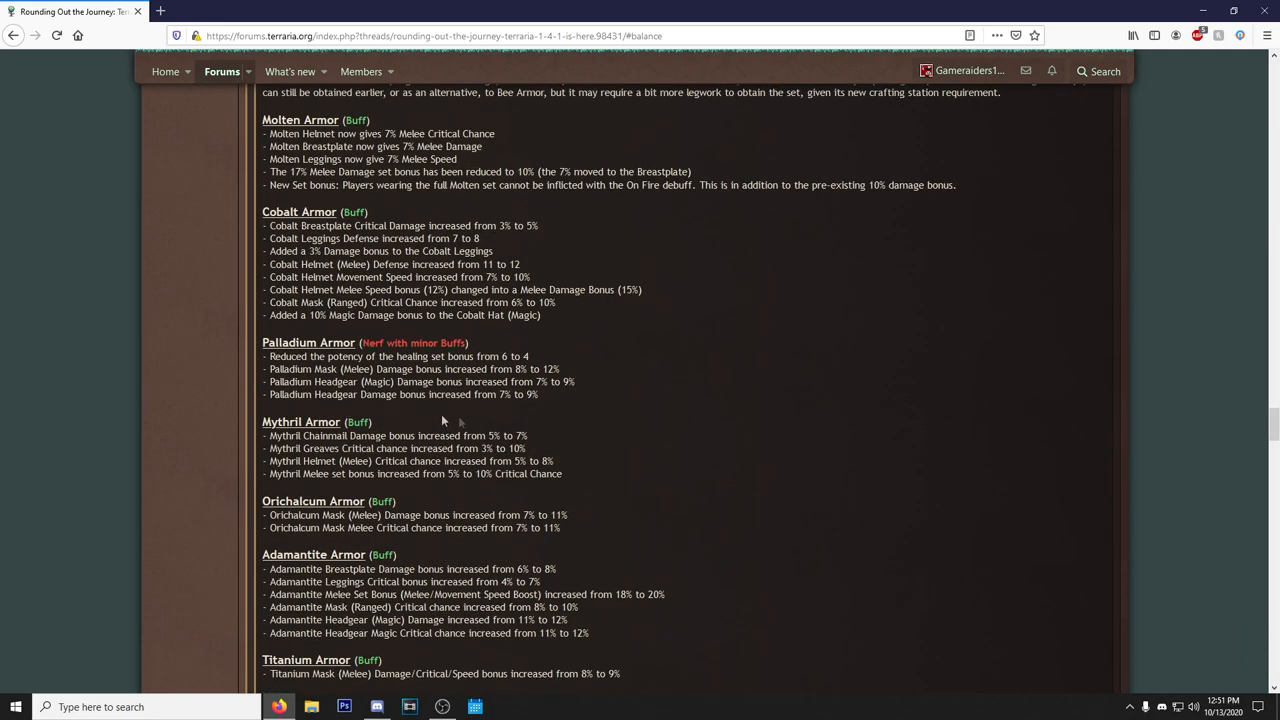
mouse_move(787, 455)
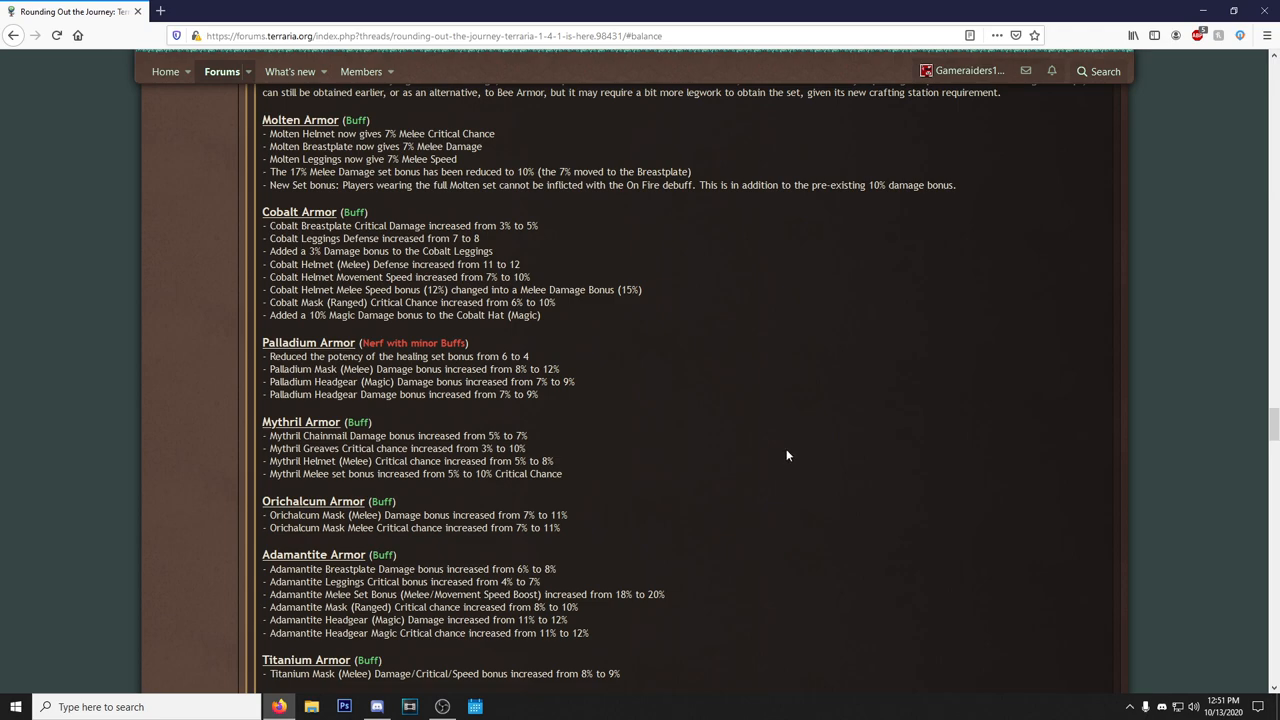
mouse_move(783, 451)
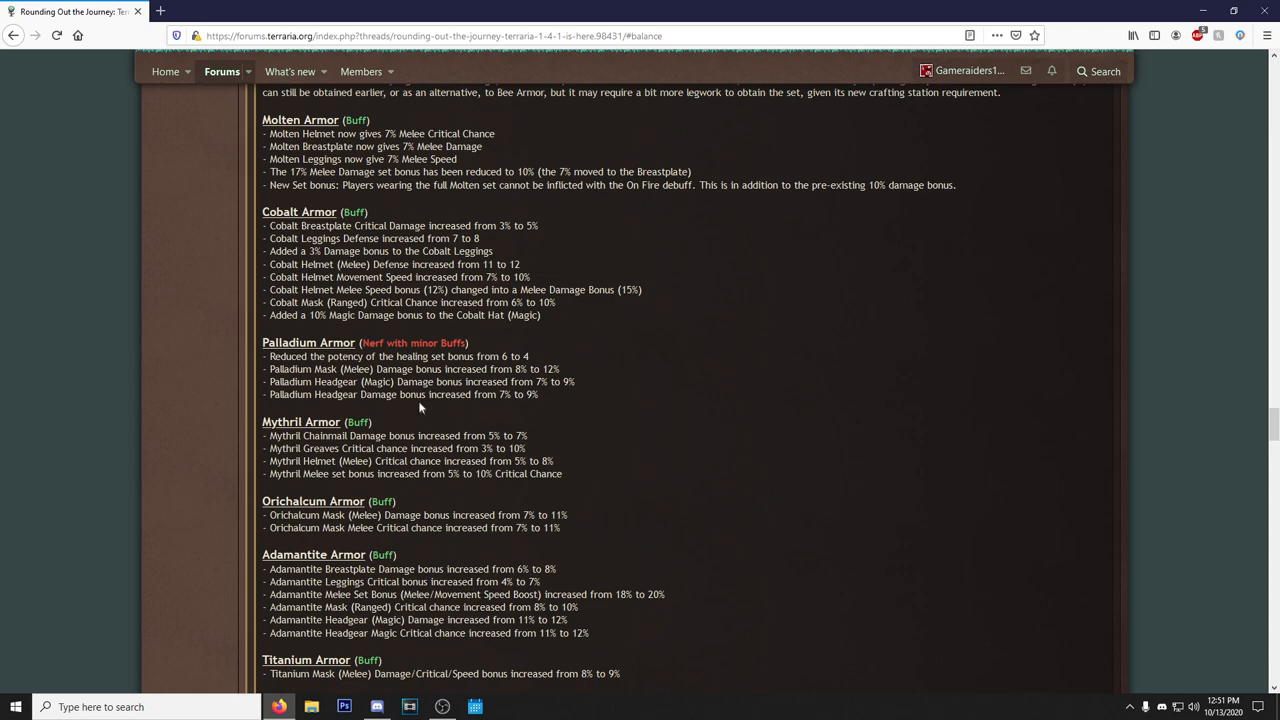
mouse_move(918, 434)
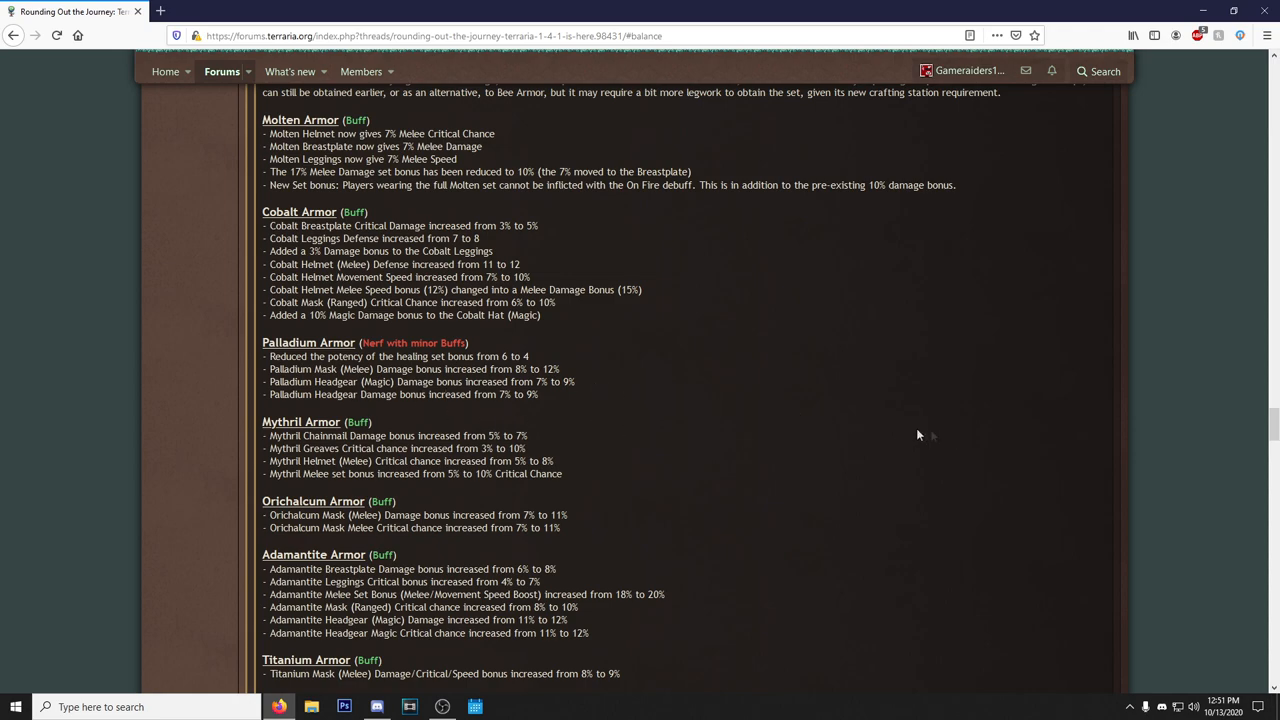
scroll("down", 3)
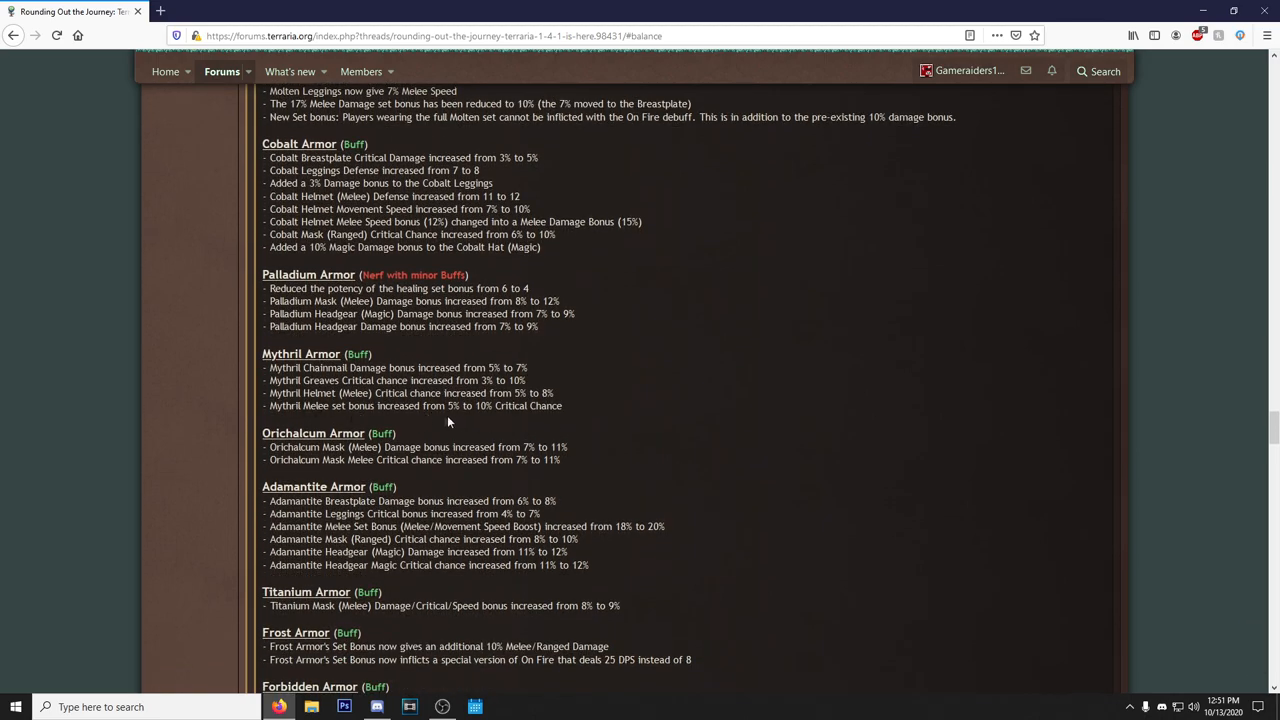
Read the Armor notes through Spectre, Squire, Monk, Huntress, Valhalla Knight and Shinobi Infiltrator.
scroll("down", 3)
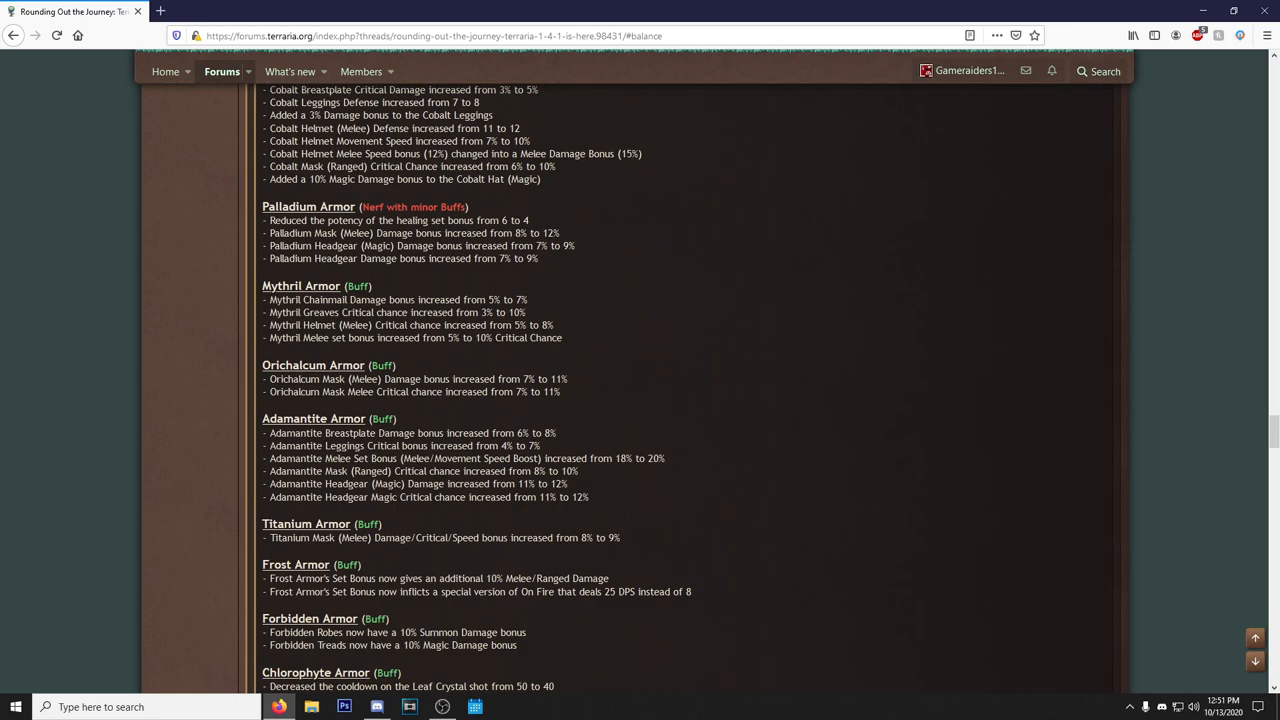
mouse_move(473, 410)
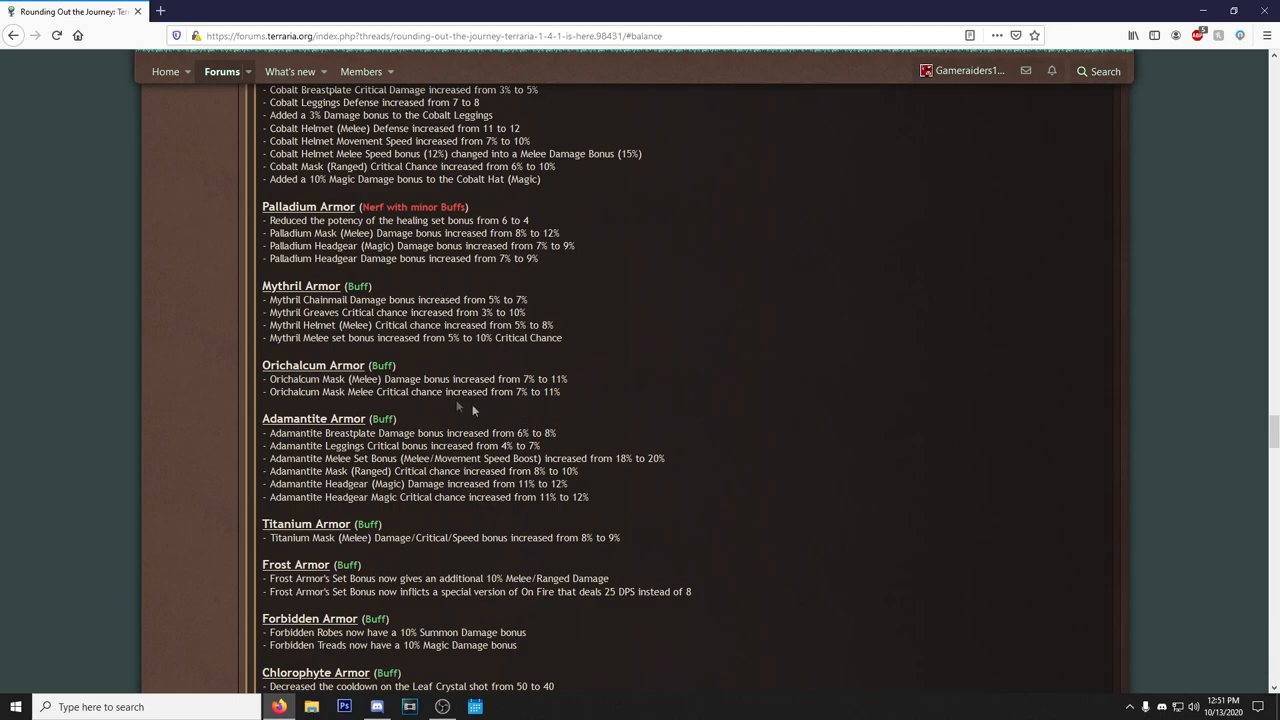
scroll("down", 3)
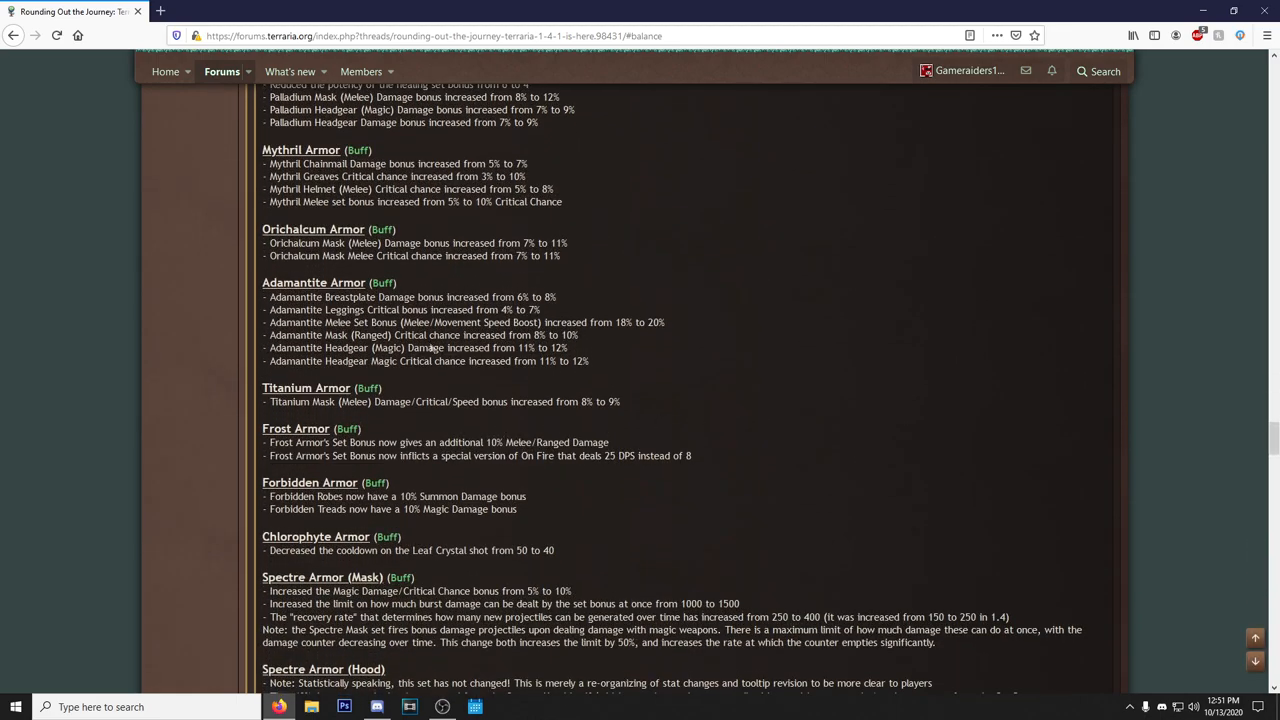
scroll("down", 3)
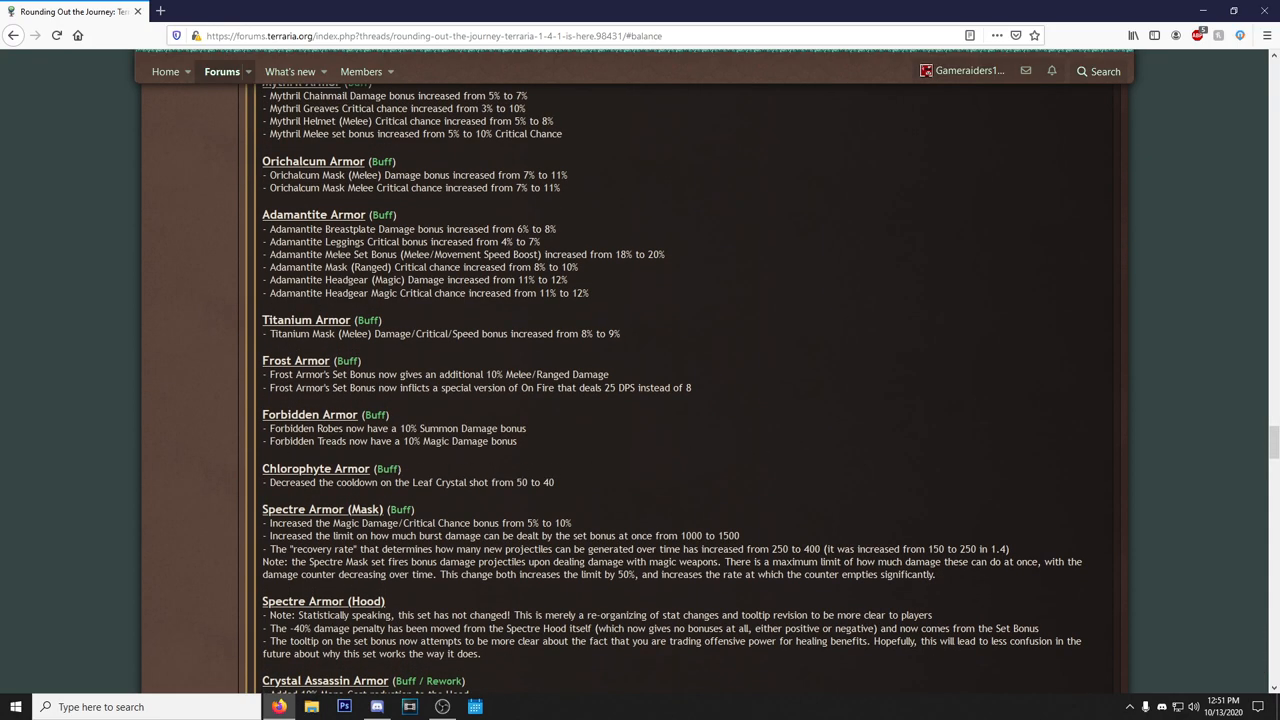
mouse_move(586, 456)
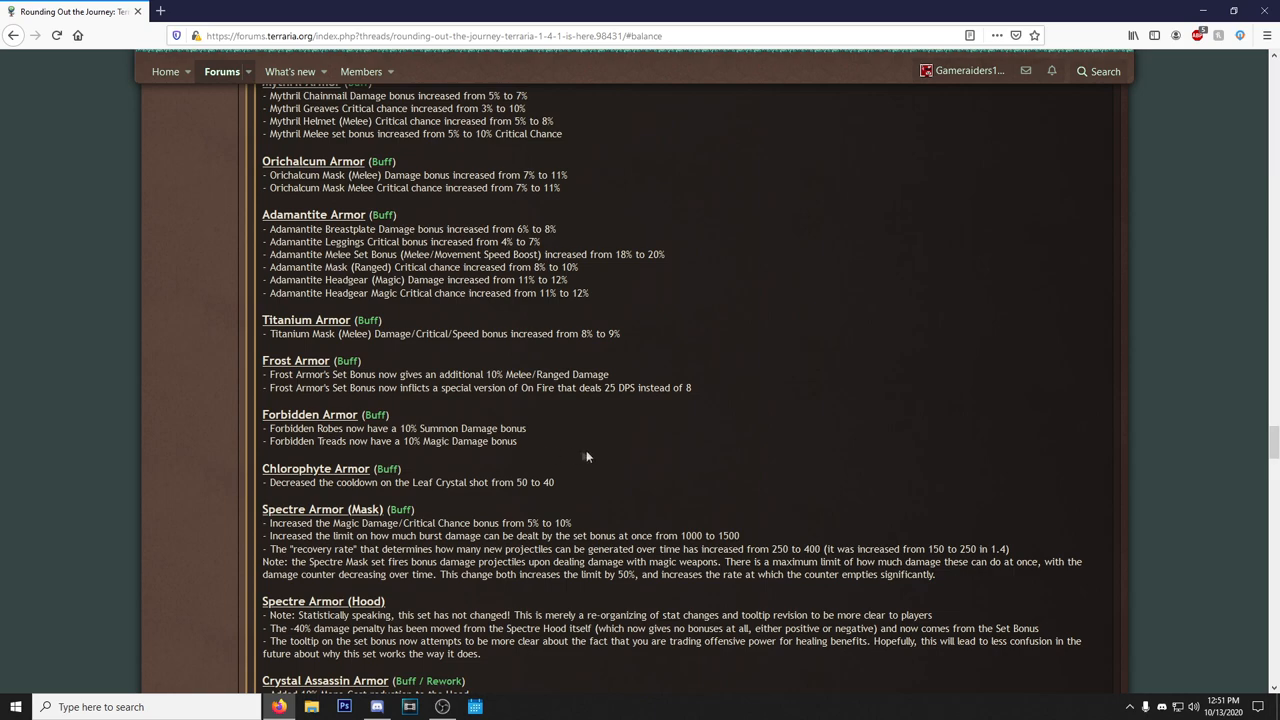
double_click(300, 428)
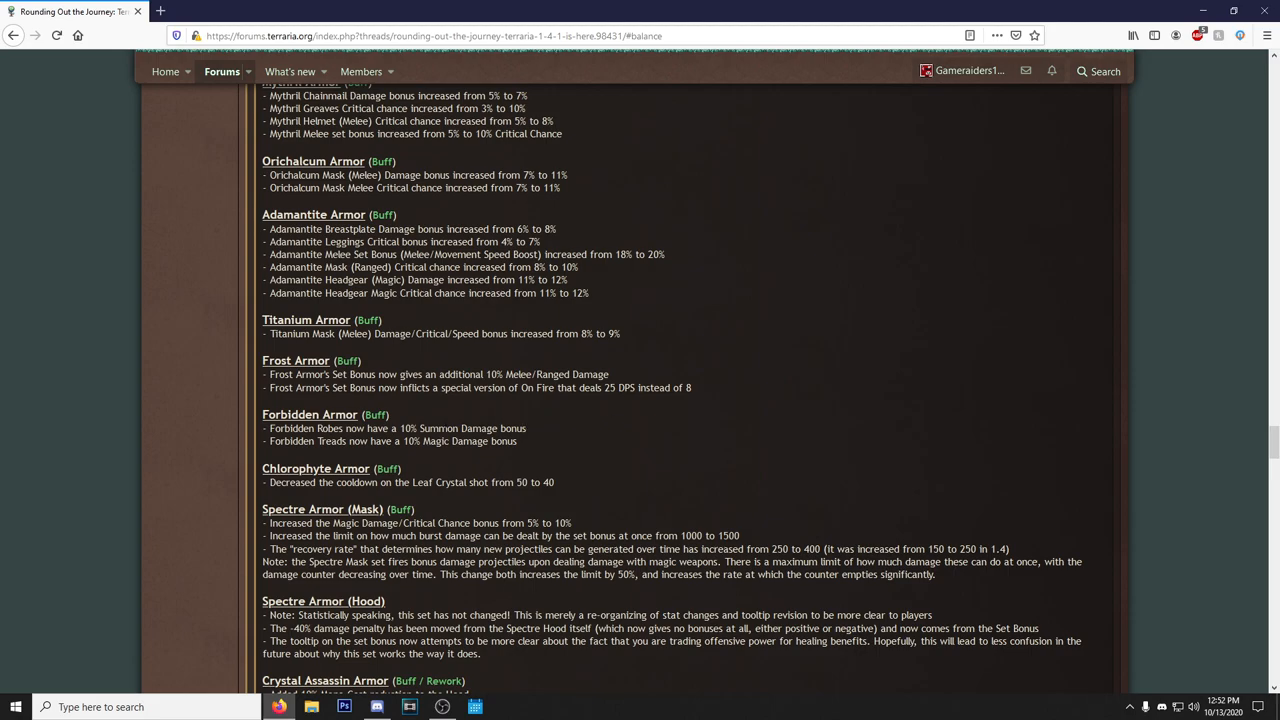
scroll("down", 3)
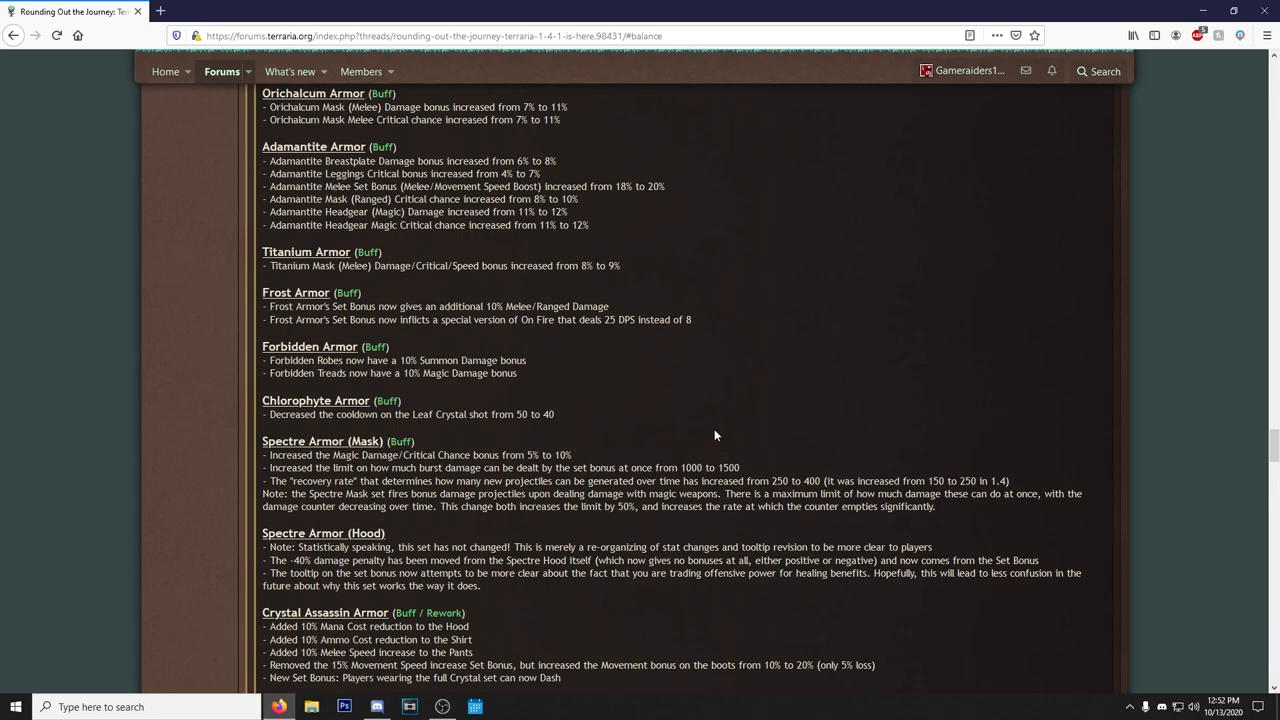
scroll("down", 3)
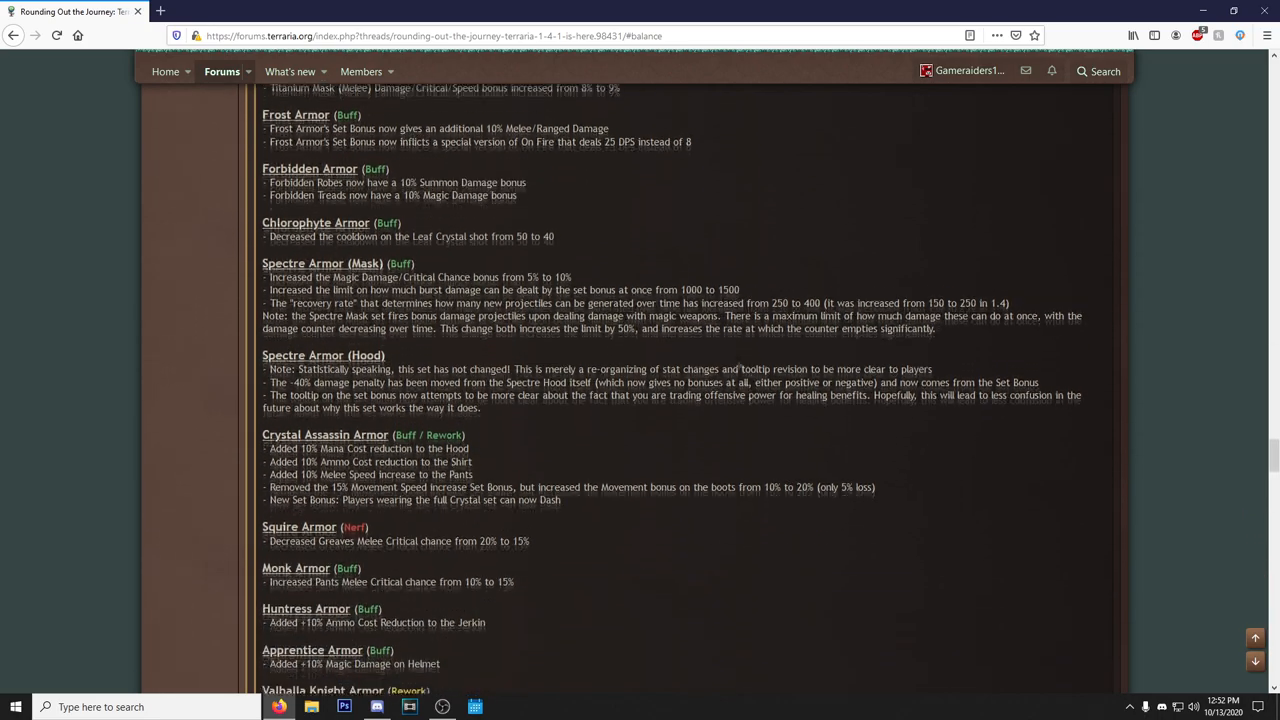
scroll("down", 3)
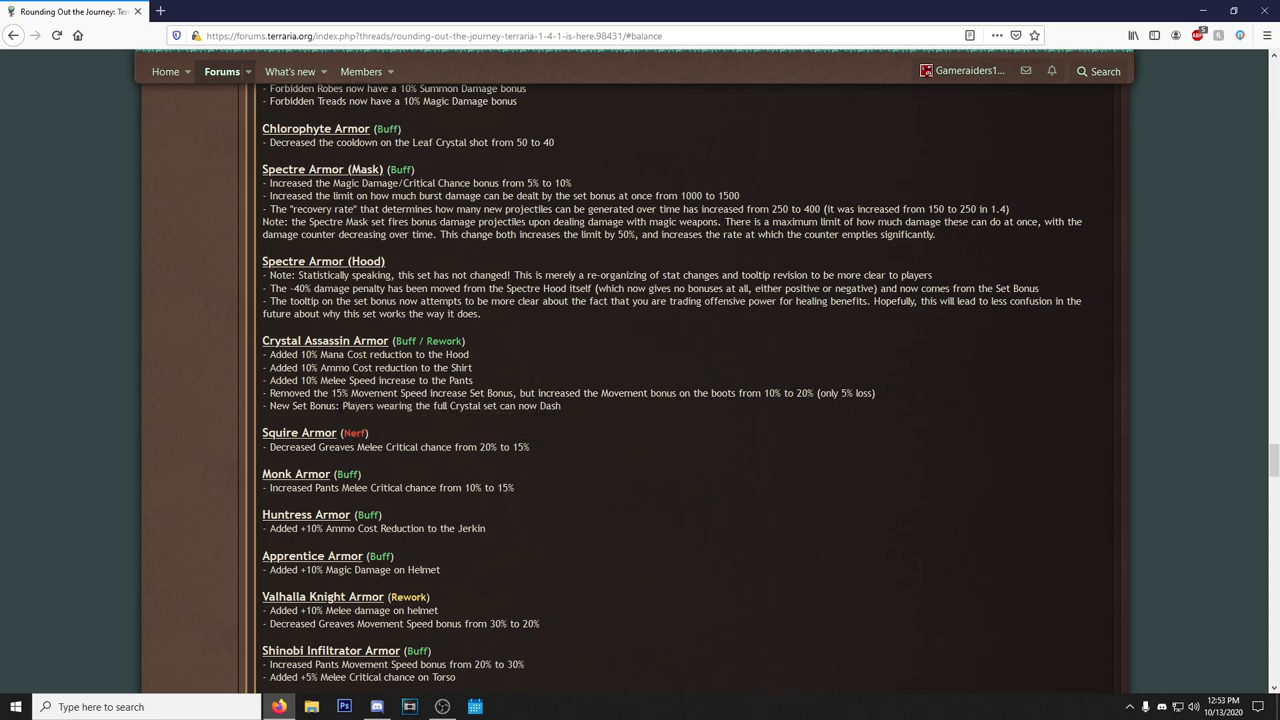
Read the remaining Armor entries through Dark Artist Armor, leaving the Balance Changes categories visible.
left_click_drag(451, 405, 561, 405)
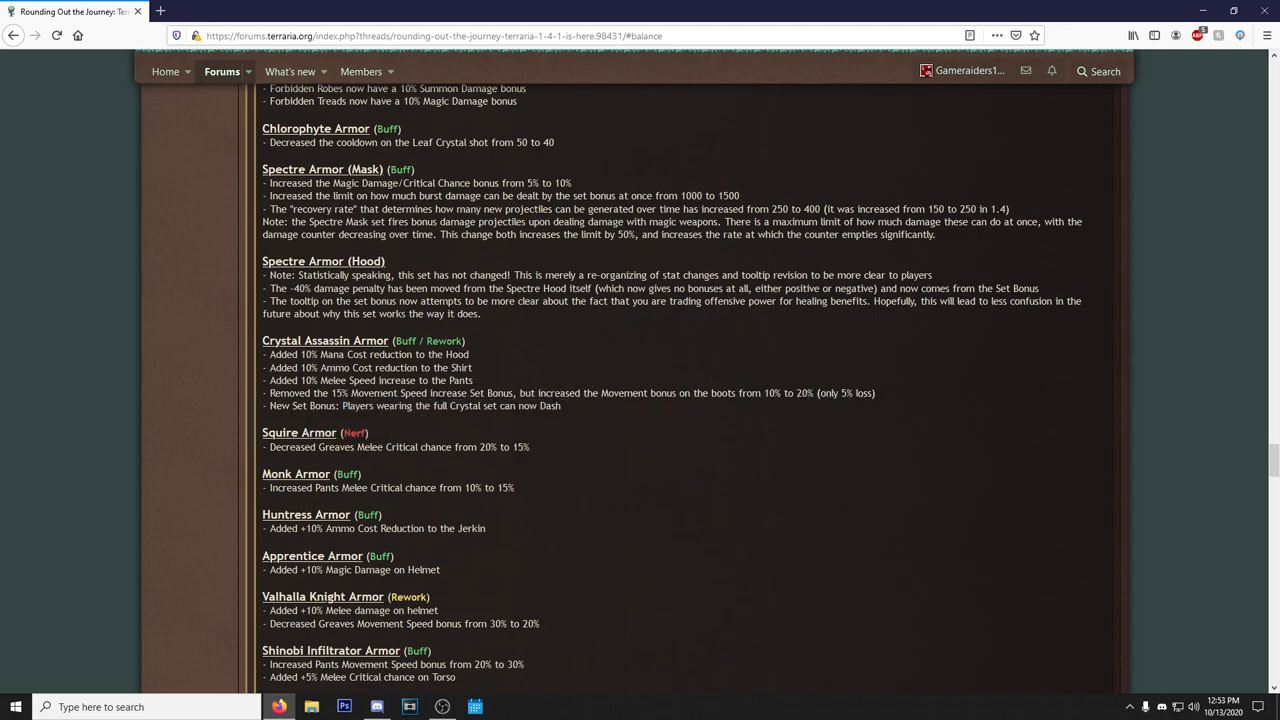
mouse_move(357, 459)
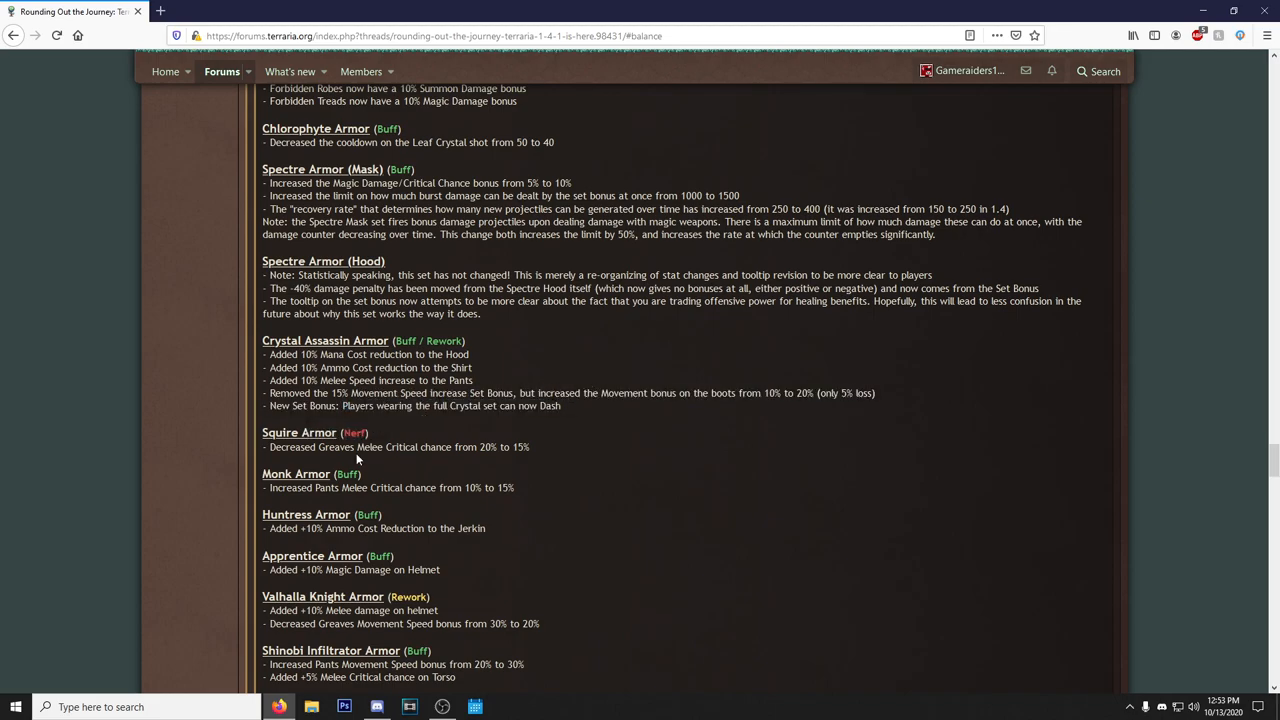
scroll("down", 3)
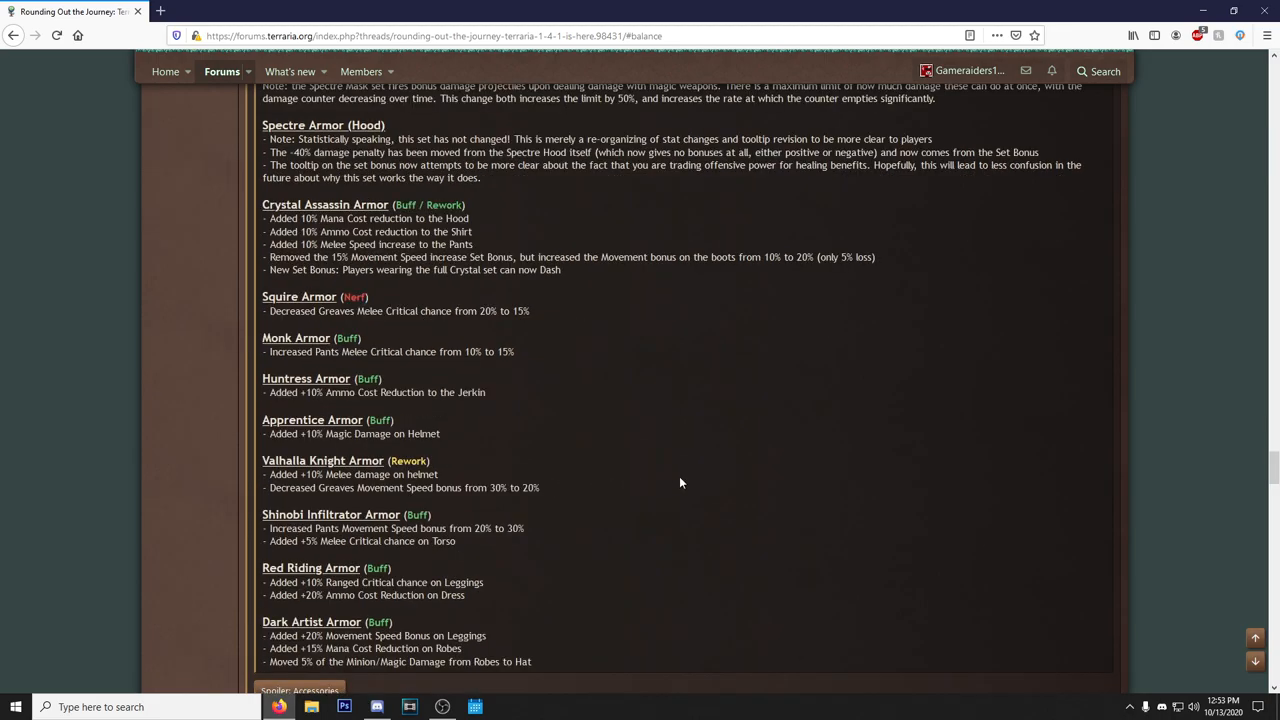
mouse_move(618, 498)
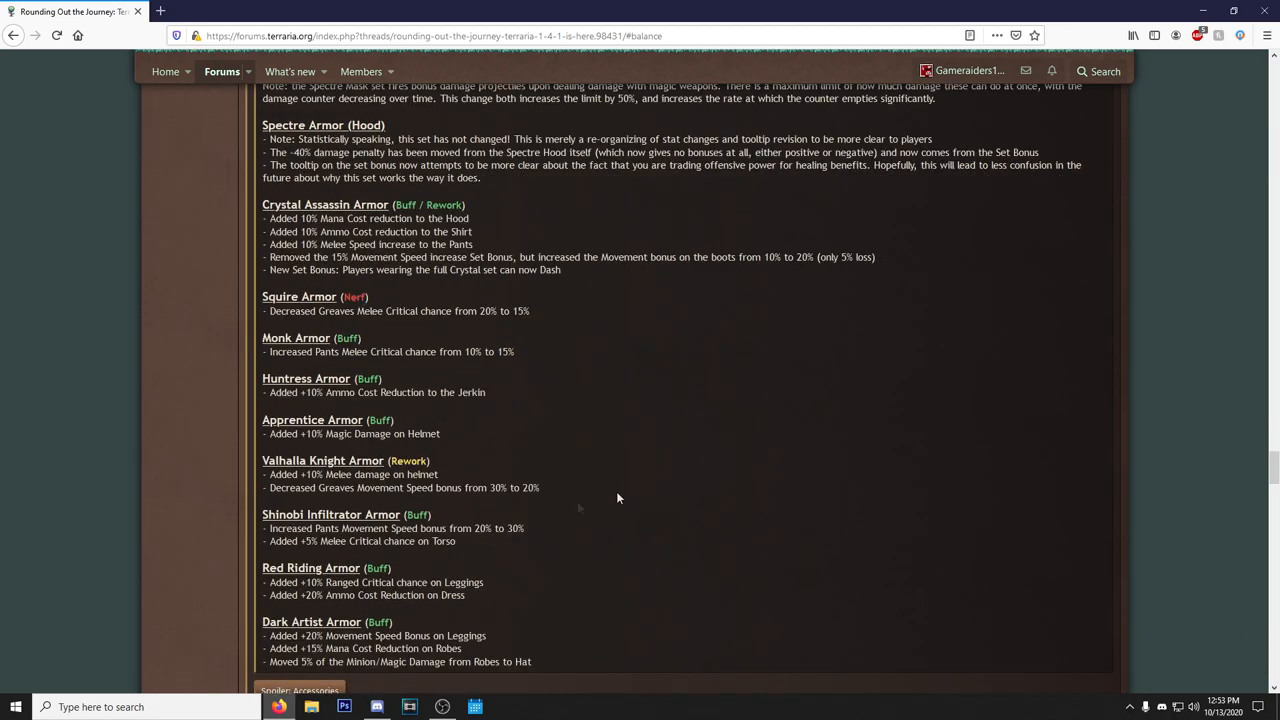
scroll("down", 3)
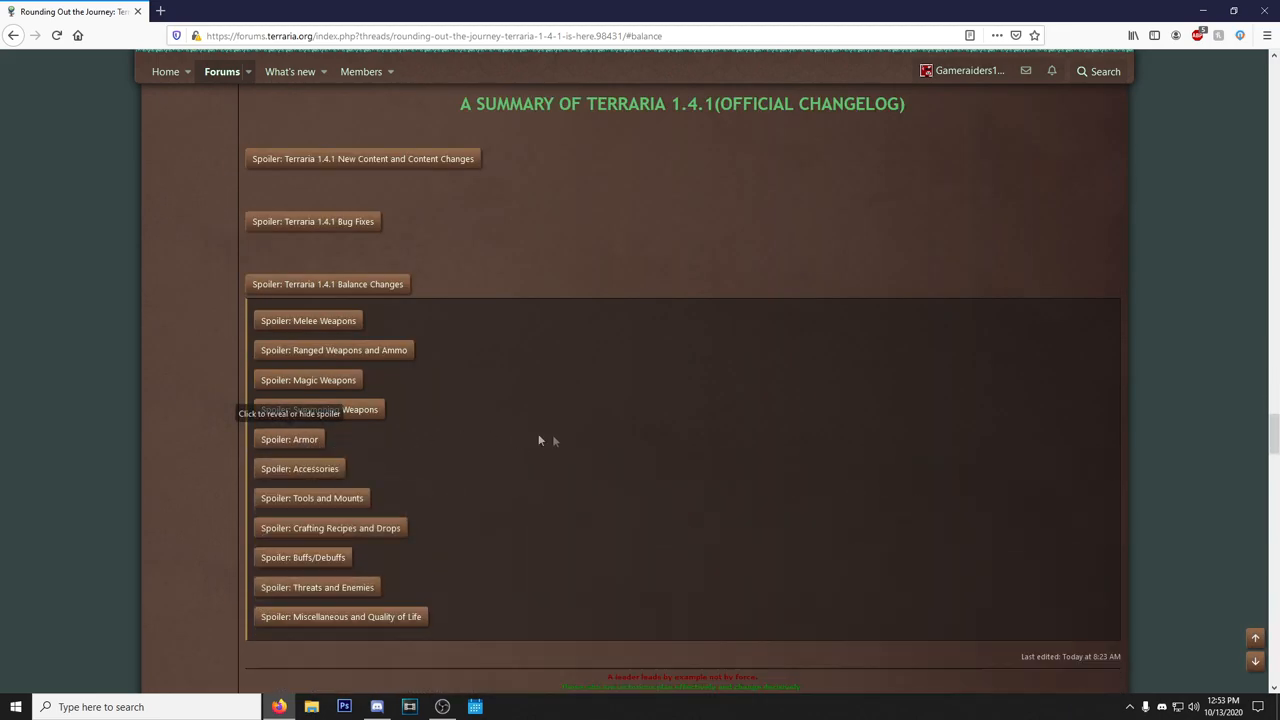
Scroll the Accessories notes down to the Star Cloak, Bee Cloak, Star Veil and Mana Cloak entry.
scroll("down", 3)
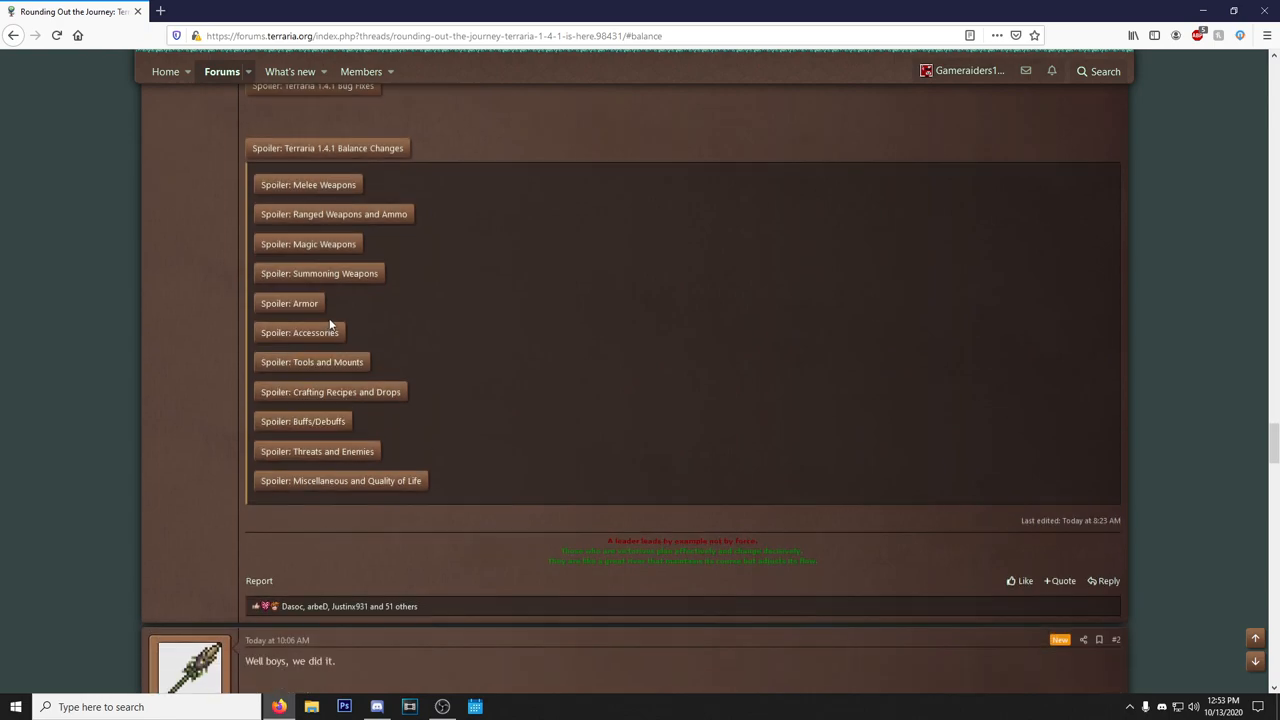
mouse_move(299, 331)
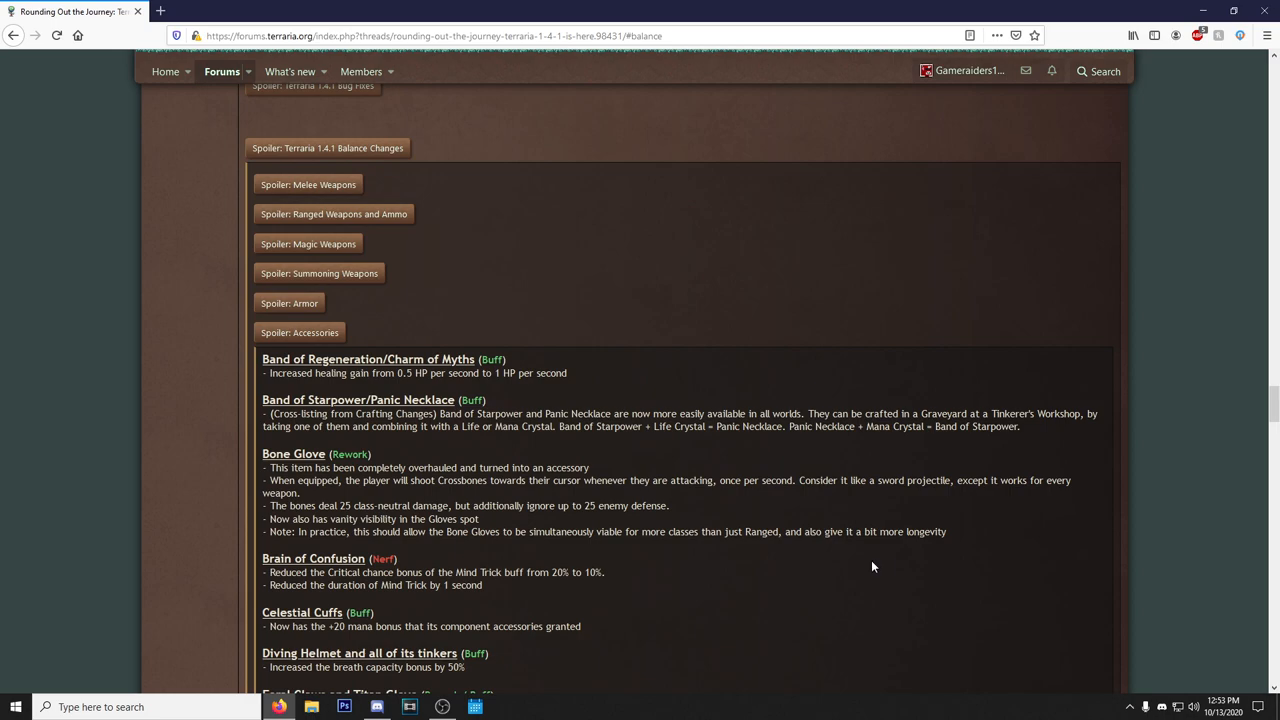
scroll("down", 3)
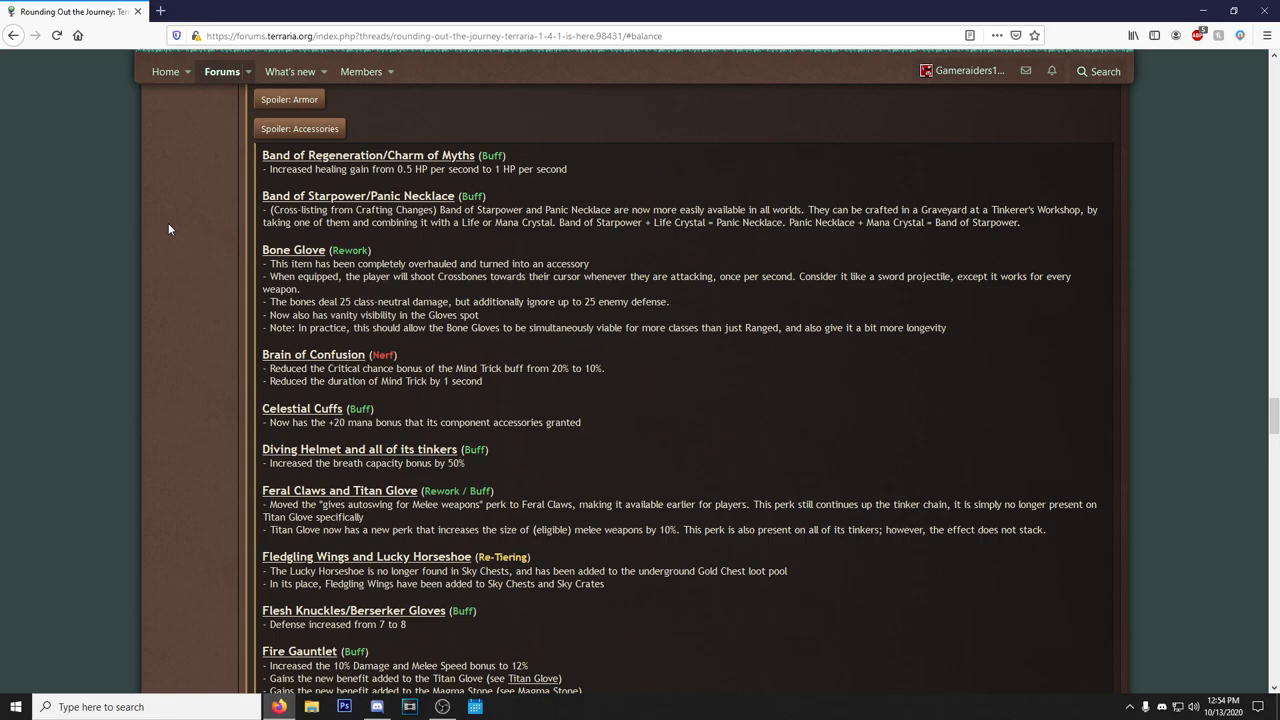
scroll("down", 3)
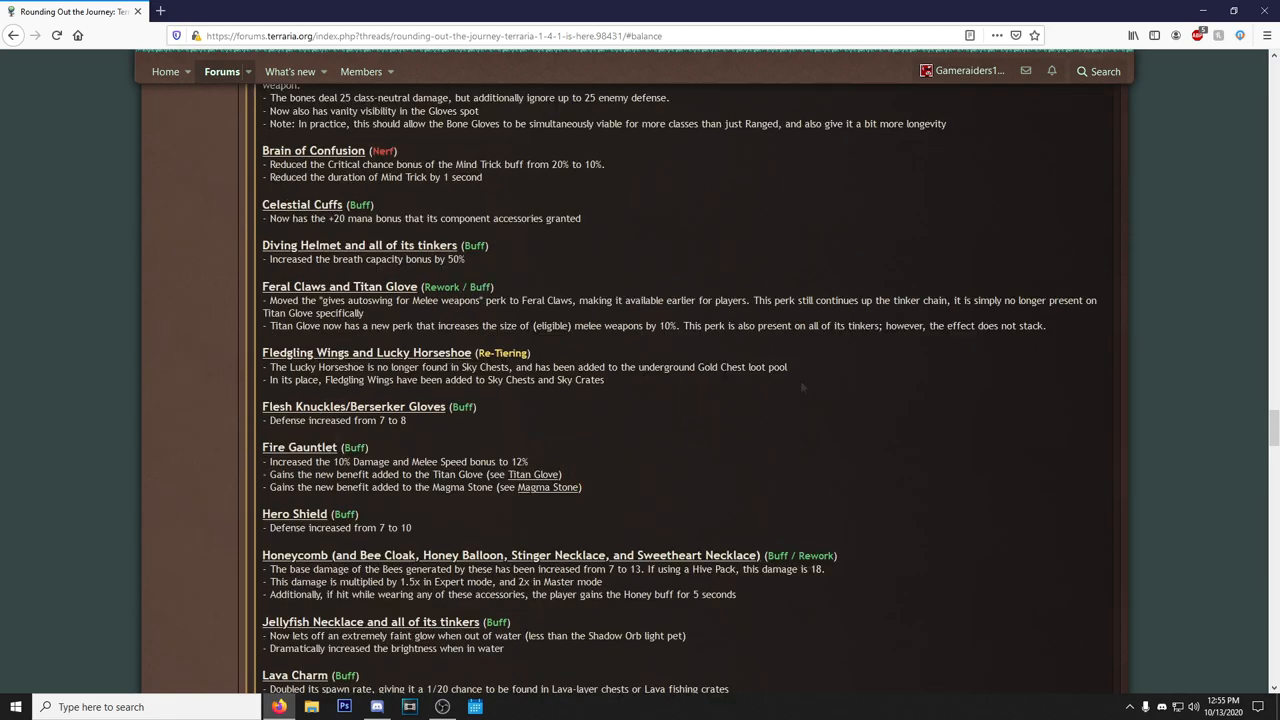
mouse_move(952, 413)
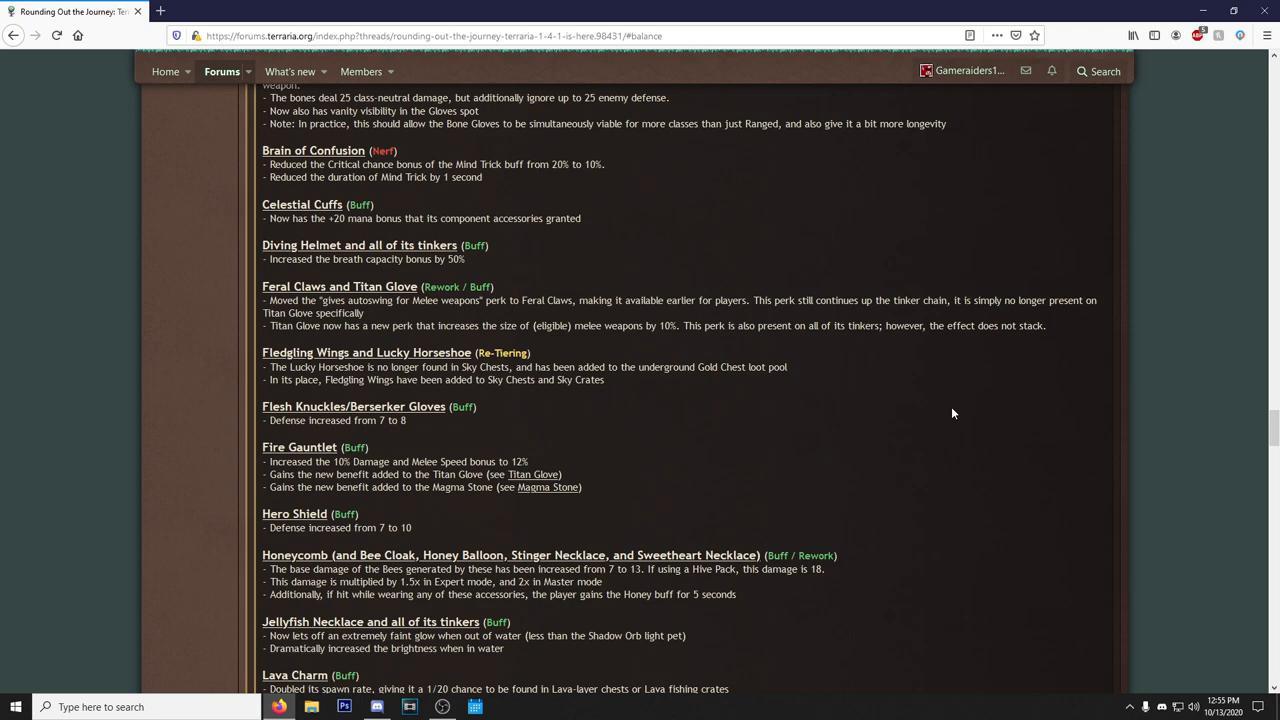
mouse_move(947, 338)
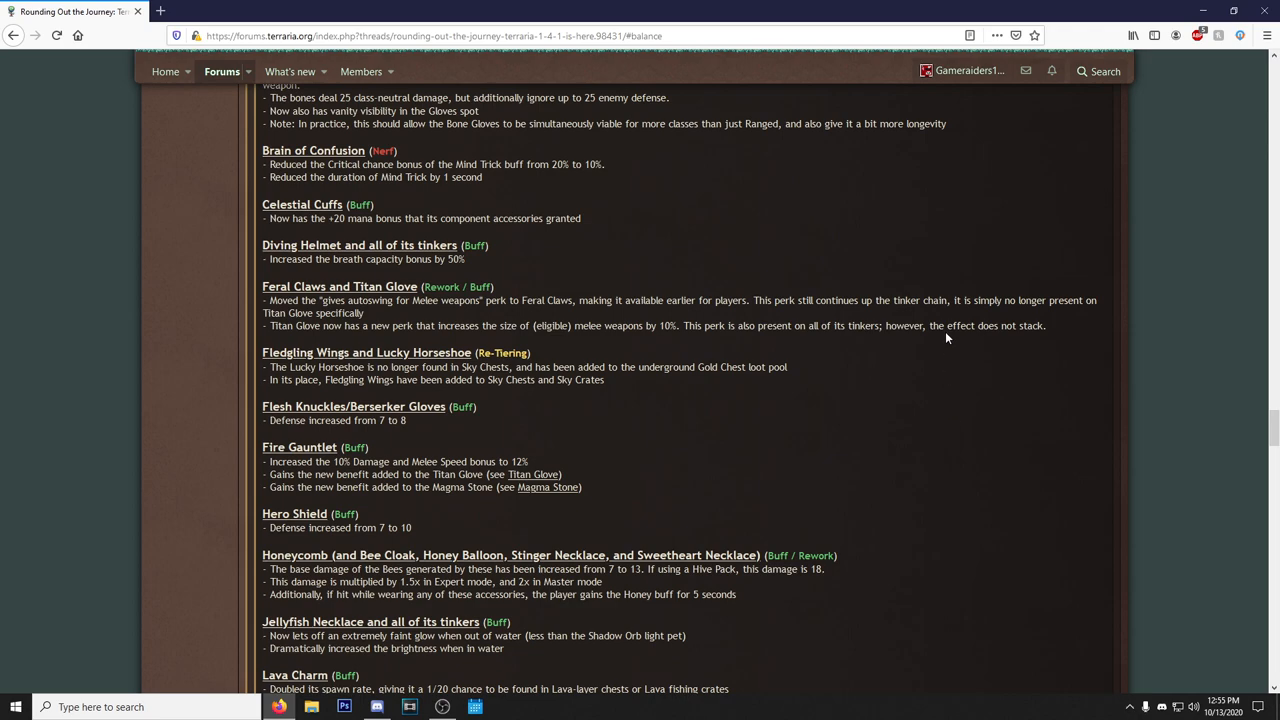
mouse_move(56, 428)
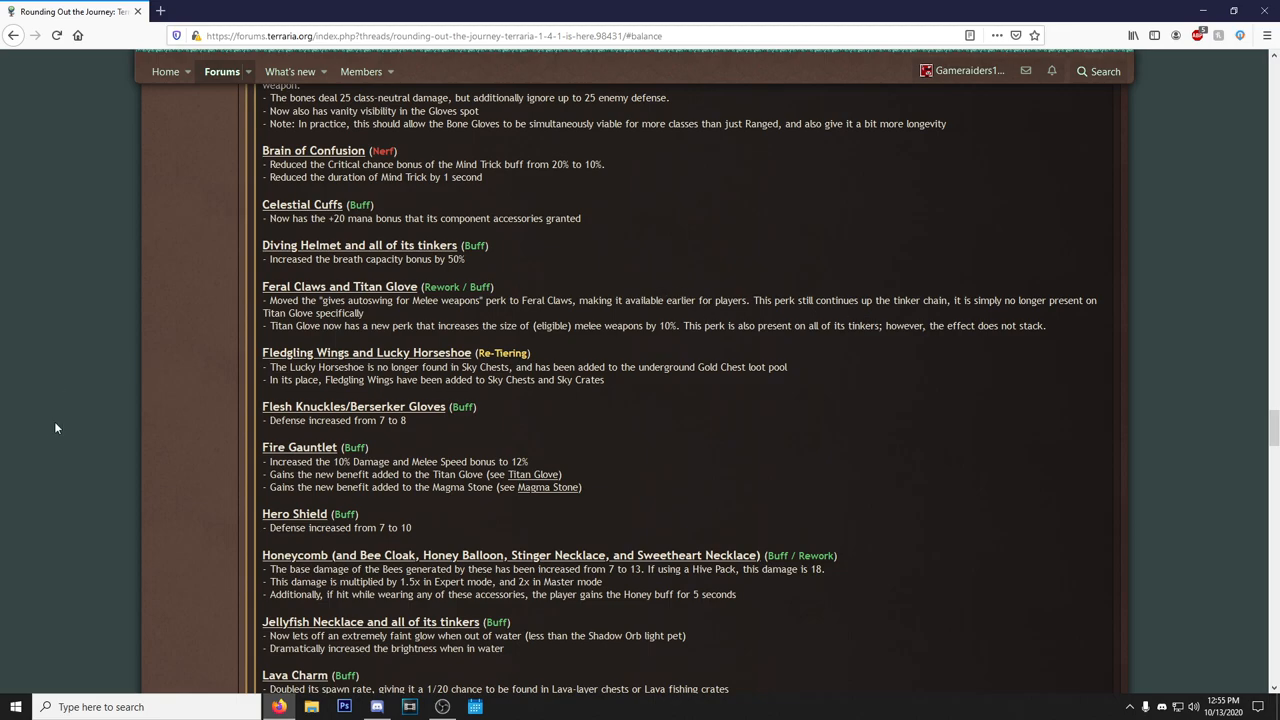
scroll("down", 3)
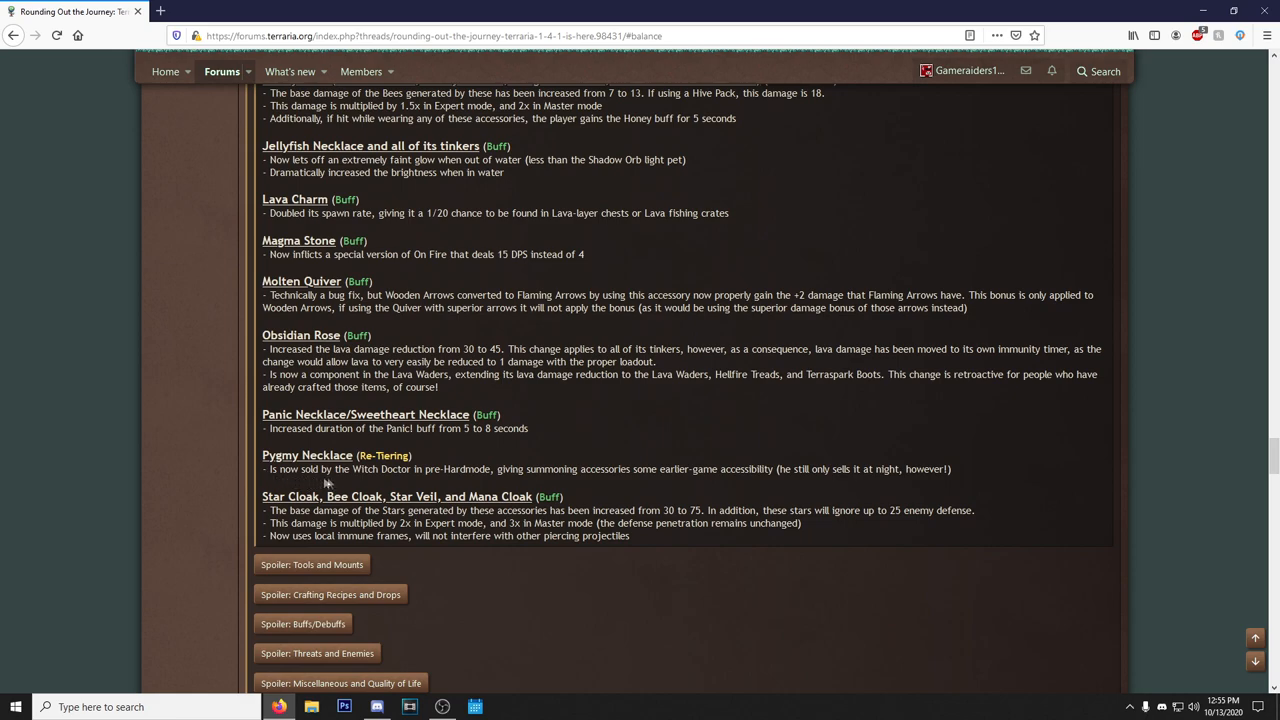
mouse_move(529, 491)
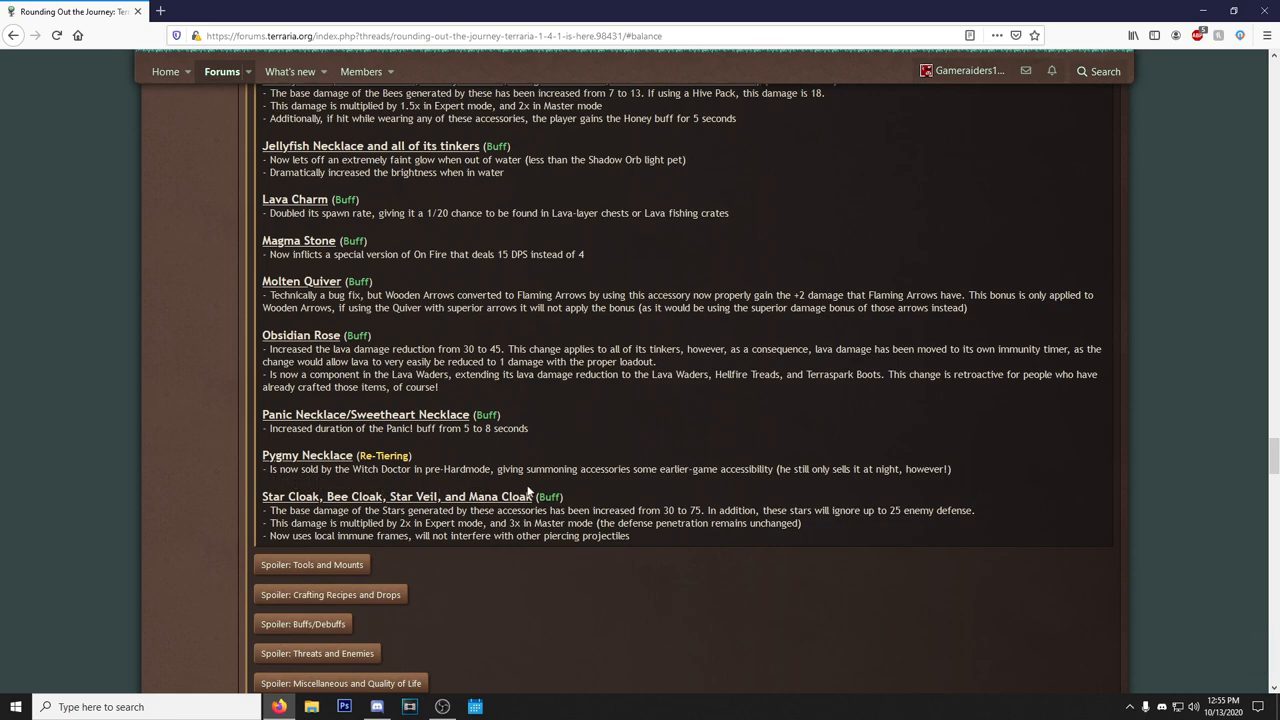
mouse_move(707, 500)
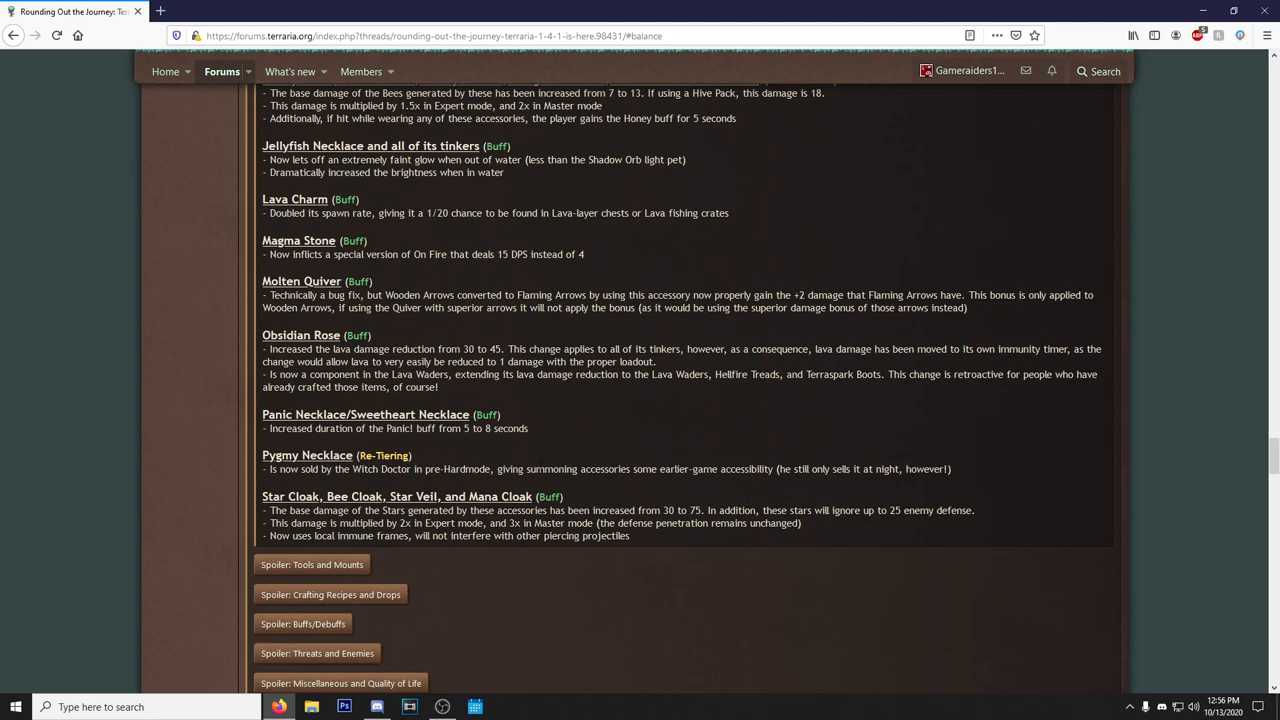
mouse_move(735, 483)
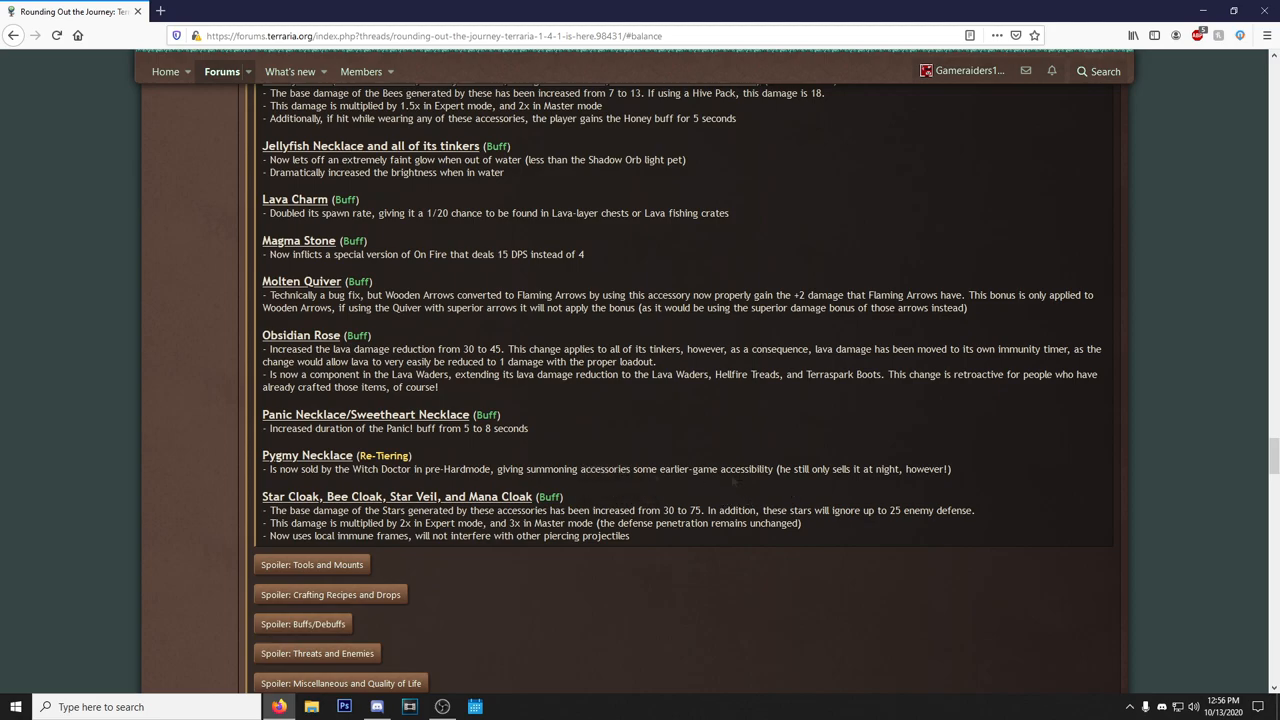
Open the Tools and Mounts spoiler, showing fishing rods, Black Spot, Scutlix and Flamingo.
scroll("down", 3)
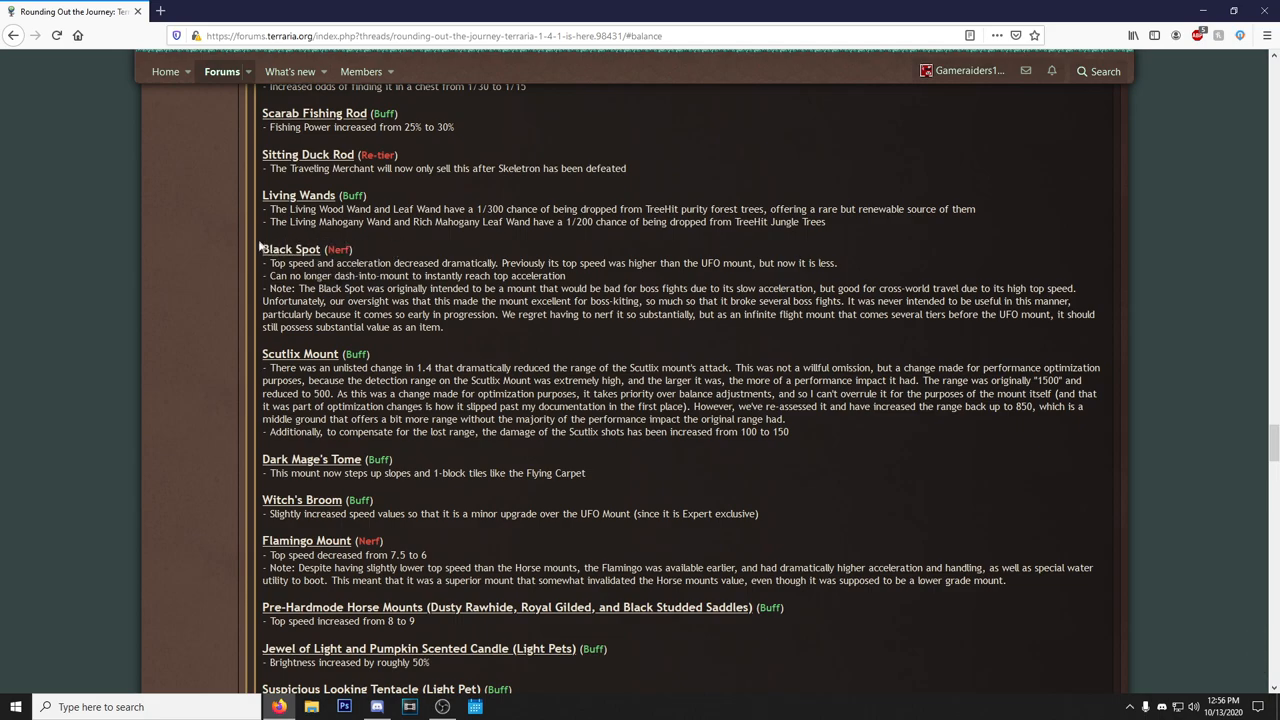
double_click(291, 248)
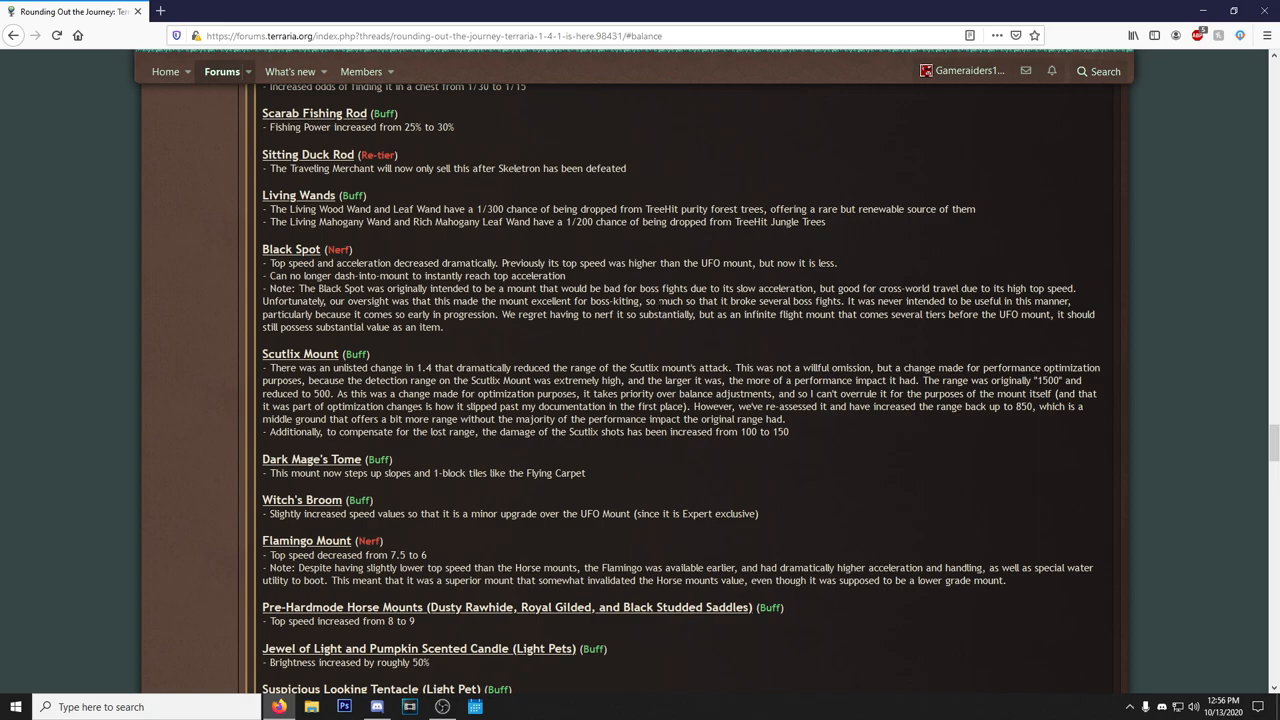
mouse_move(620, 331)
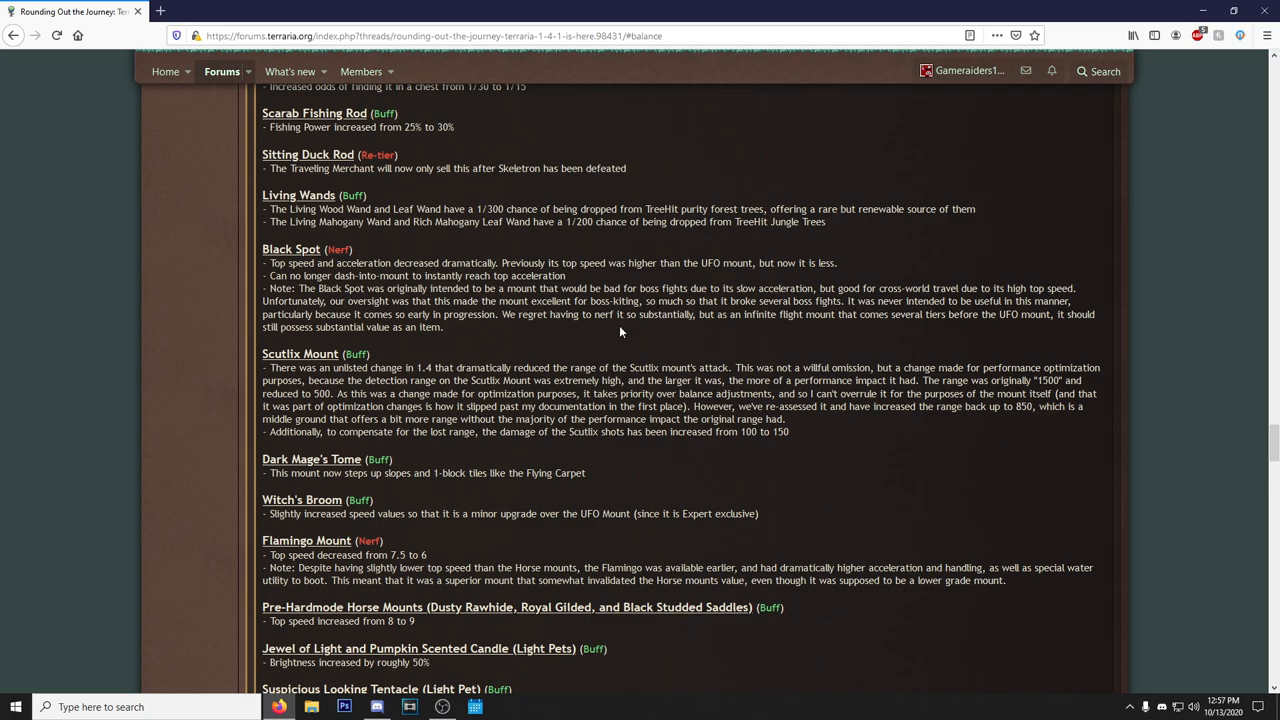
mouse_move(614, 330)
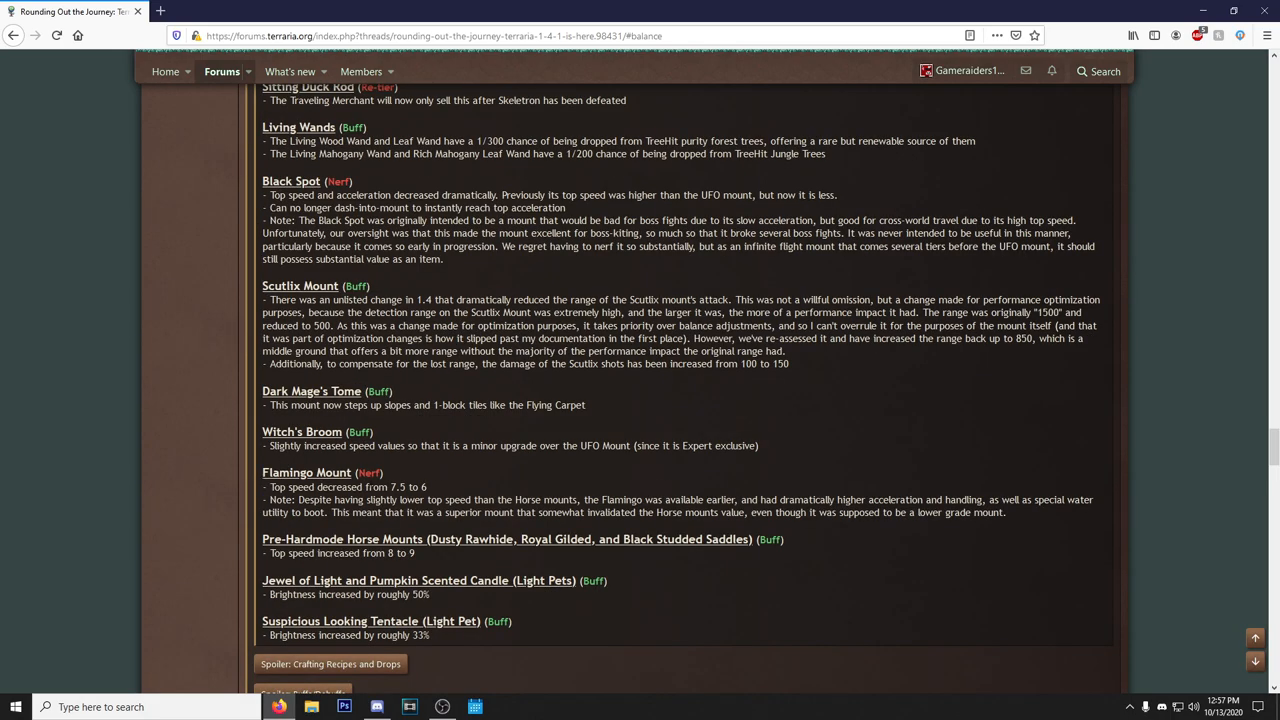
mouse_move(800, 468)
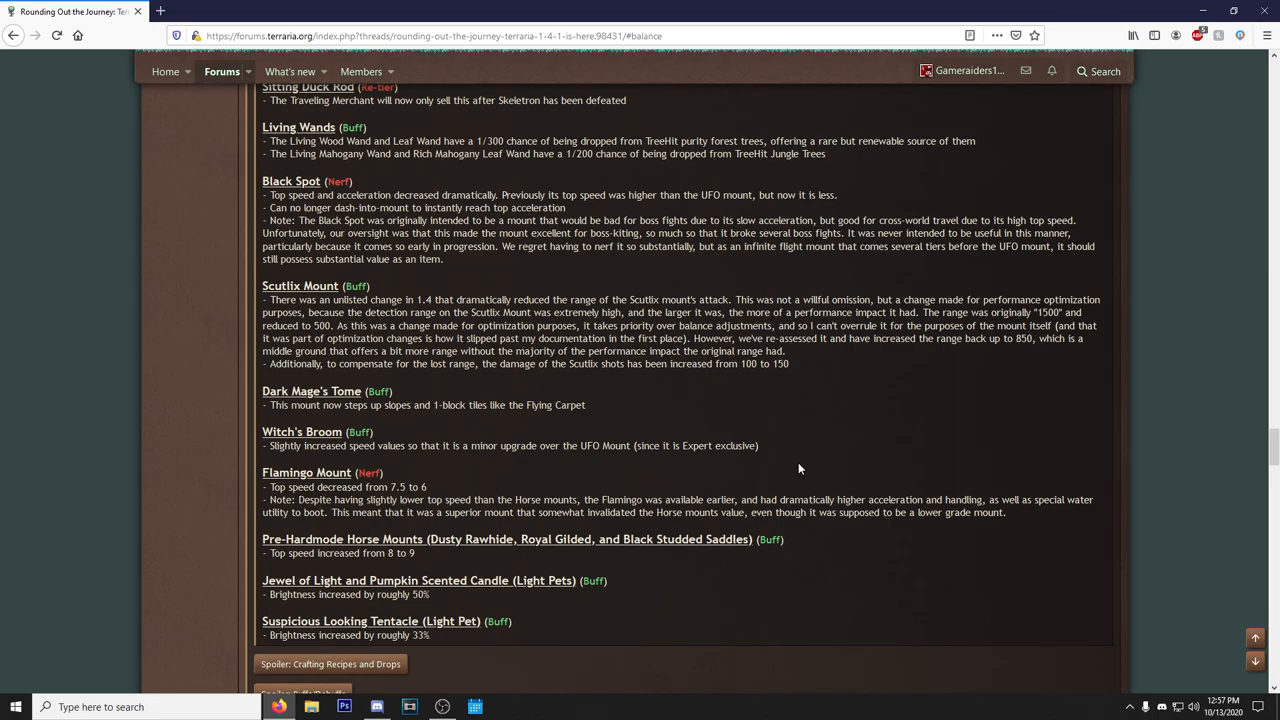
Clear the stray selection and read Crafting Recipes and Drops down to Jester Arrows and Super Star Shooter.
scroll("down", 3)
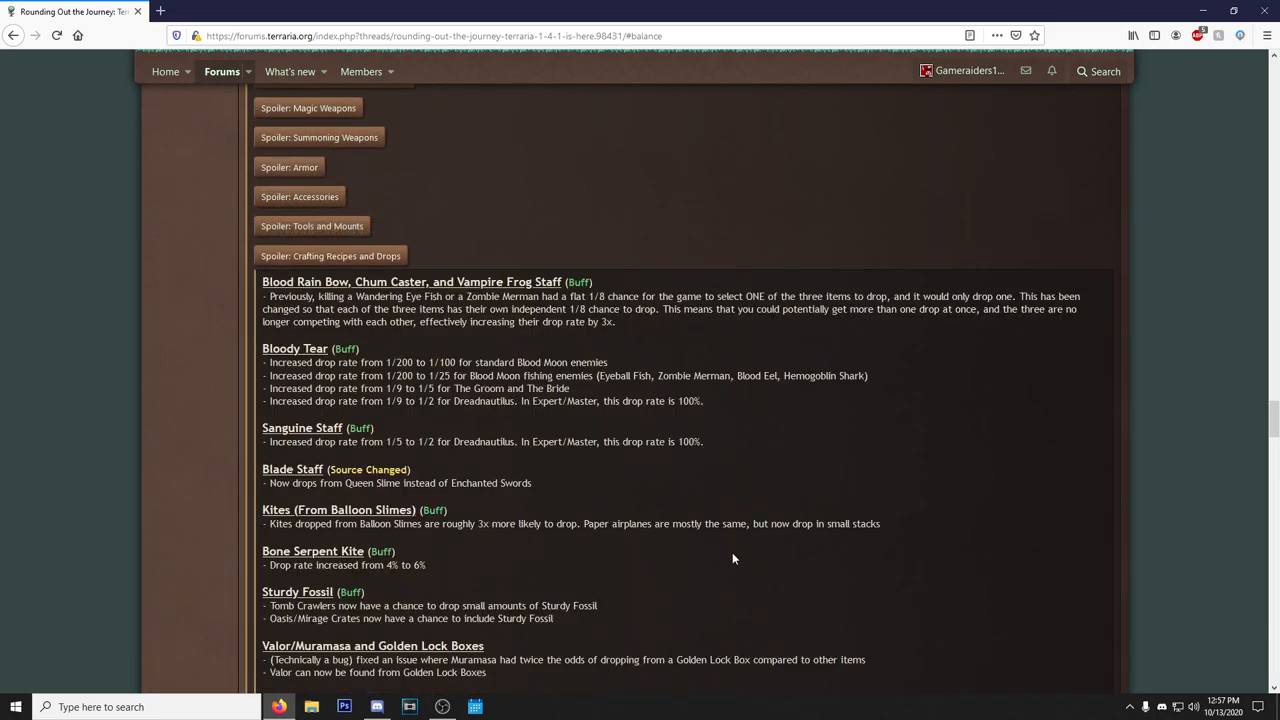
mouse_move(473, 514)
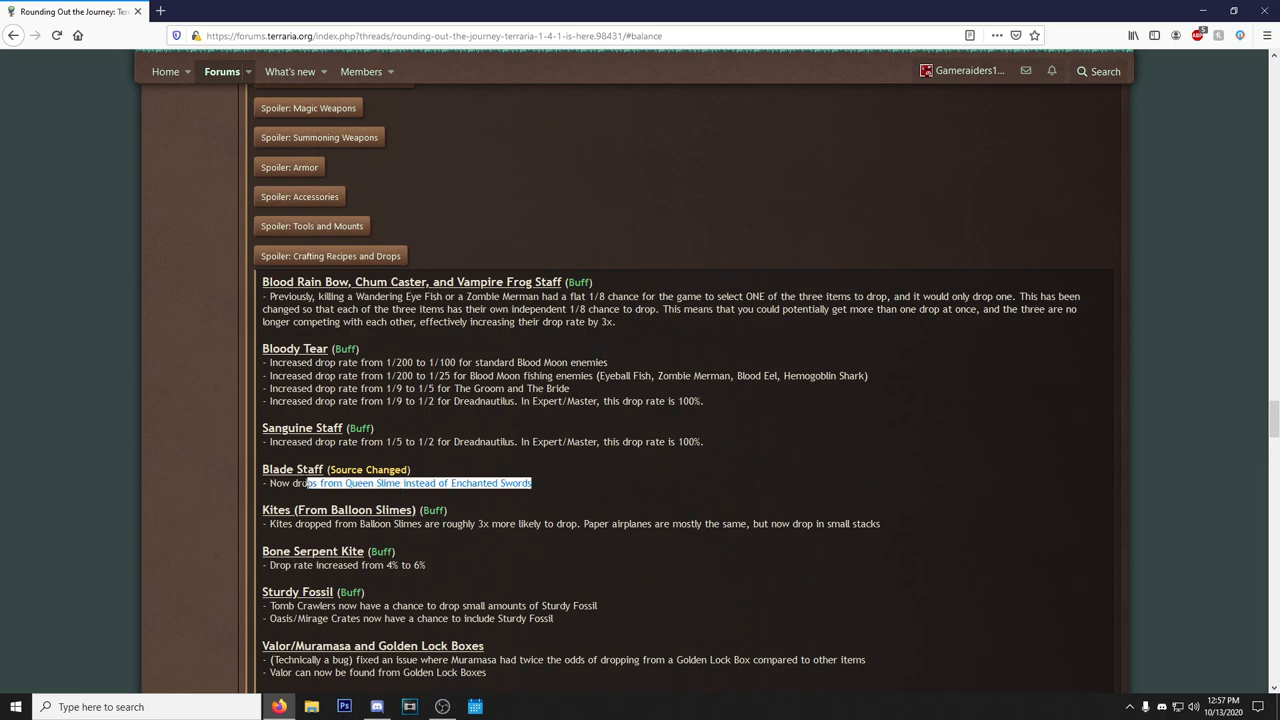
left_click(262, 469)
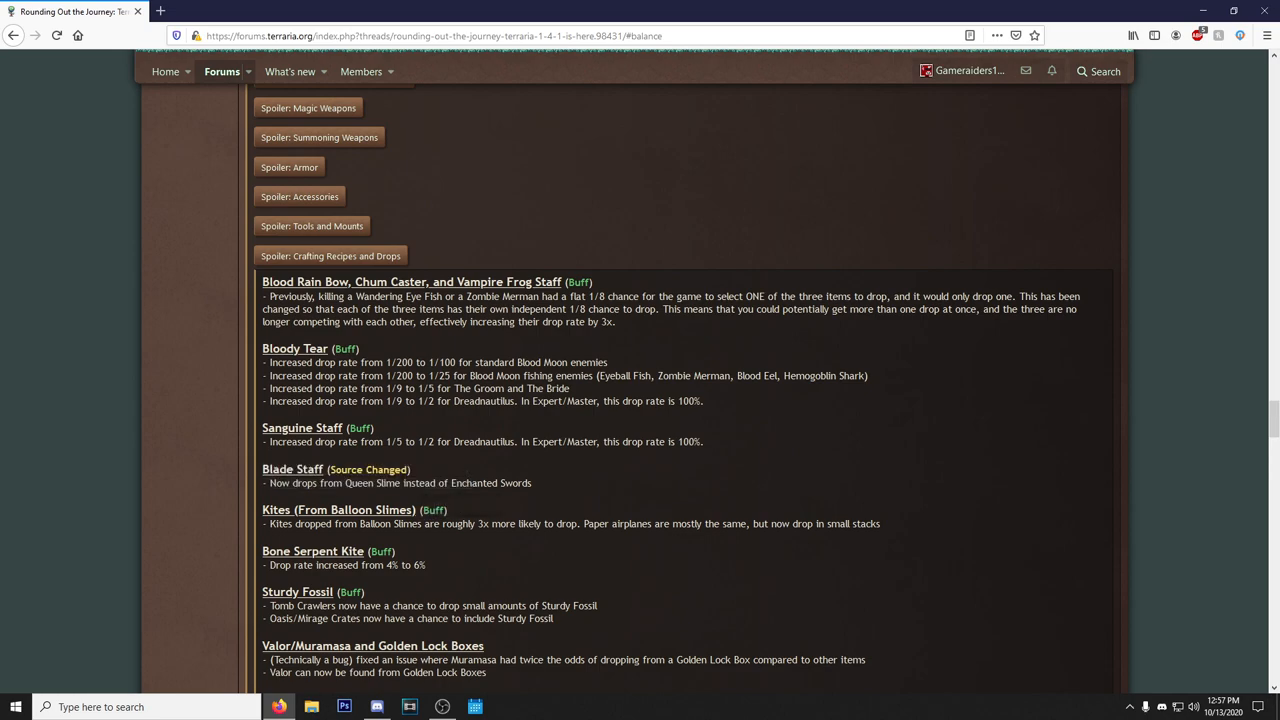
mouse_move(565, 472)
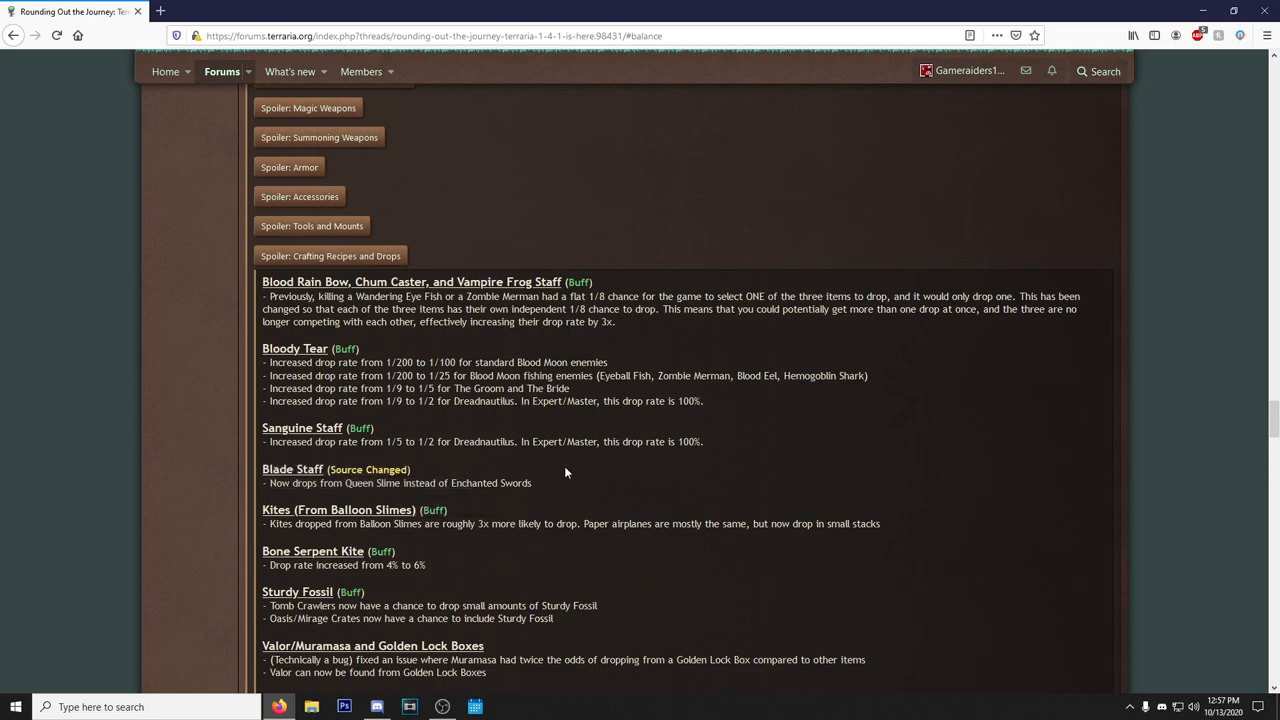
mouse_move(718, 487)
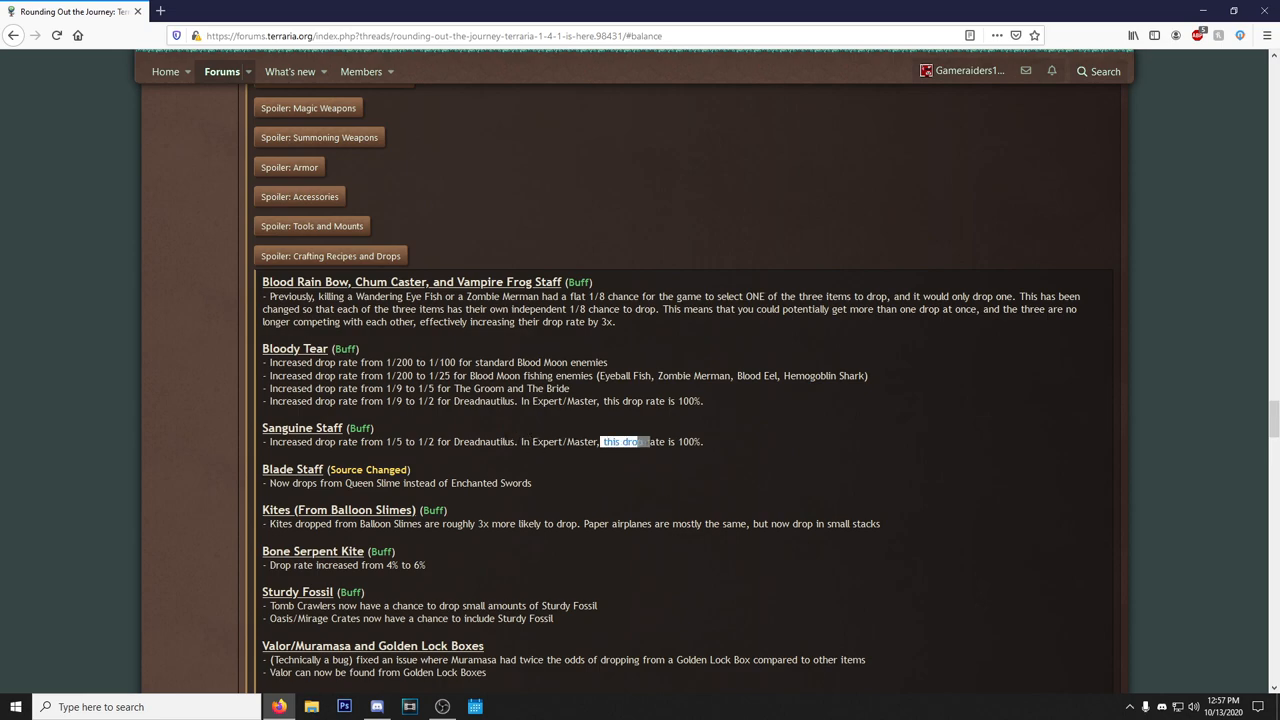
scroll("down", 3)
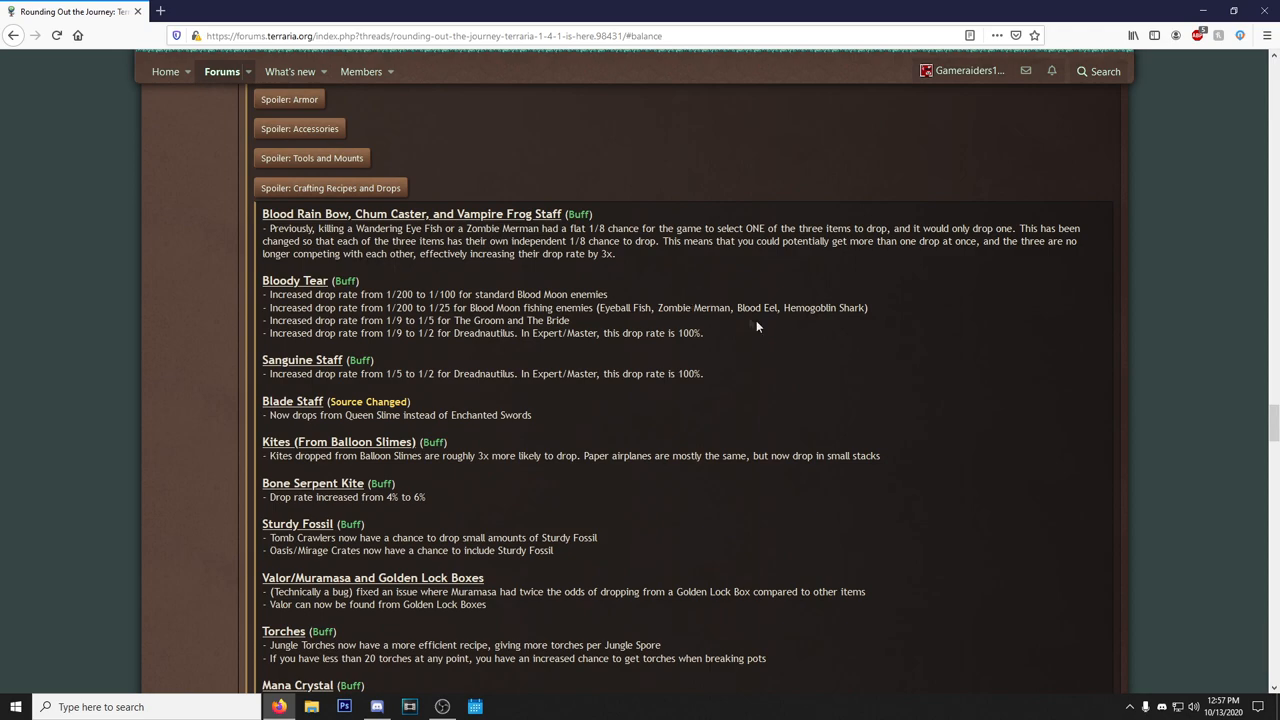
scroll("down", 3)
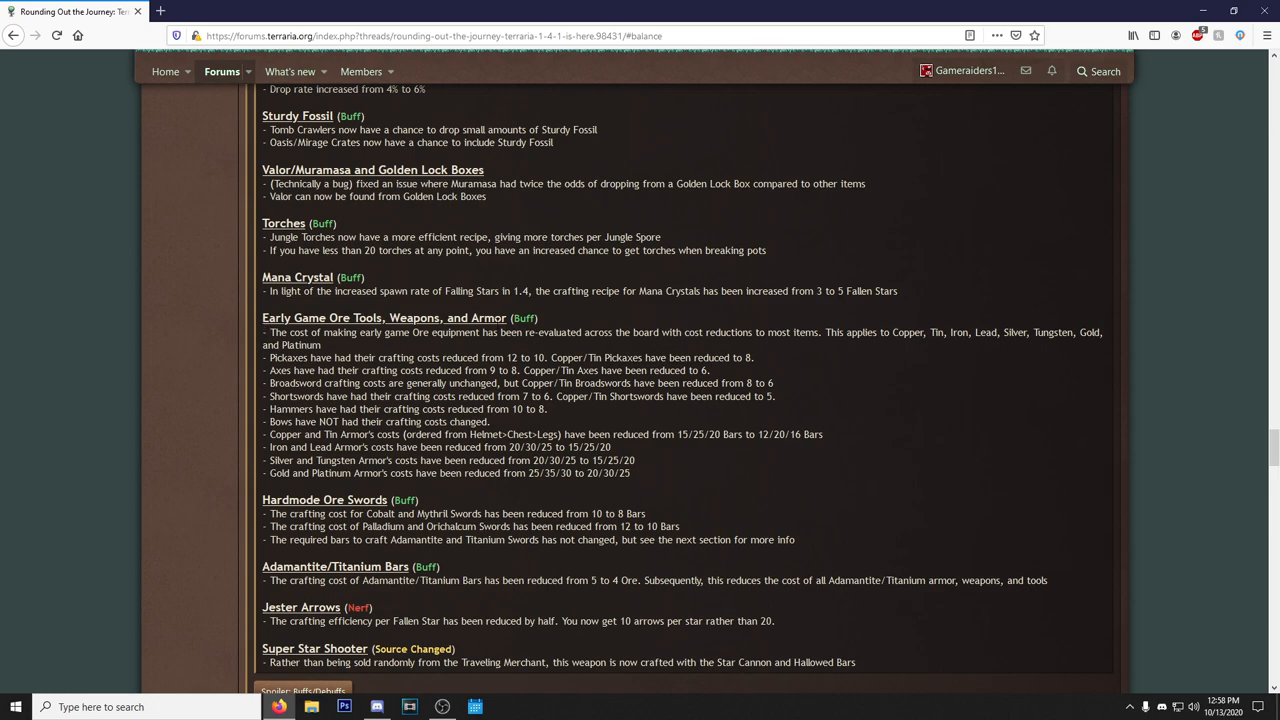
mouse_move(983, 446)
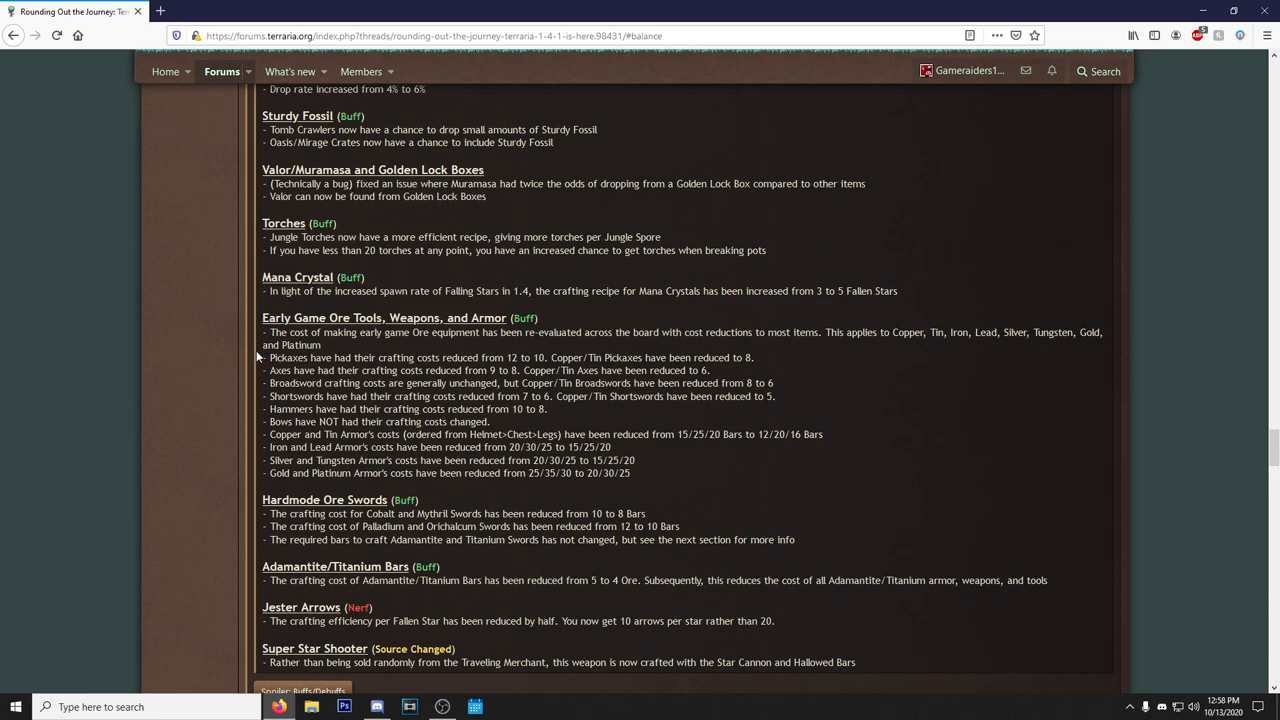
mouse_move(722, 459)
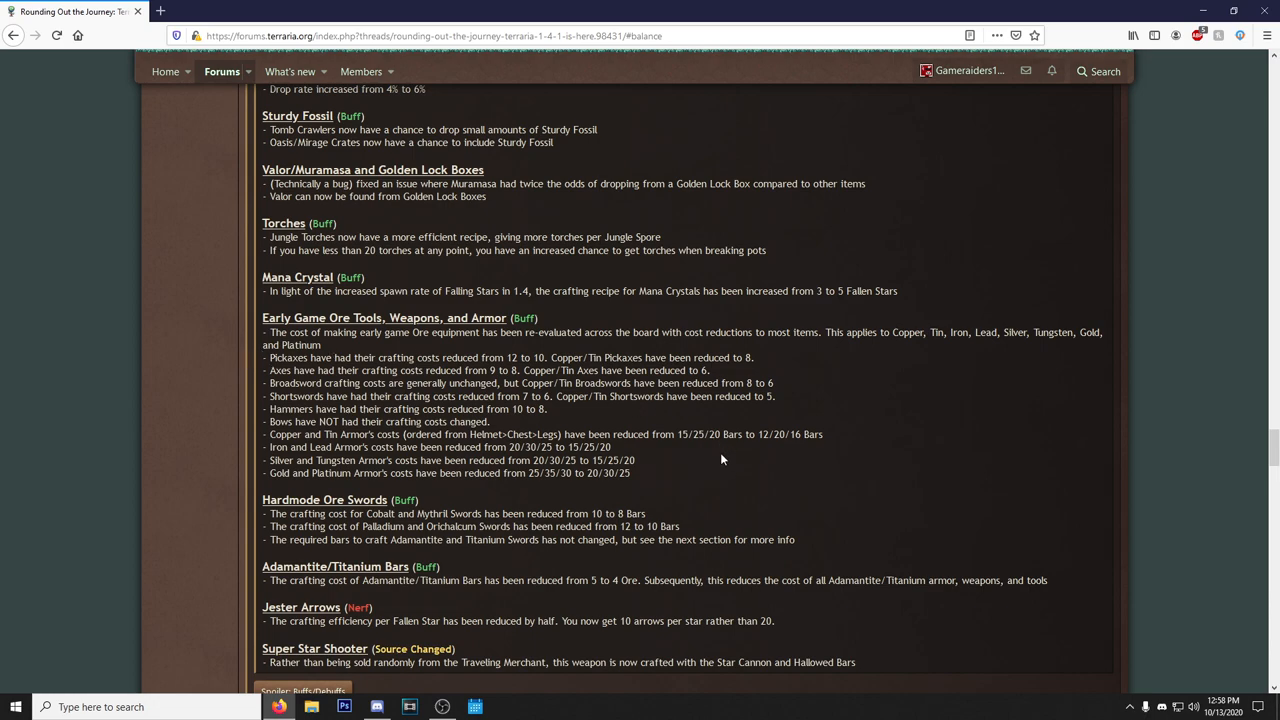
mouse_move(718, 458)
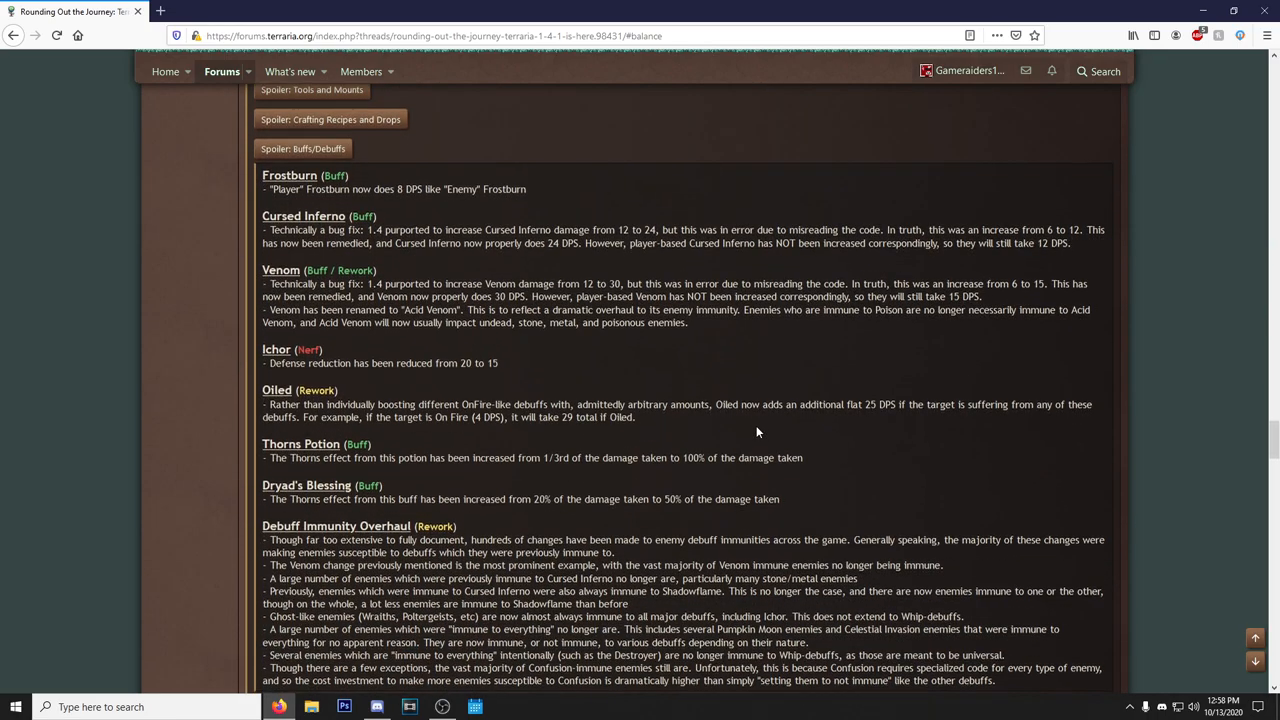
Scroll the Buffs/Debuffs notes to the end of the Debuff Immunity Overhaul.
scroll("down", 3)
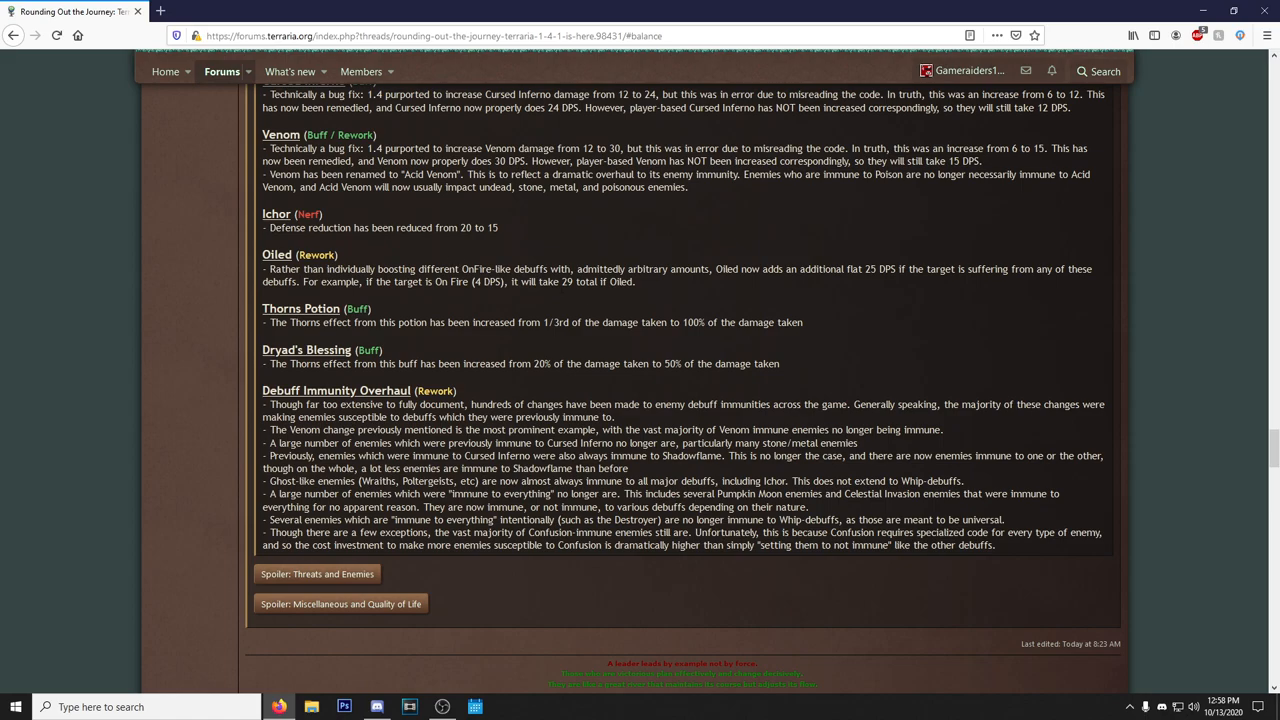
mouse_move(722, 322)
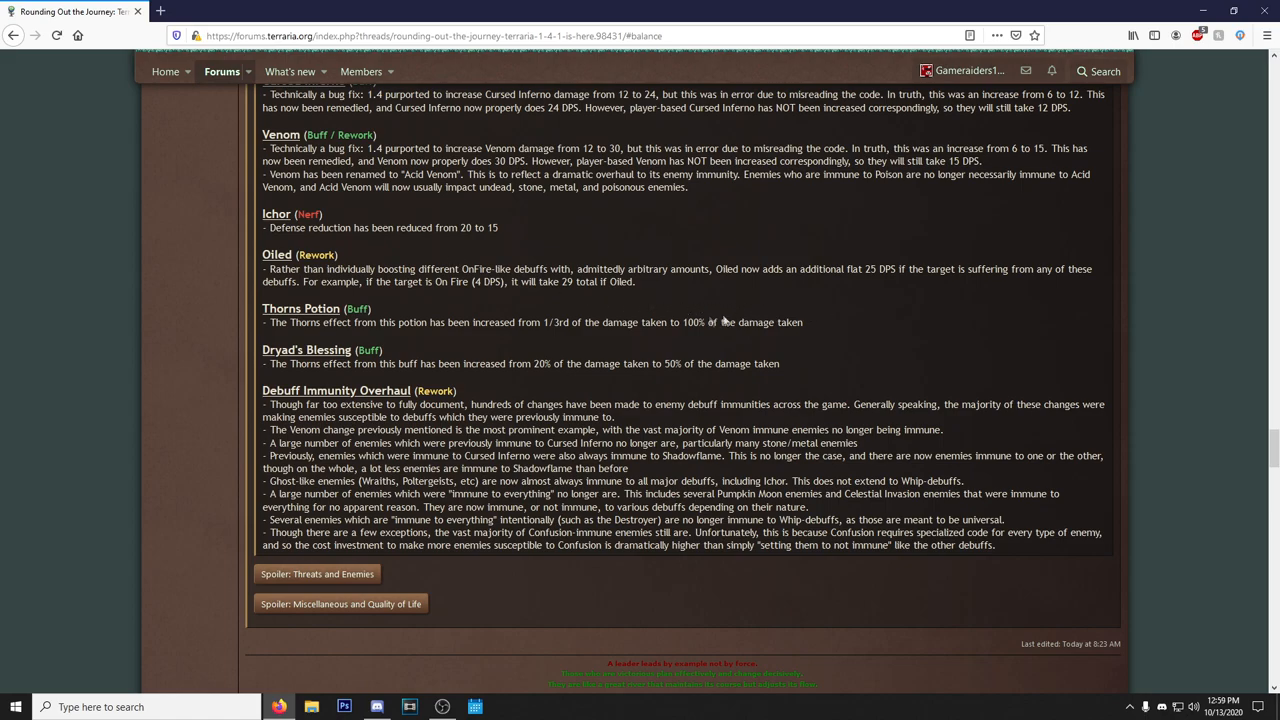
Hide the open sub-spoiler, then collapse the Terraria 1.4.1 Balance Changes spoiler.
left_click(328, 283)
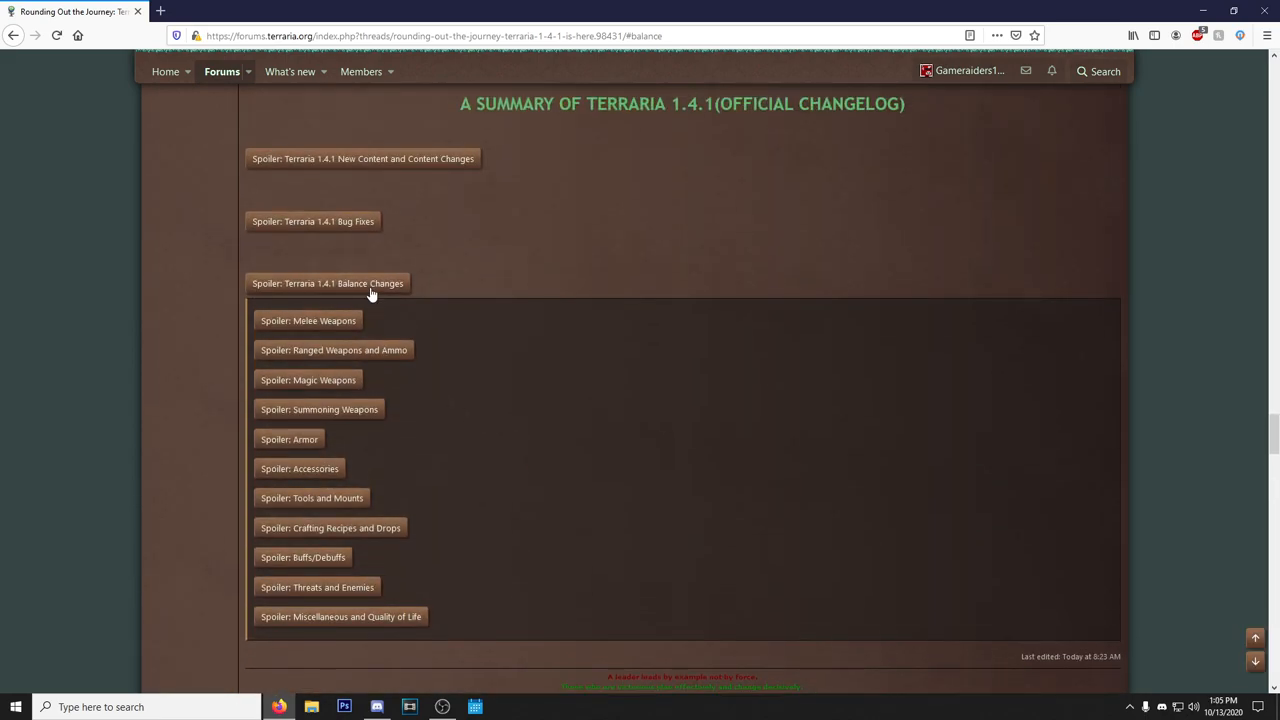
mouse_move(370, 290)
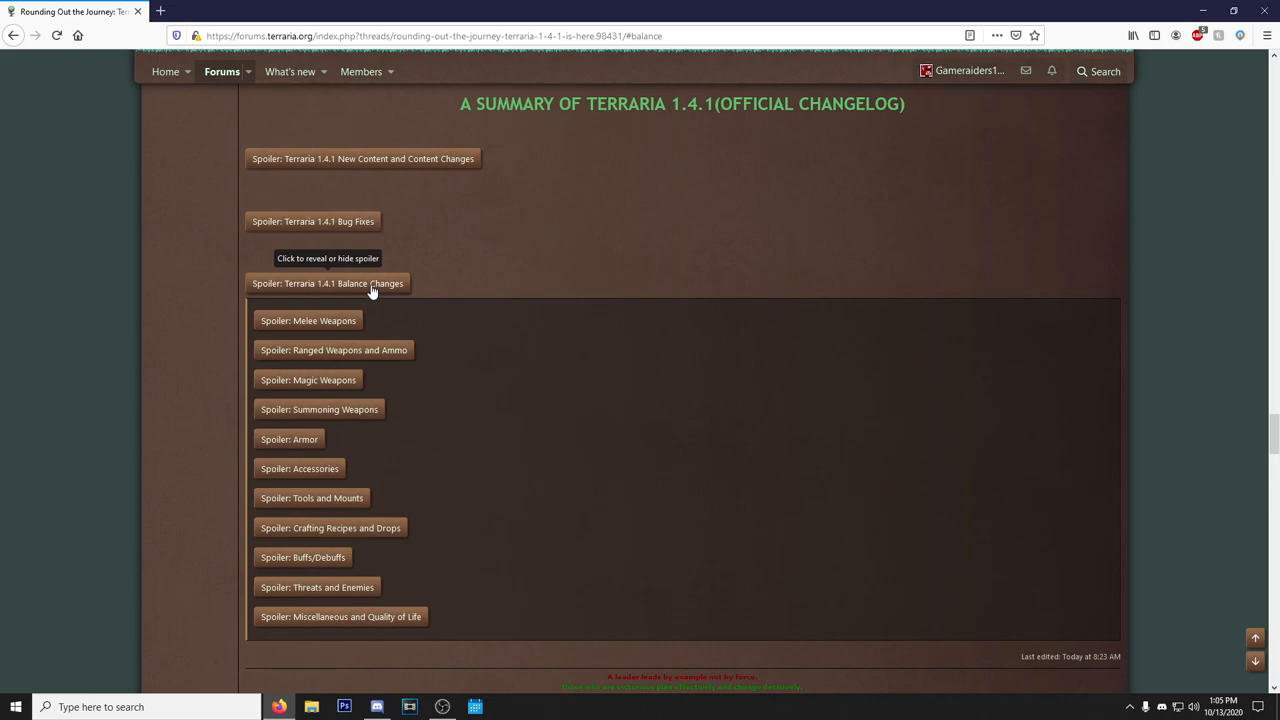
left_click(313, 221)
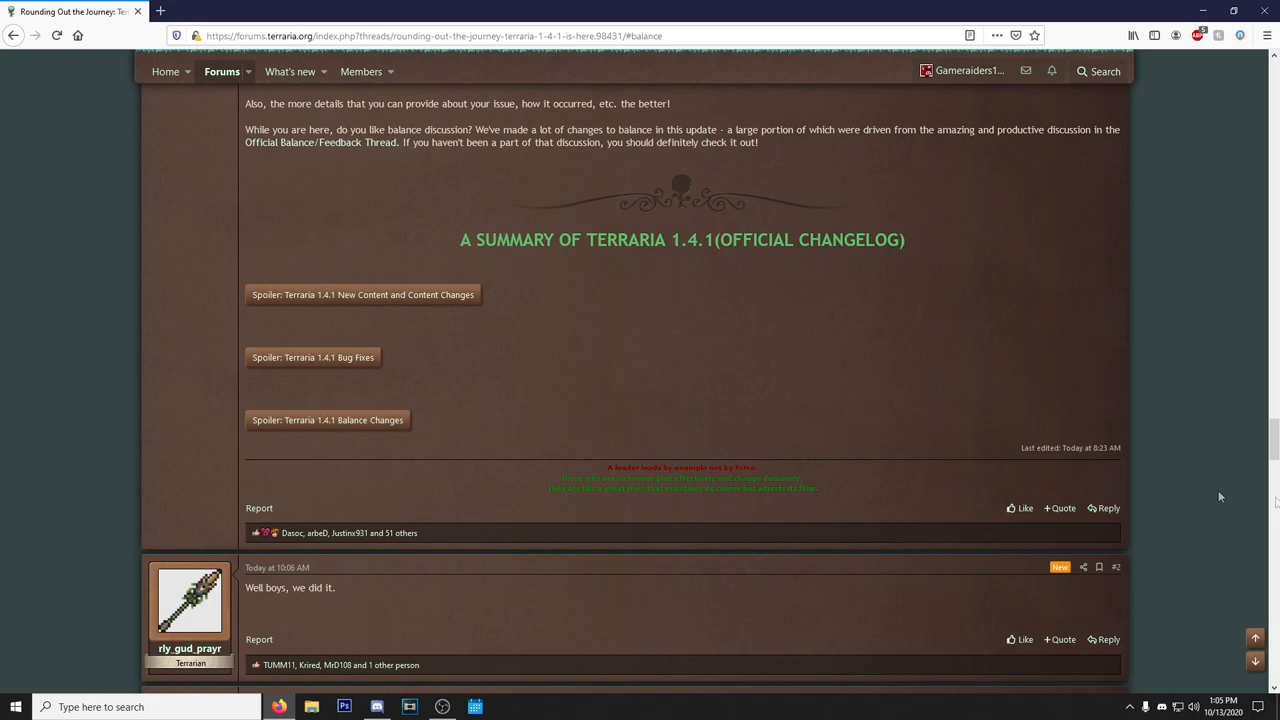
Scroll the post up to the Submit Your Bug Report Here banner.
scroll("up", 3)
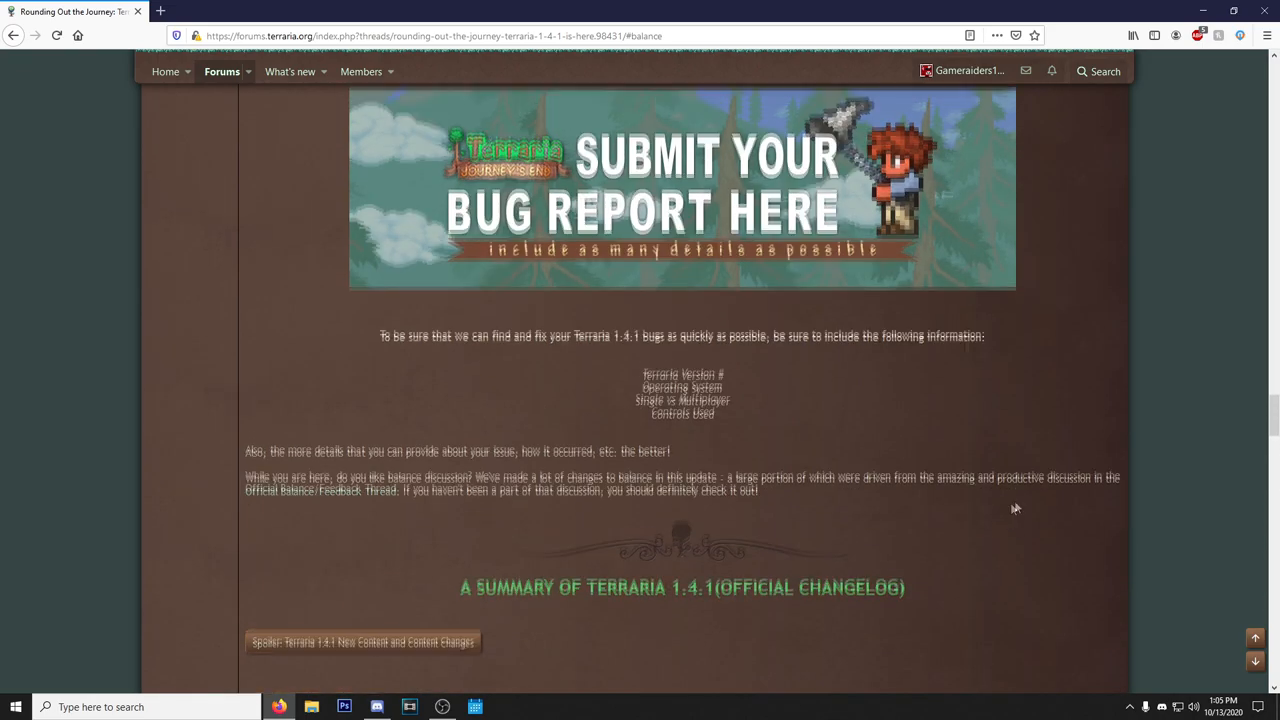
scroll("up", 3)
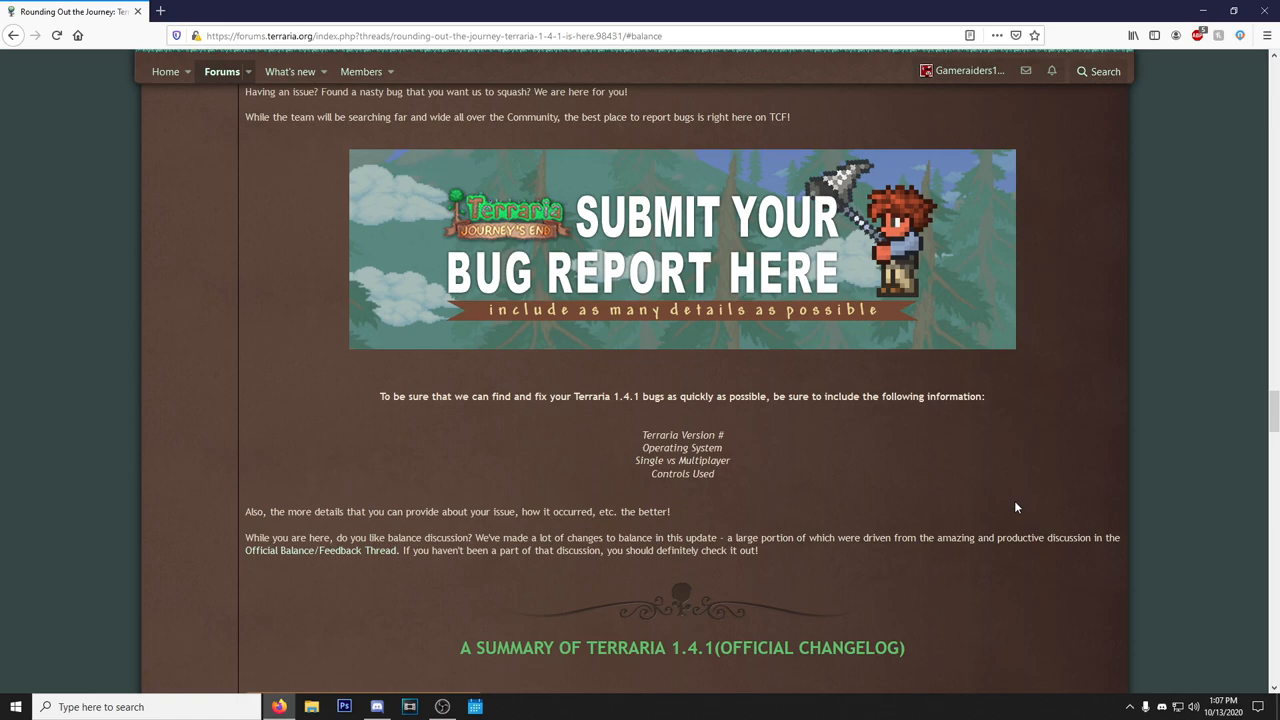
mouse_move(849, 475)
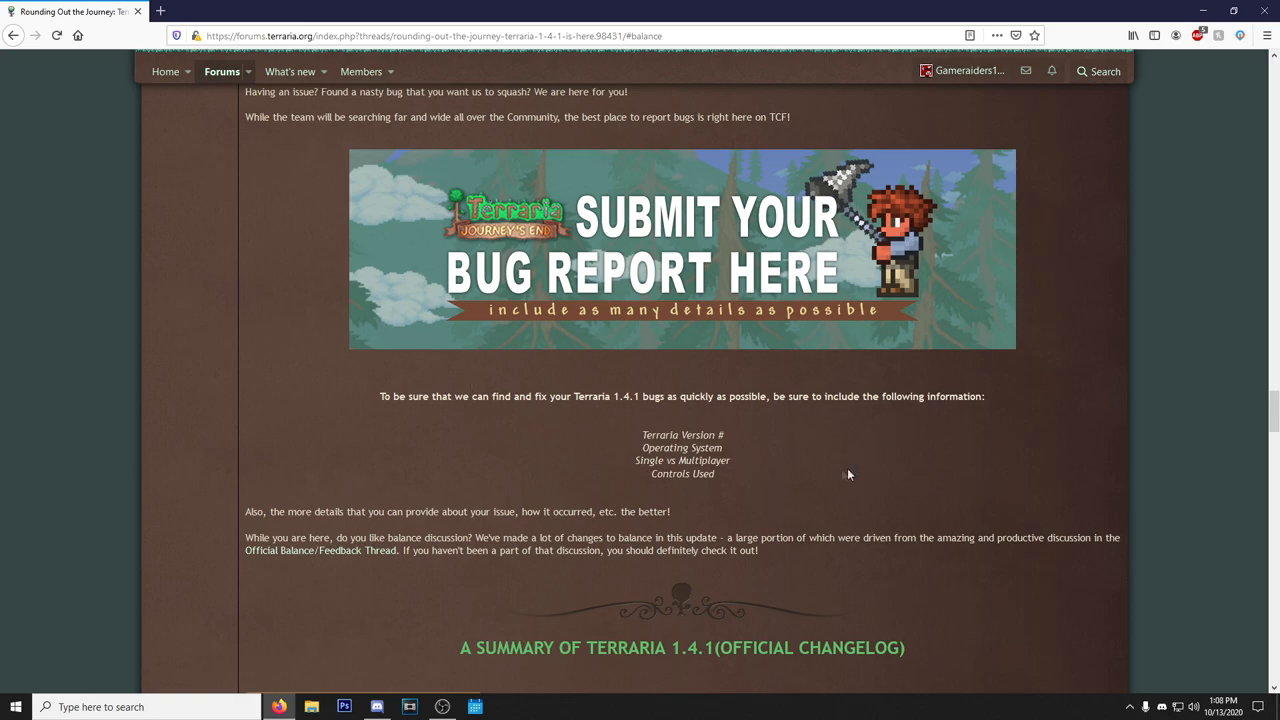
mouse_move(1098, 457)
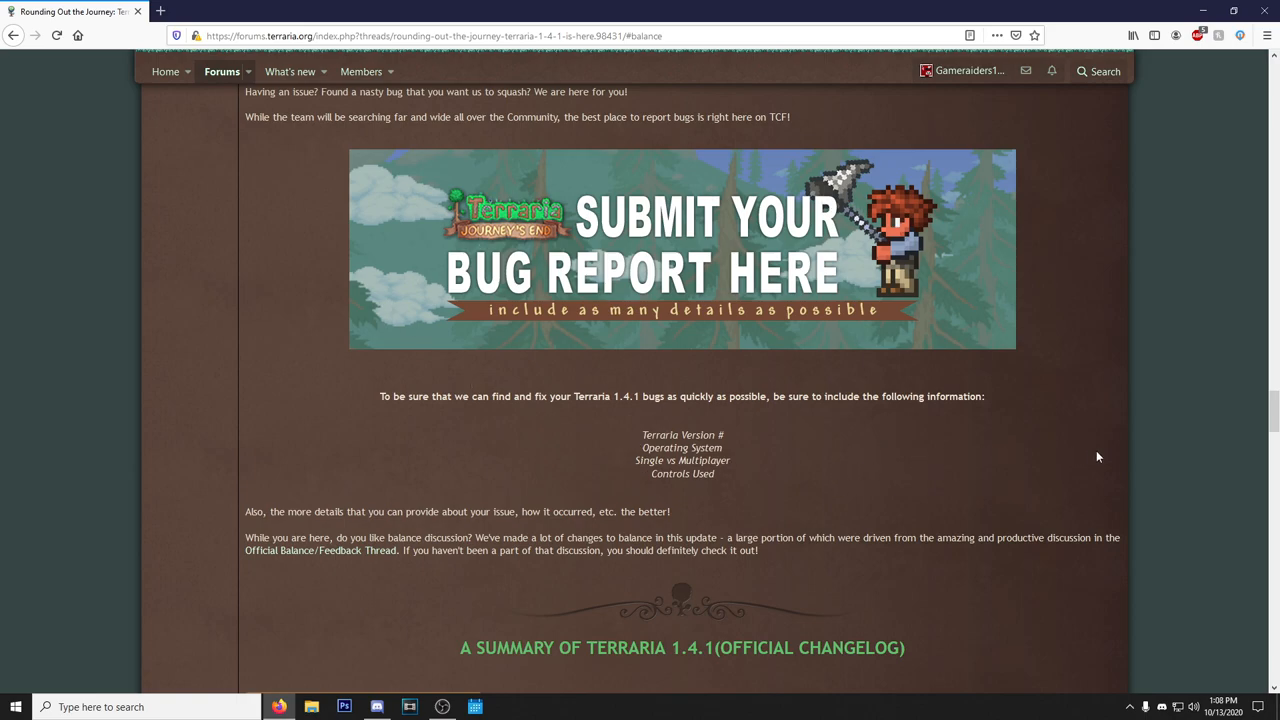